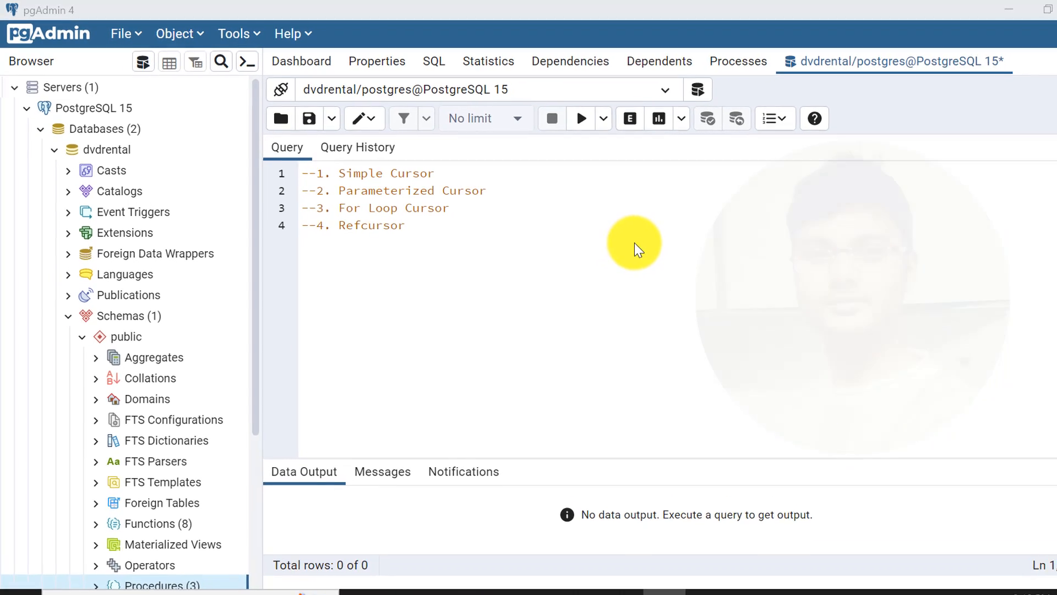
mouse_move(509, 236)
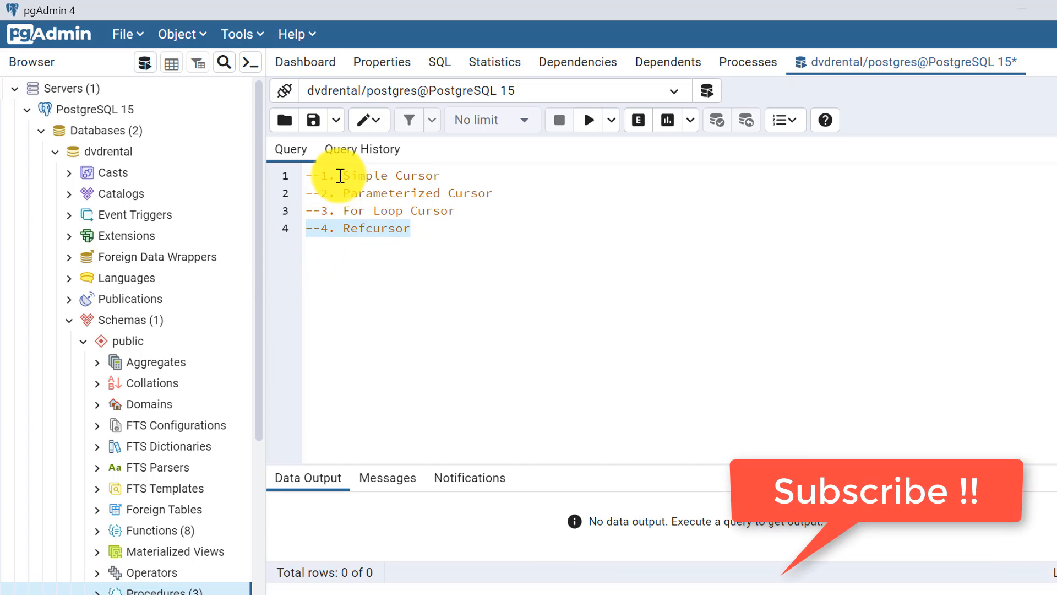
mouse_move(465, 174)
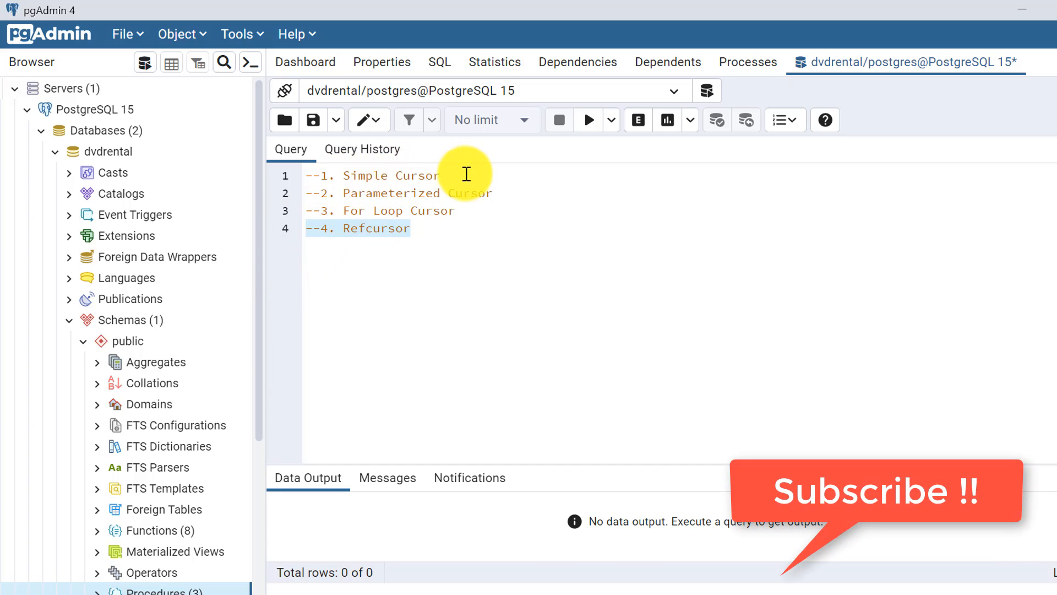
mouse_move(409, 224)
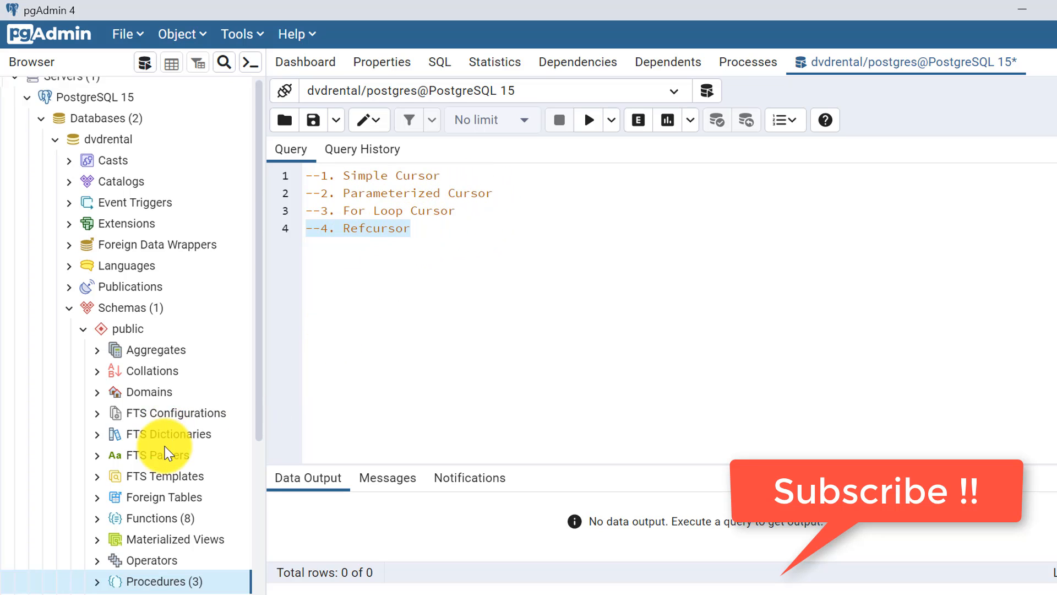
Expand Procedures (3) under Schemas > public to reveal the existing cursor procedures
scroll(down, 3)
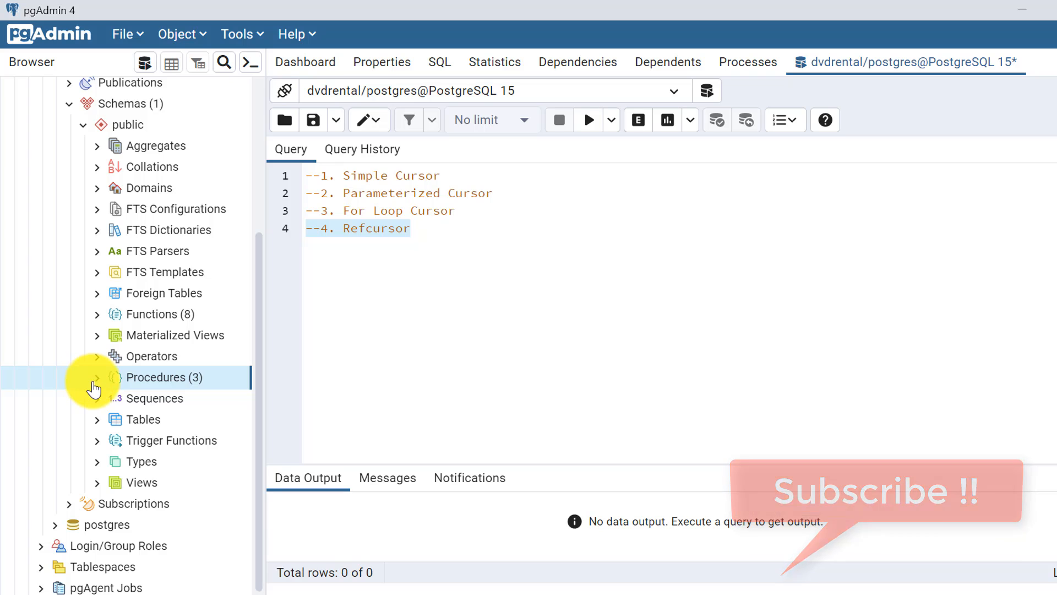
click(96, 377)
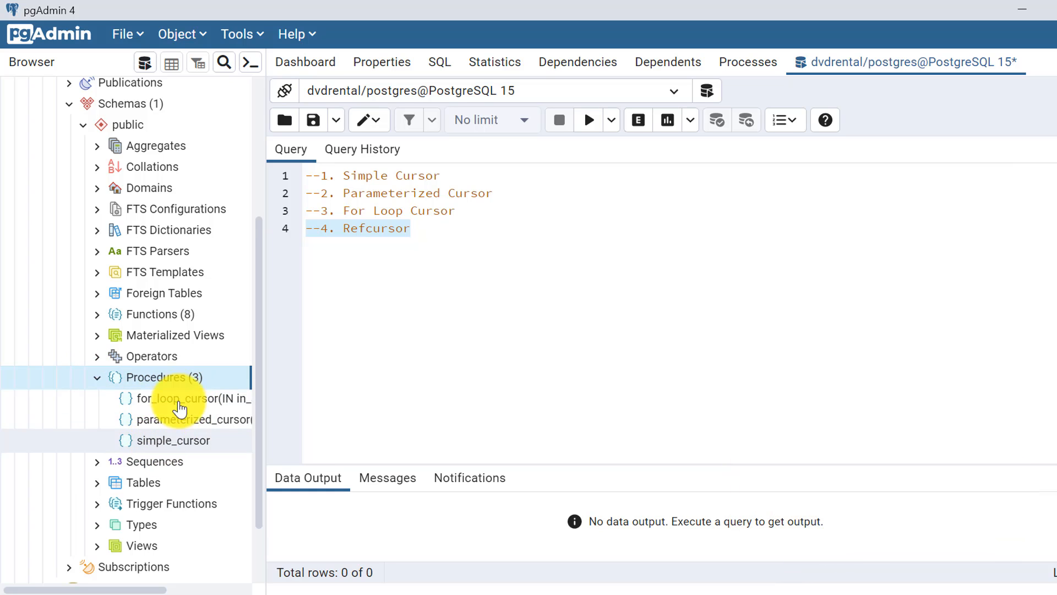
mouse_move(265, 387)
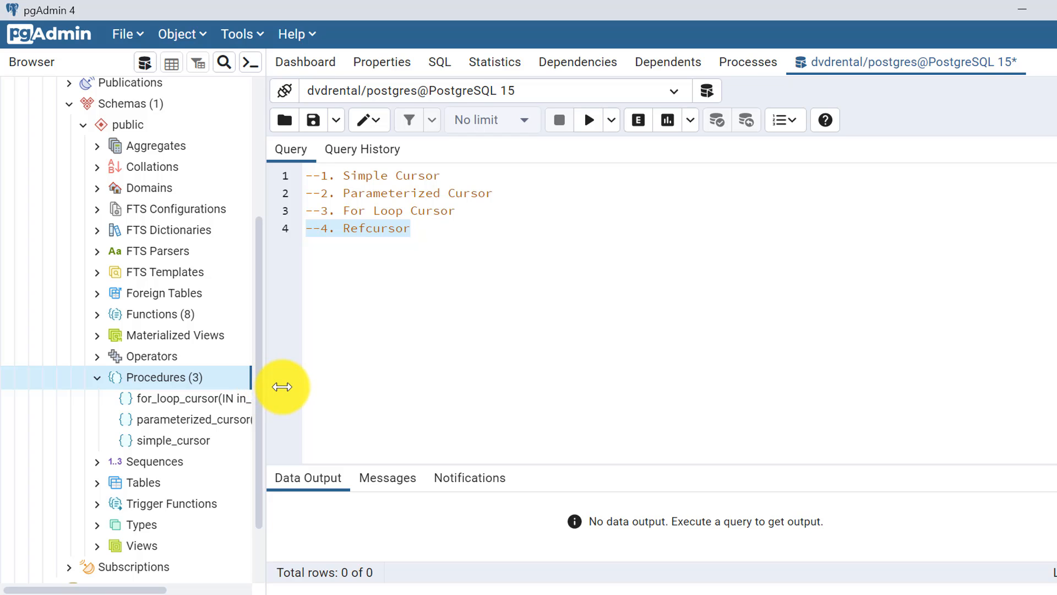
scroll(up, 3)
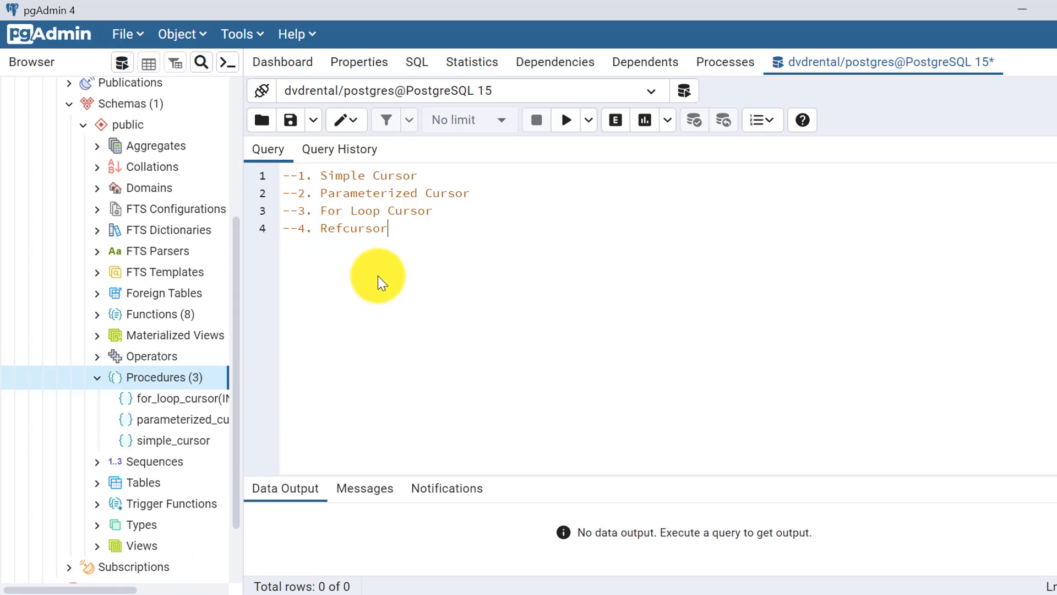
mouse_move(401, 236)
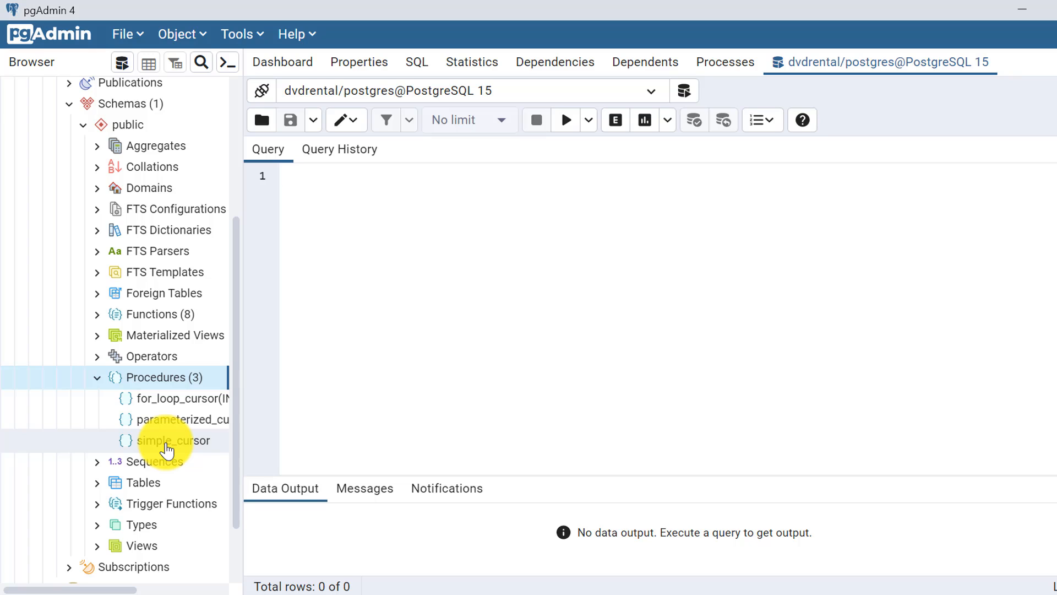
mouse_move(378, 273)
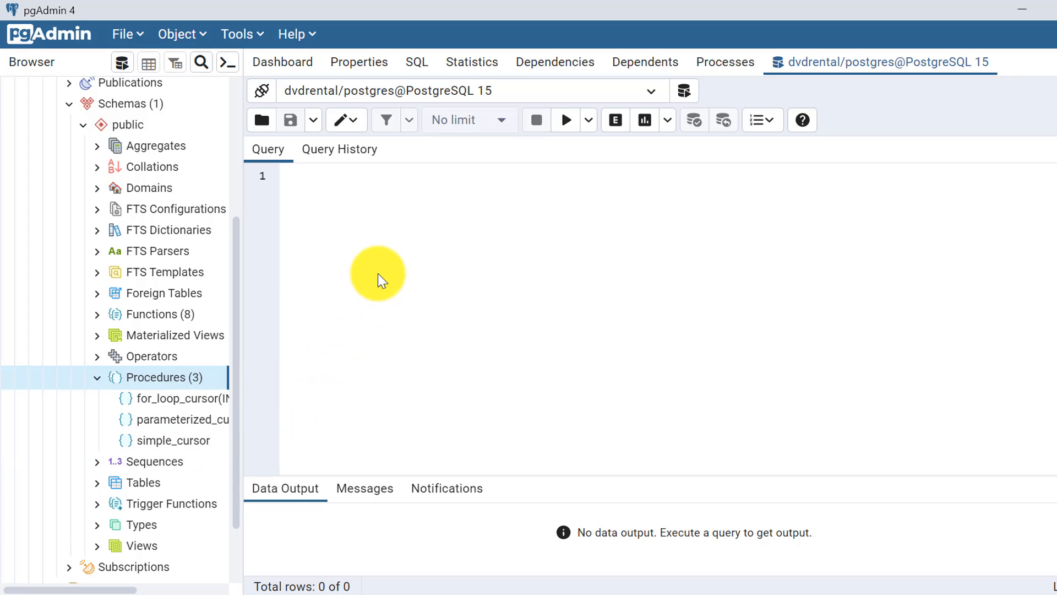
Begin the statement 'create or replace function refcursor_cursor()' in the query editor
text(create)
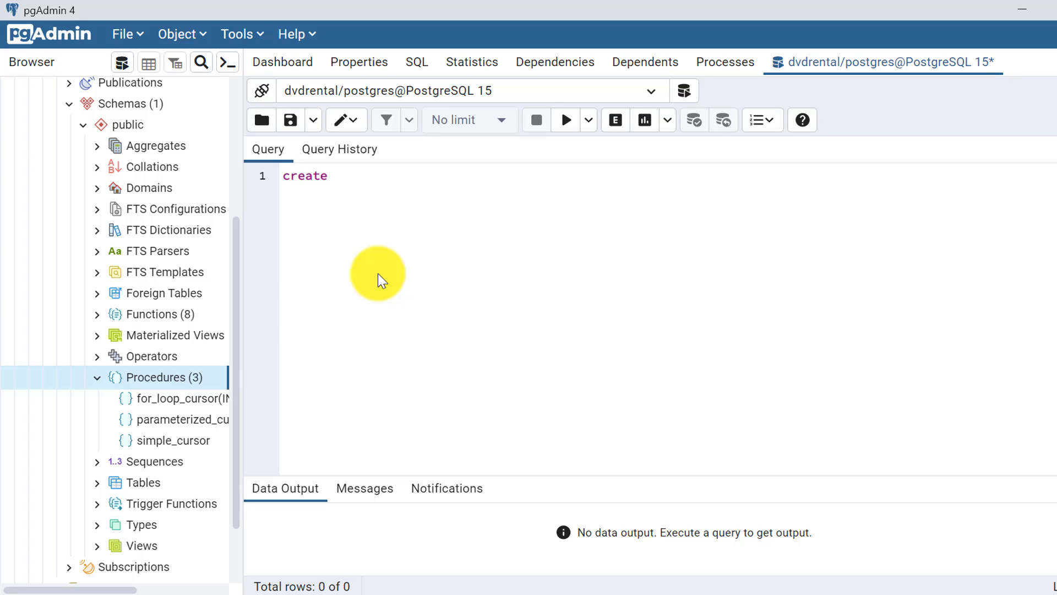
text(or replace)
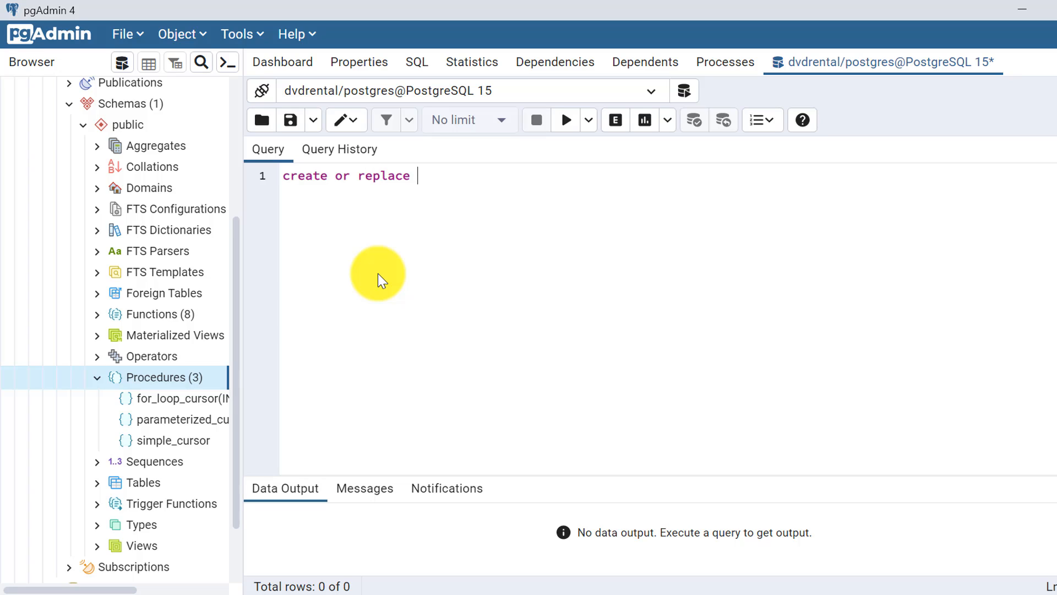
text(function)
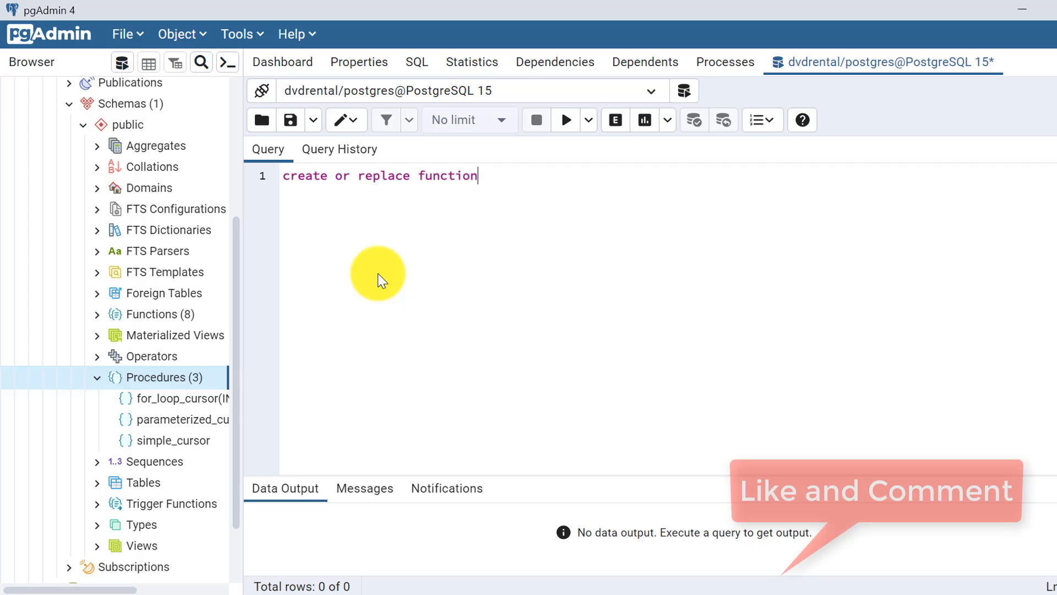
text(ref)
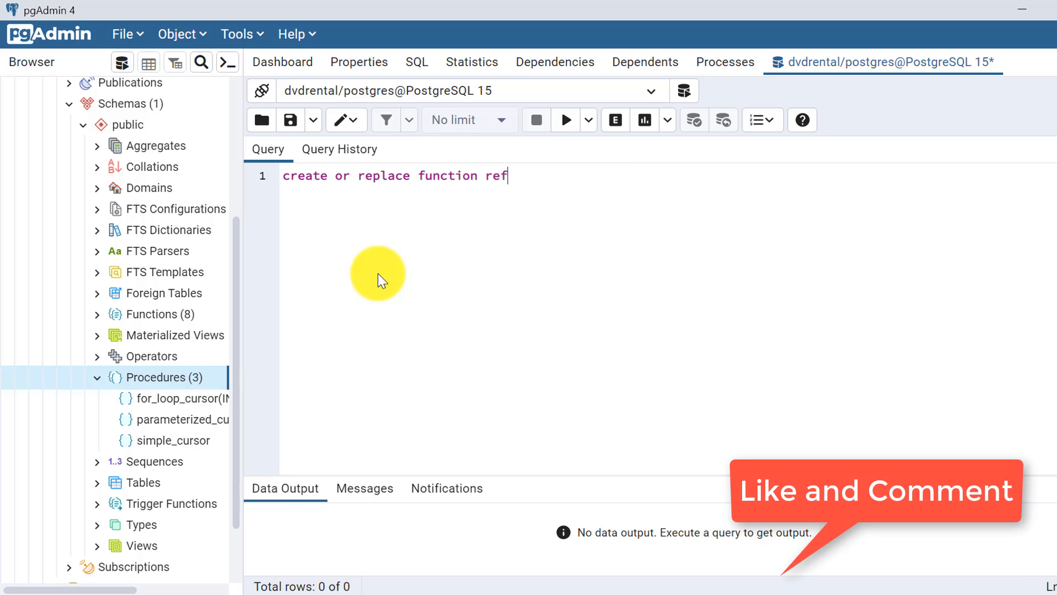
text(cursor)
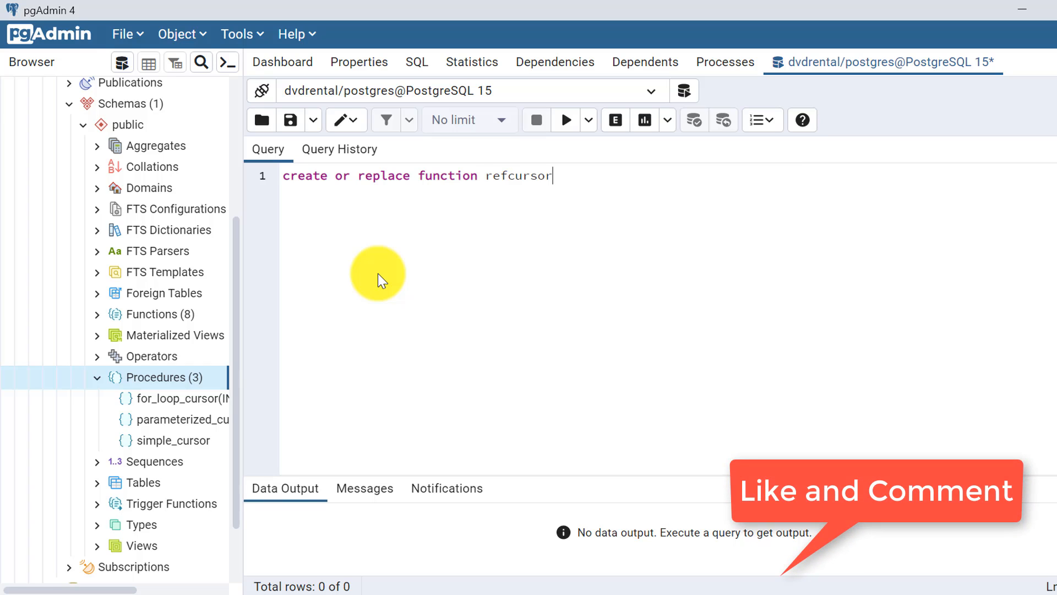
text(_c)
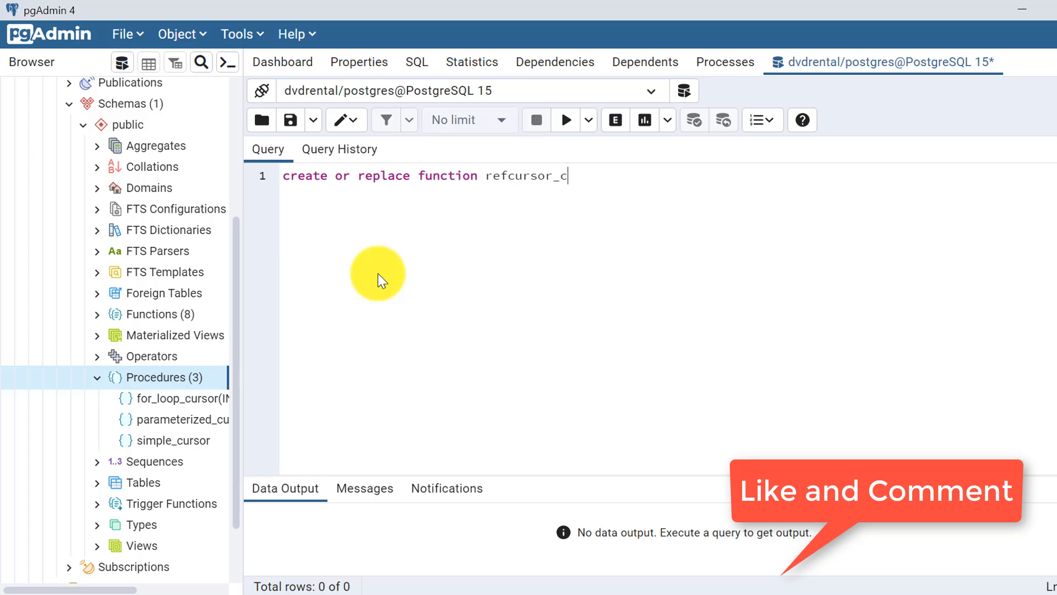
text(ursor)
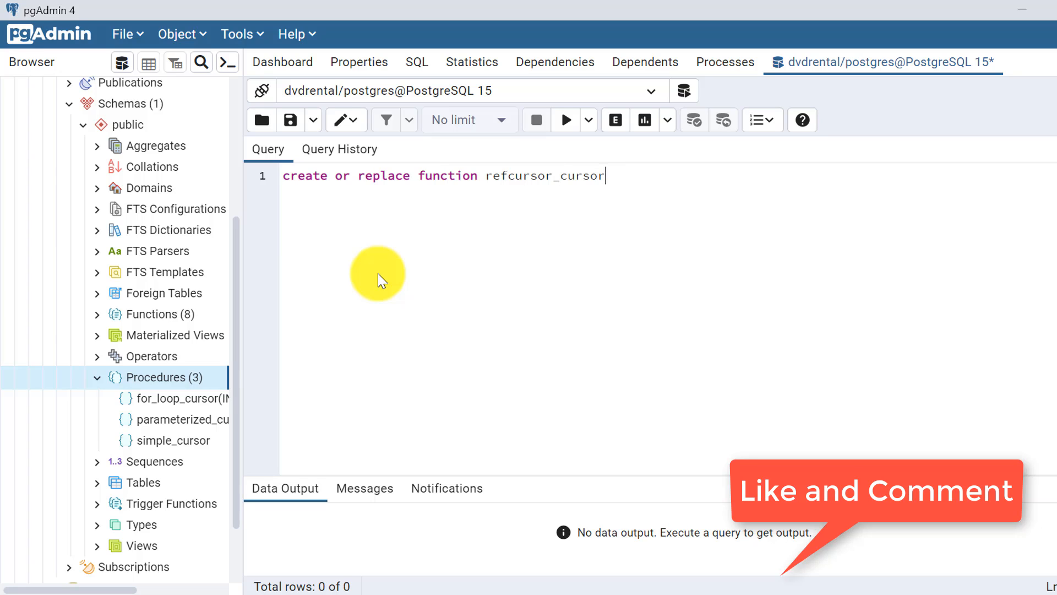
text(())
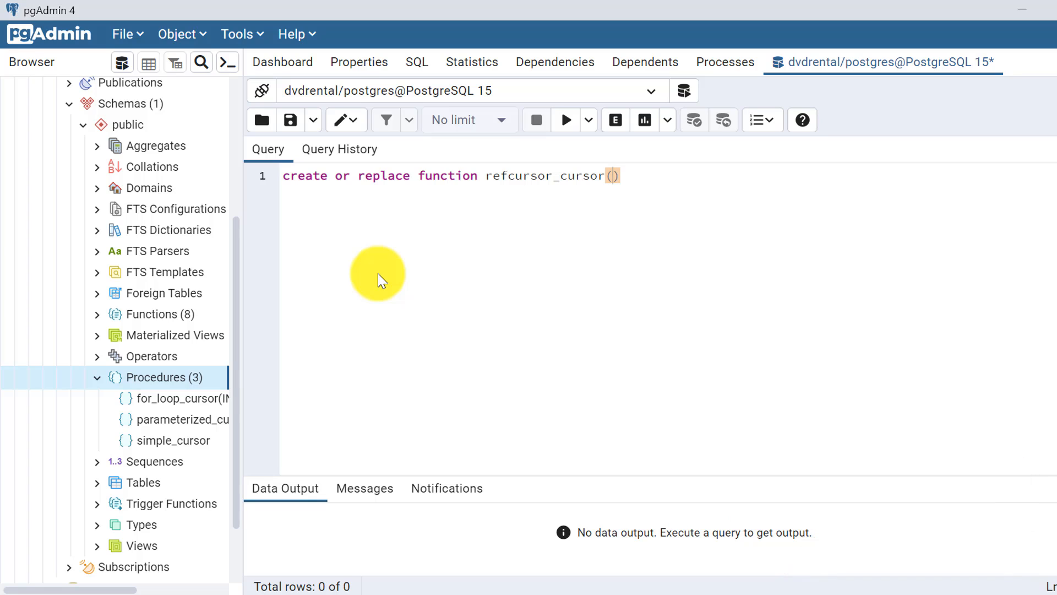
Add the parameter 'in_actor_id in integer' and start a second parameter 'lv_'
text(in_)
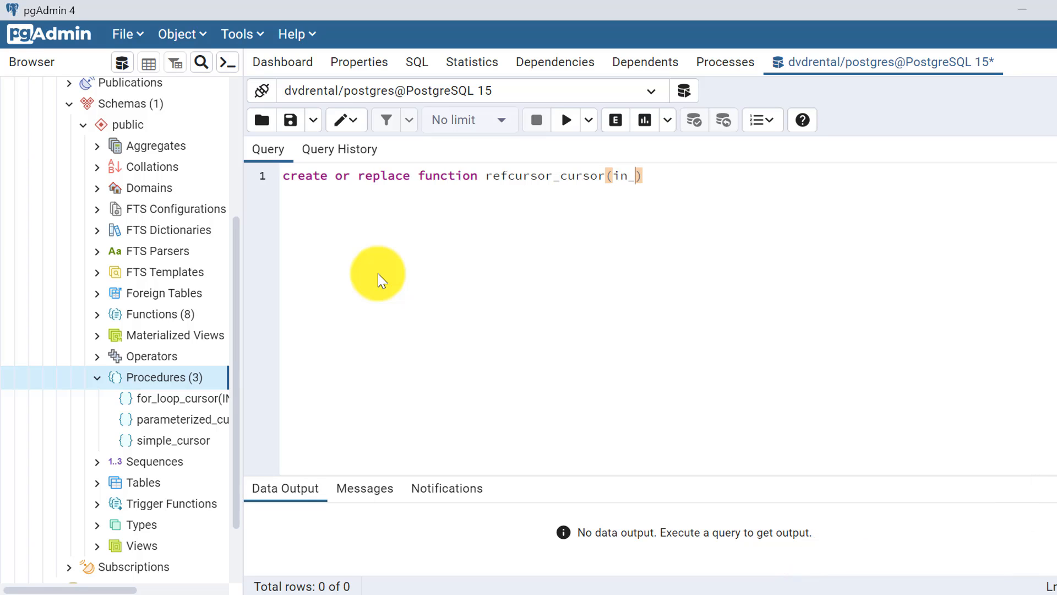
text(actor)
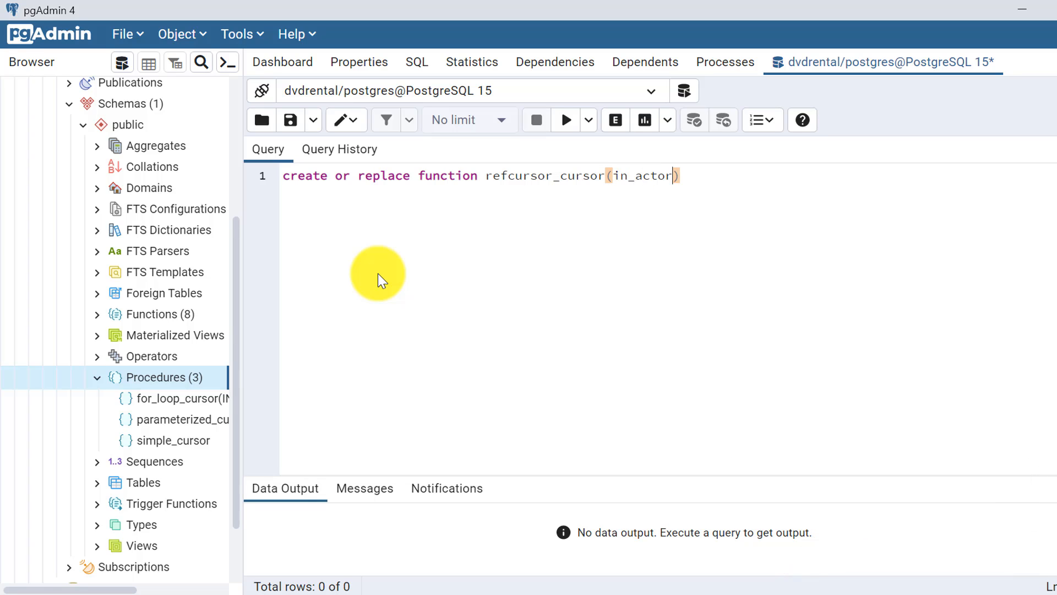
text(_id i)
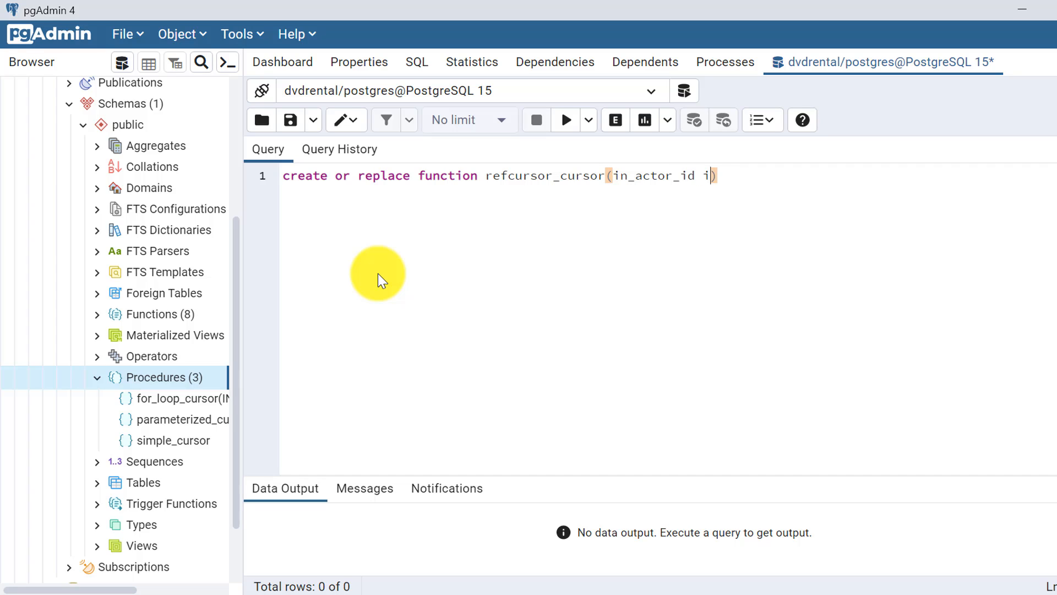
text(n)
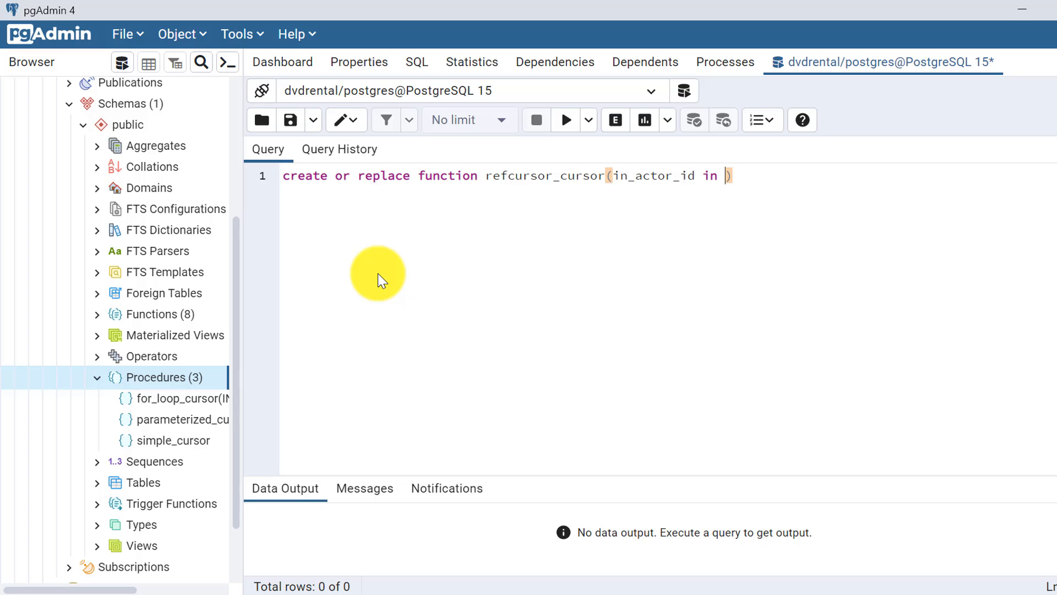
text(in)
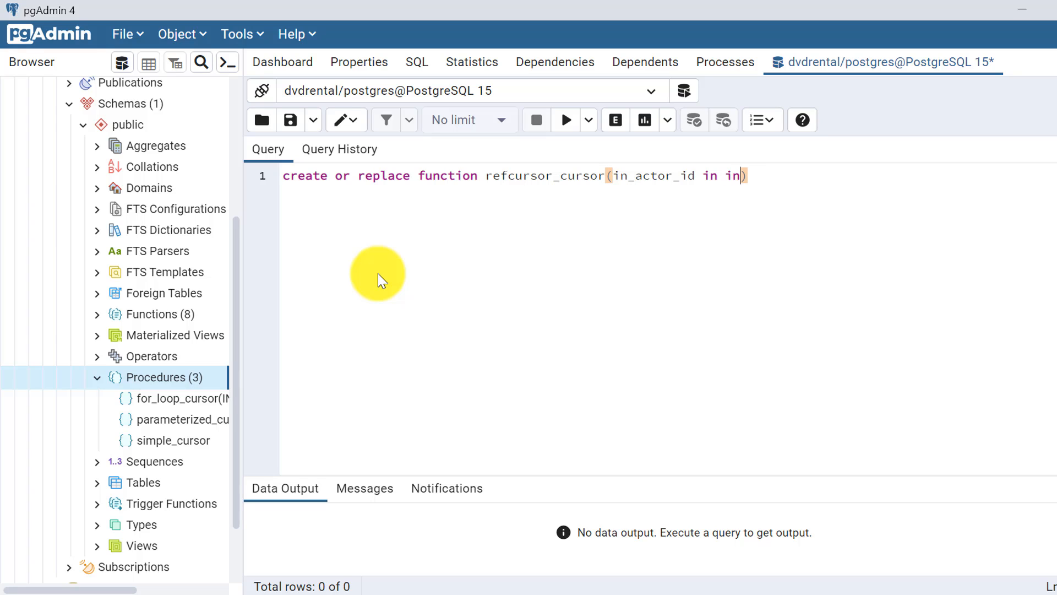
text(teger,)
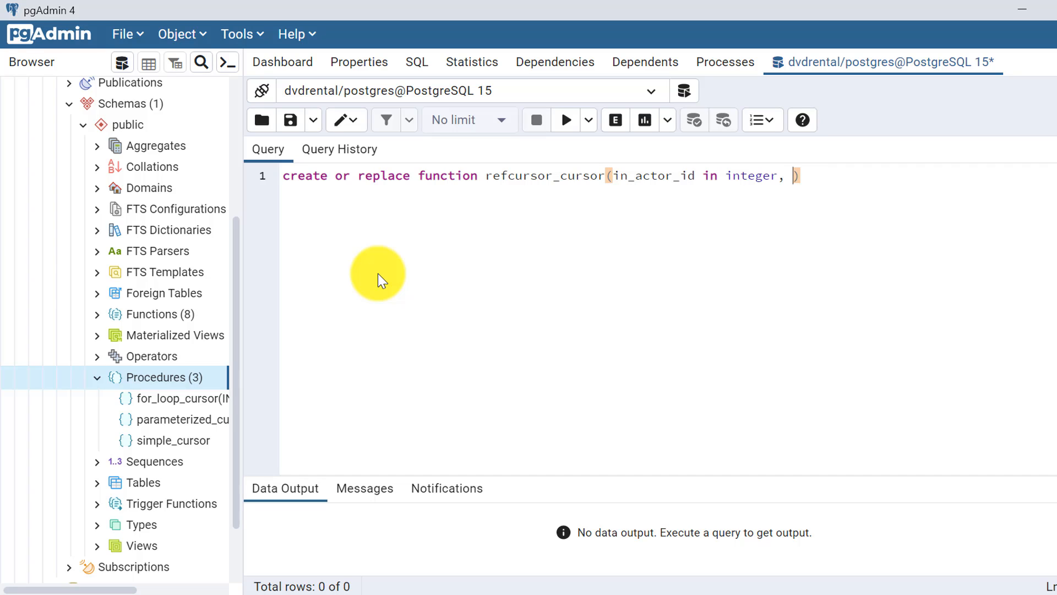
text(lv_)
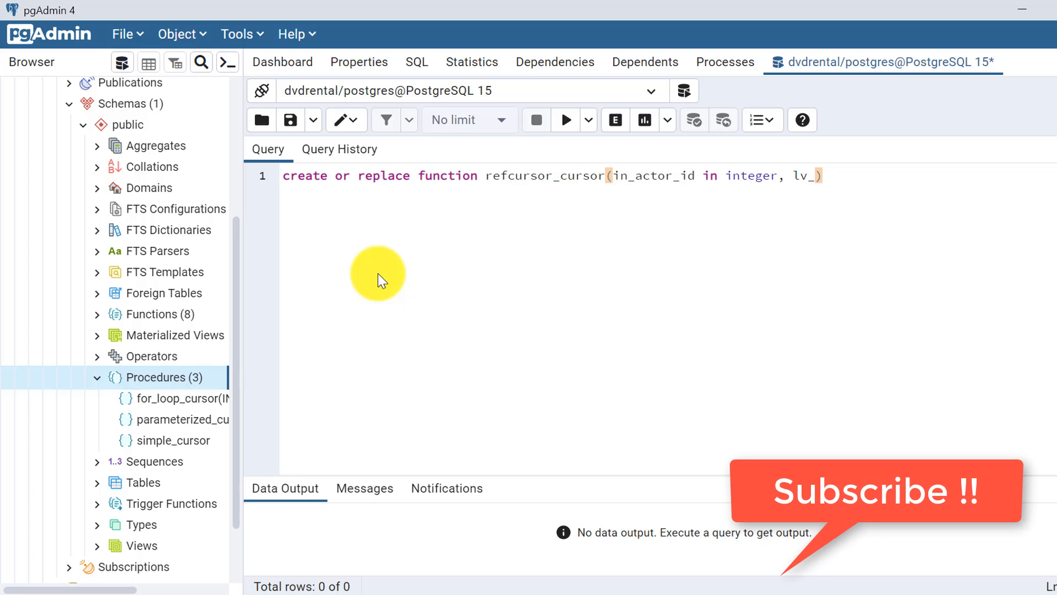
mouse_move(695, 172)
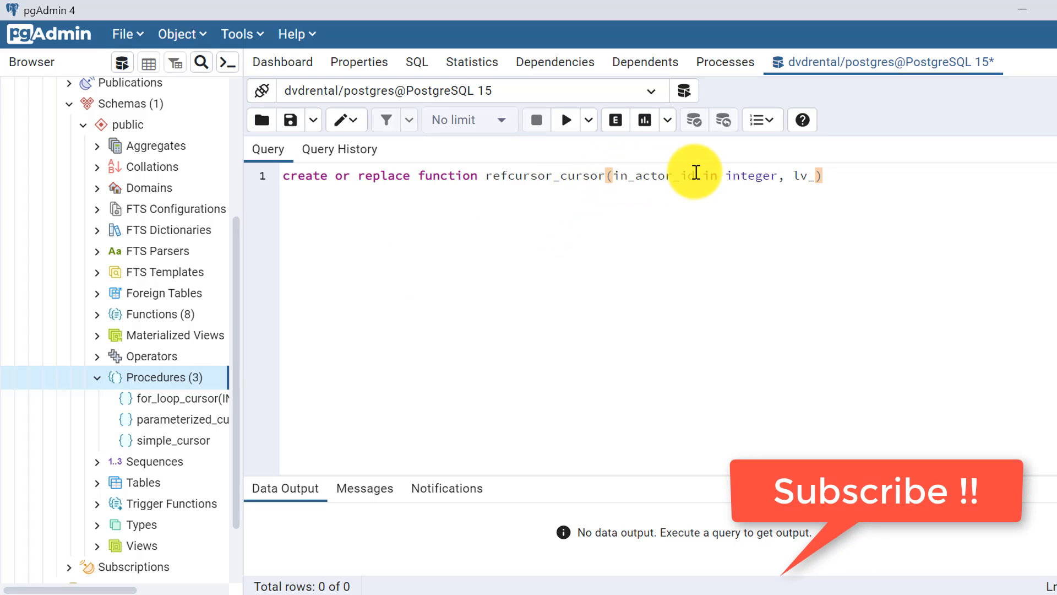
mouse_move(695, 163)
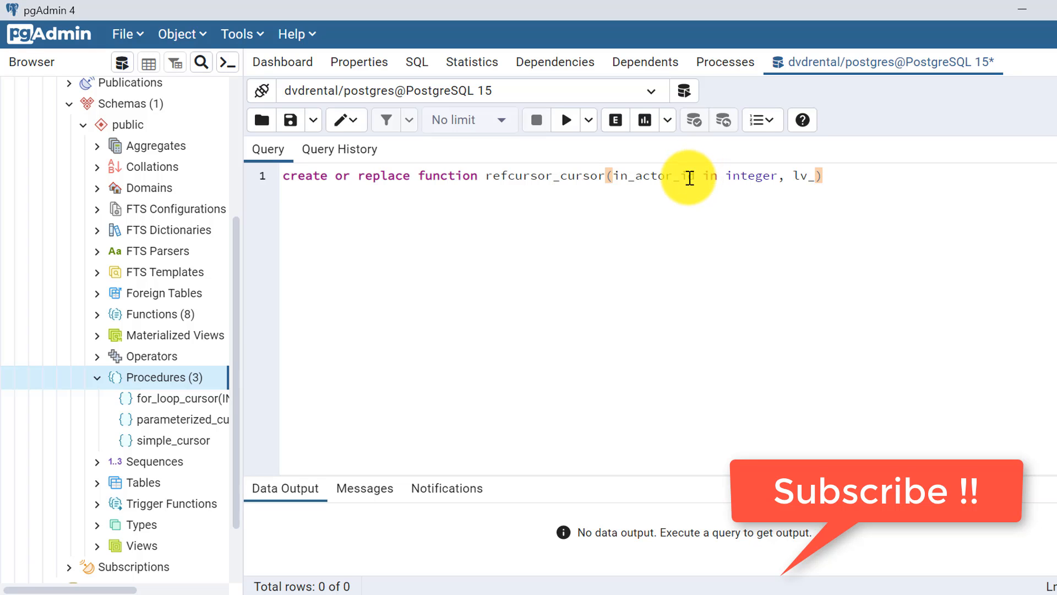
mouse_move(603, 472)
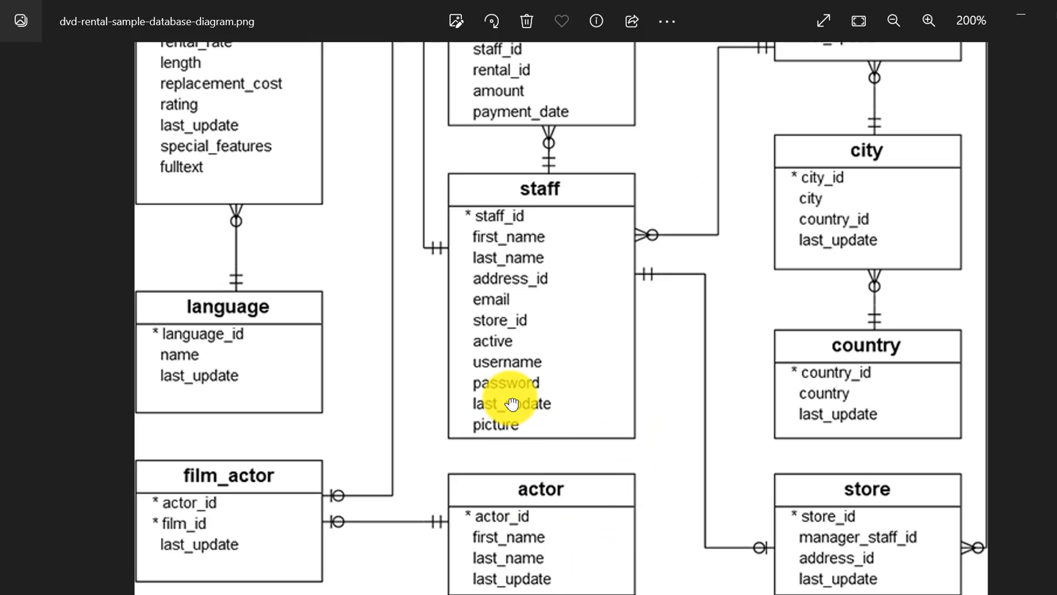
mouse_move(485, 449)
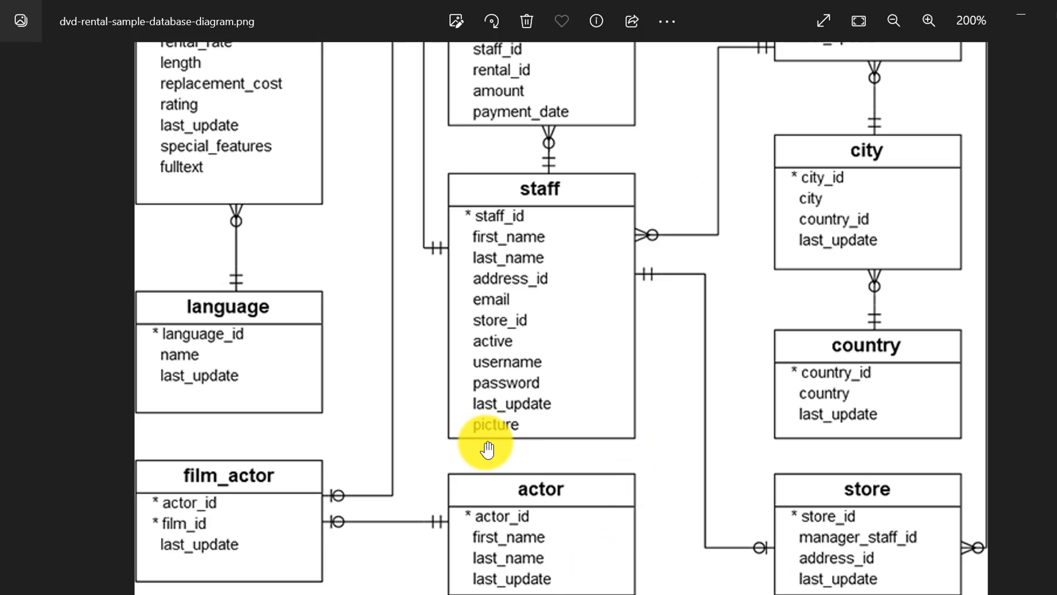
mouse_move(391, 486)
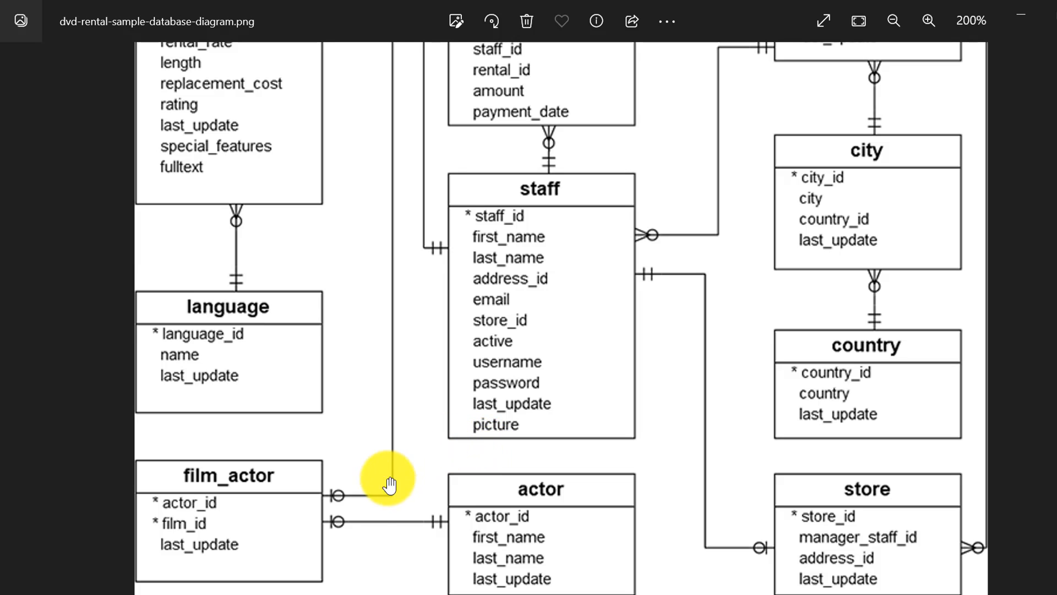
mouse_move(381, 501)
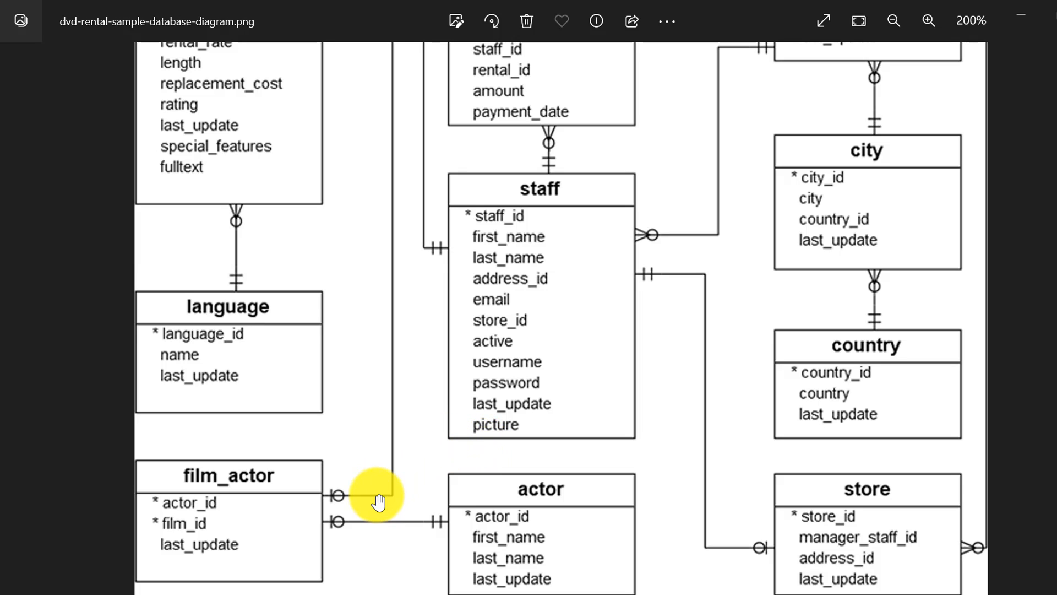
mouse_move(425, 512)
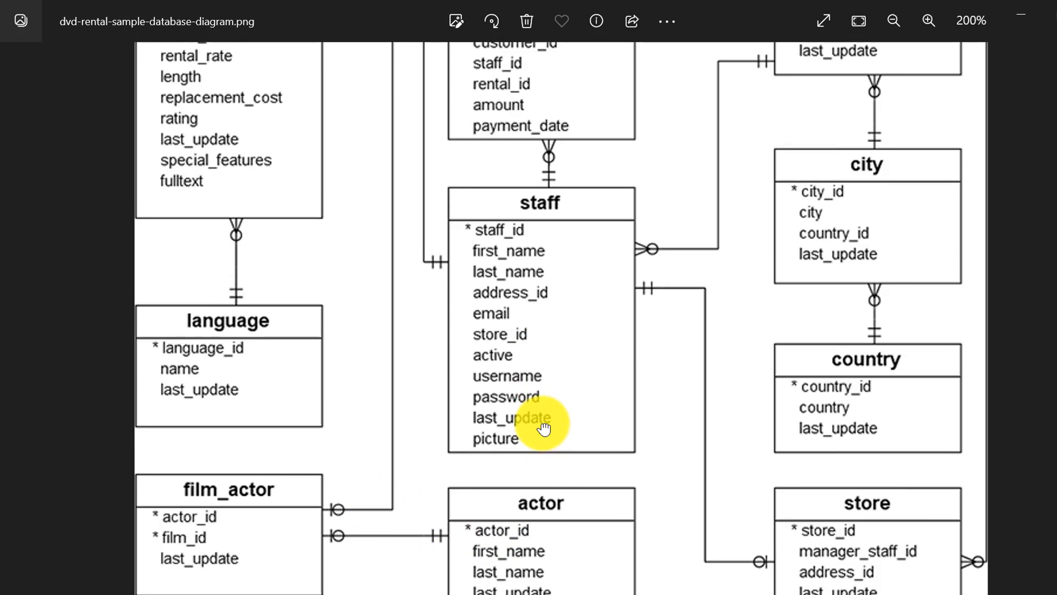
scroll(down, 3)
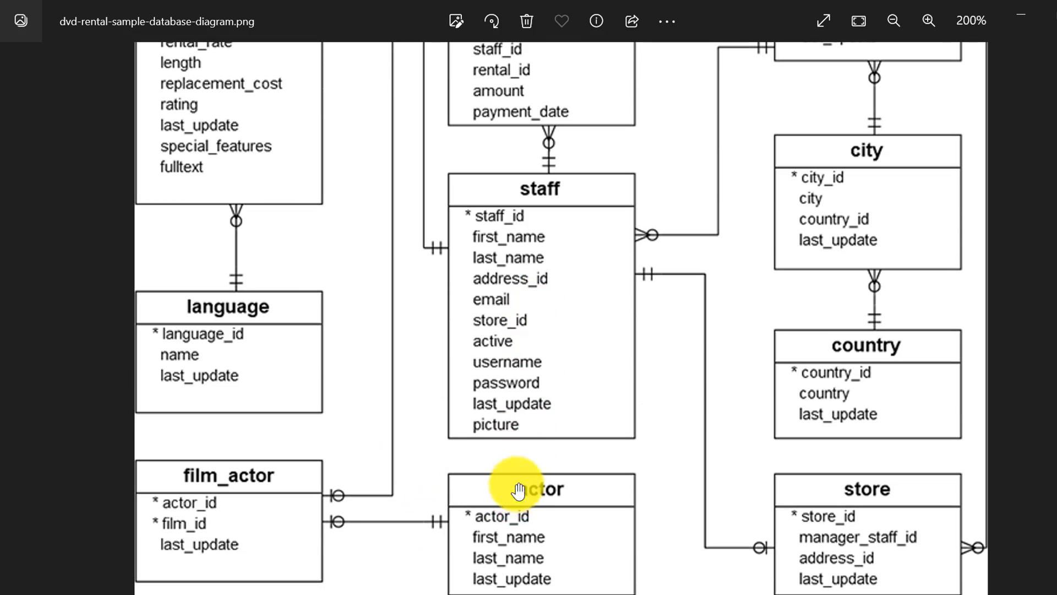
mouse_move(543, 398)
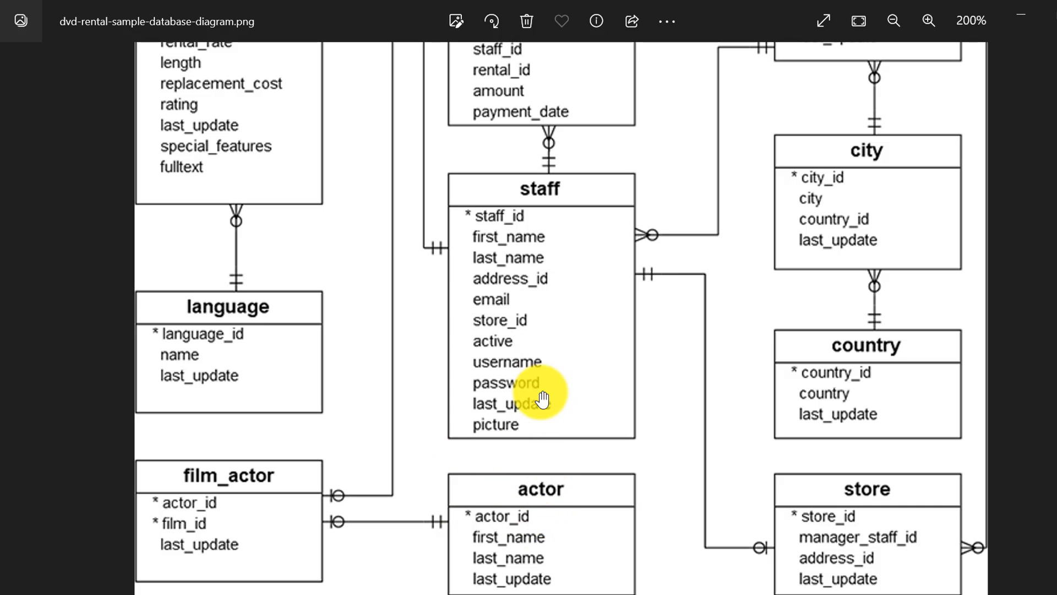
mouse_move(515, 527)
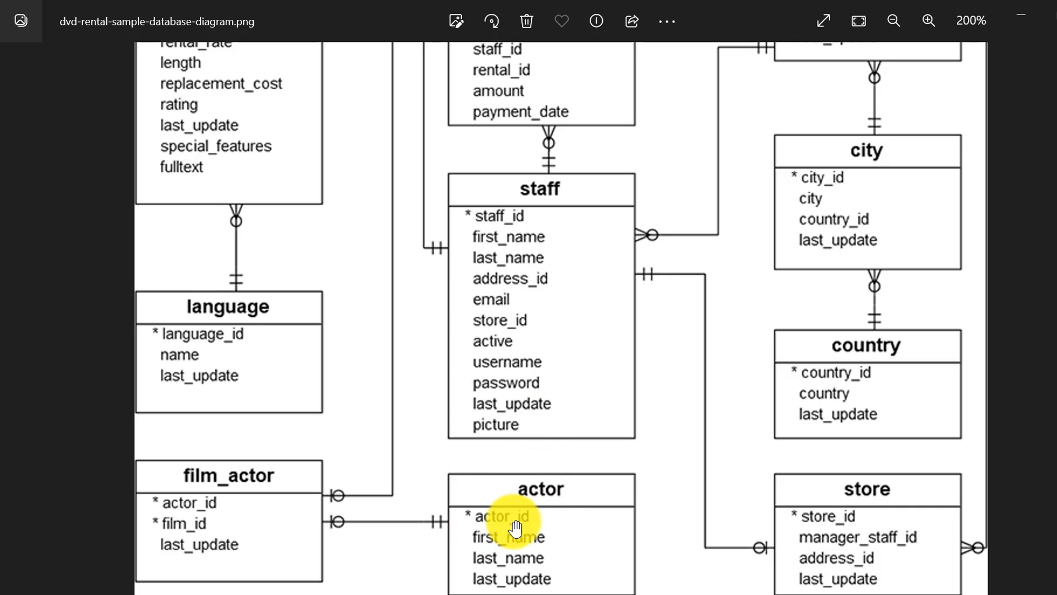
mouse_move(498, 522)
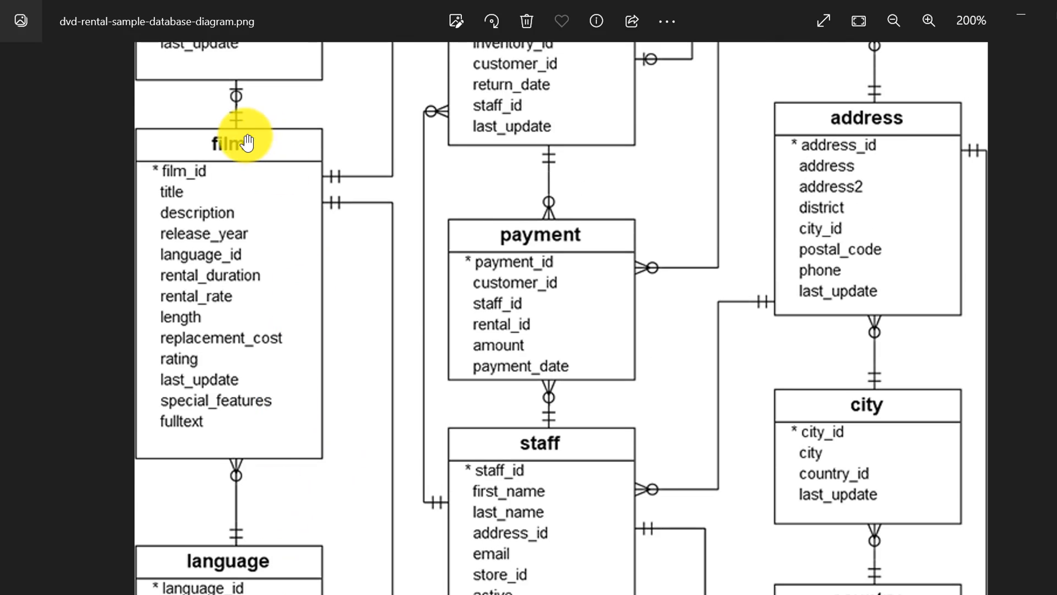
scroll(down, 3)
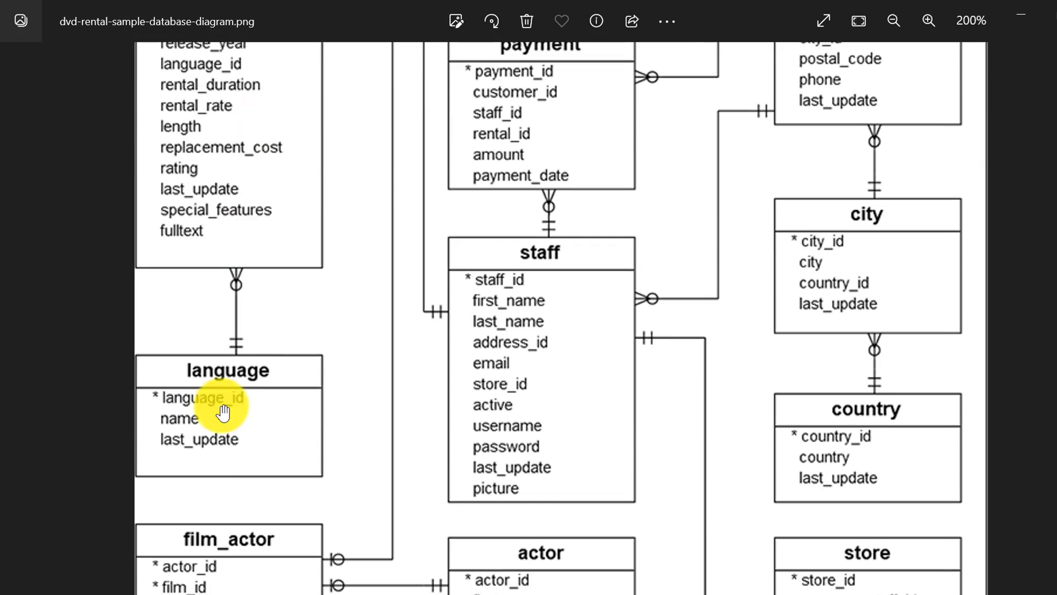
scroll(down, 3)
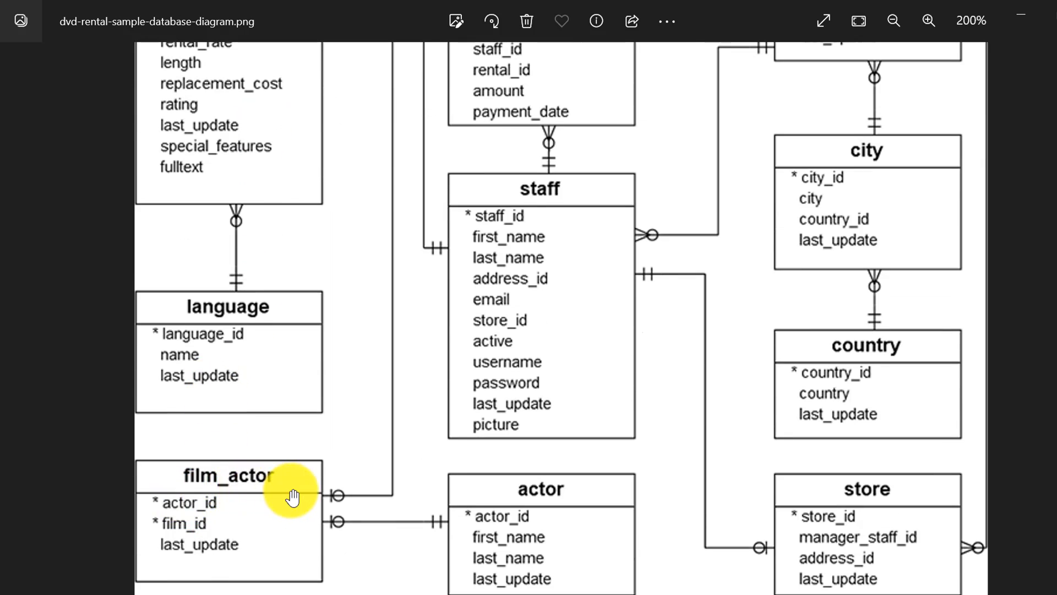
mouse_move(327, 486)
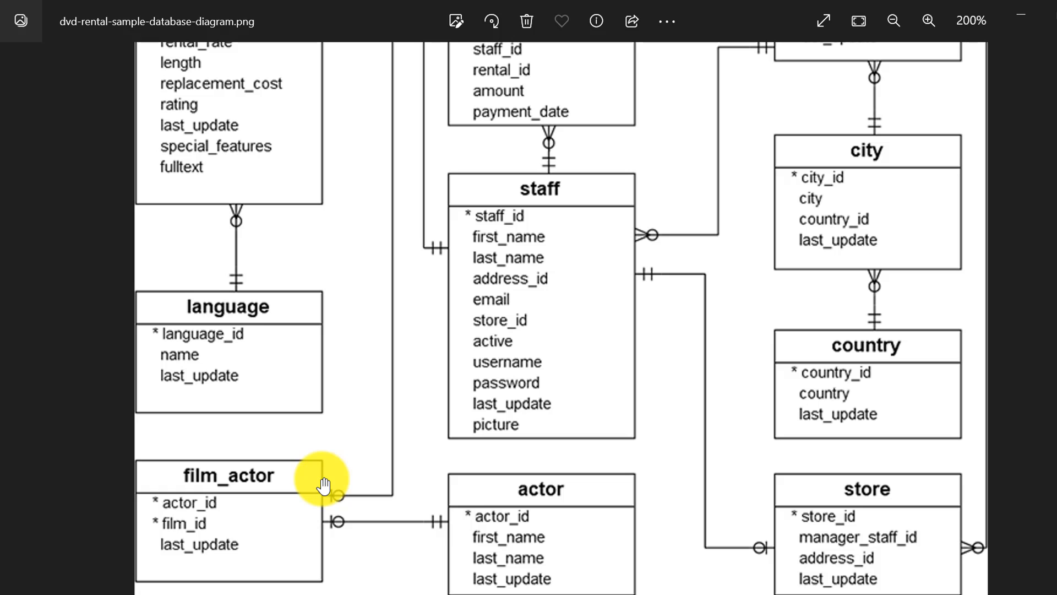
mouse_move(362, 340)
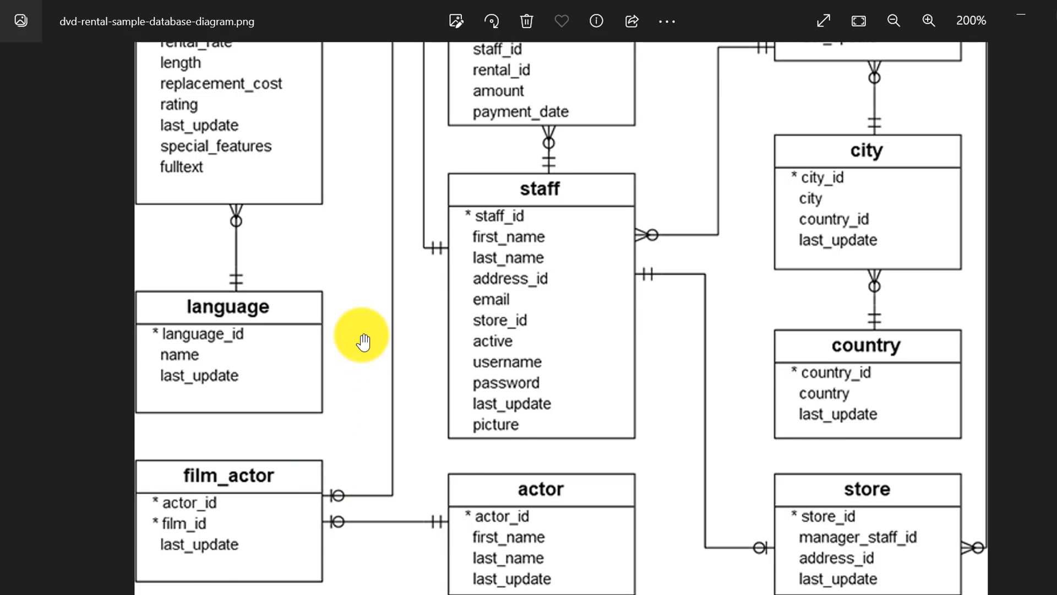
scroll(down, 3)
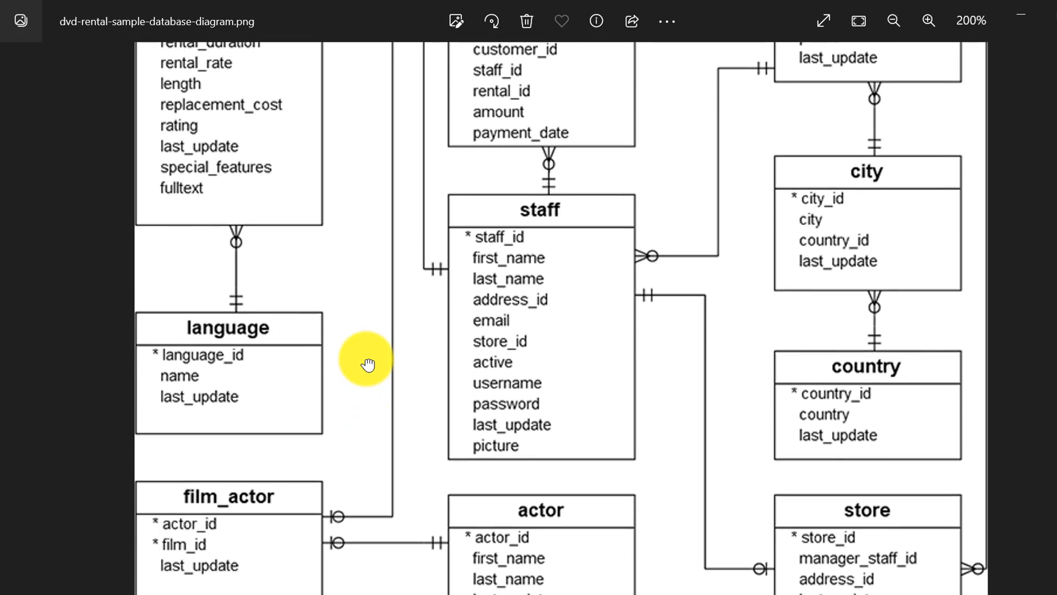
scroll(down, 3)
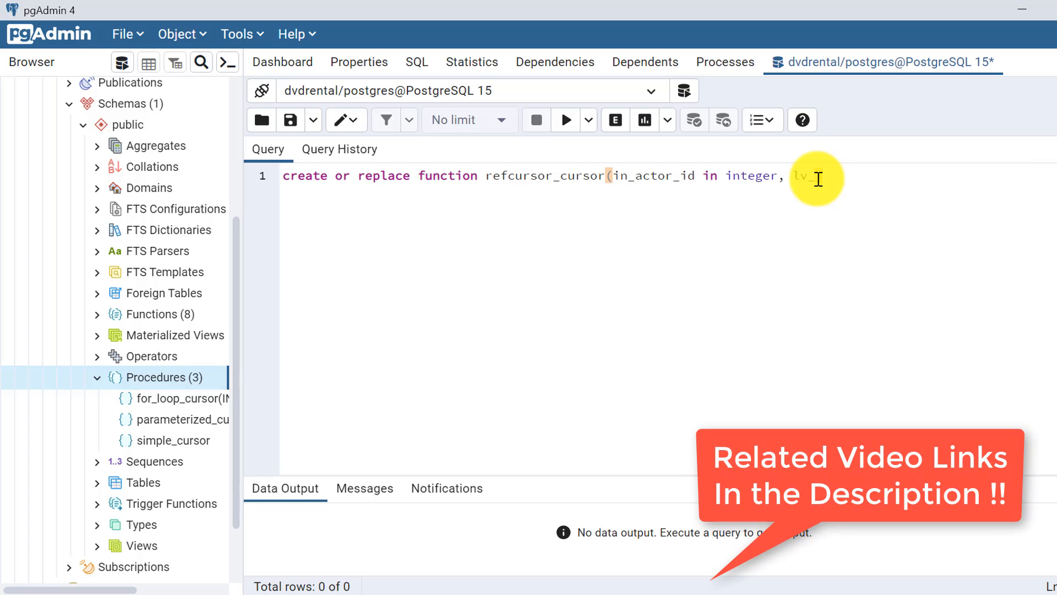
Complete the second parameter as lv_ref_cur refcursor and declare returns refcursor
text(r))
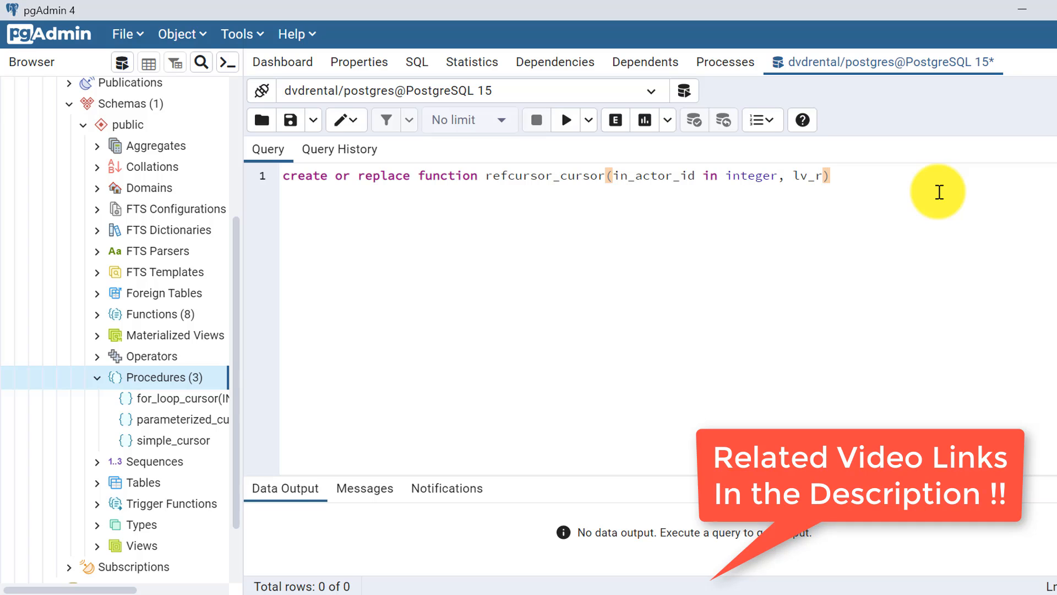
text(ef)
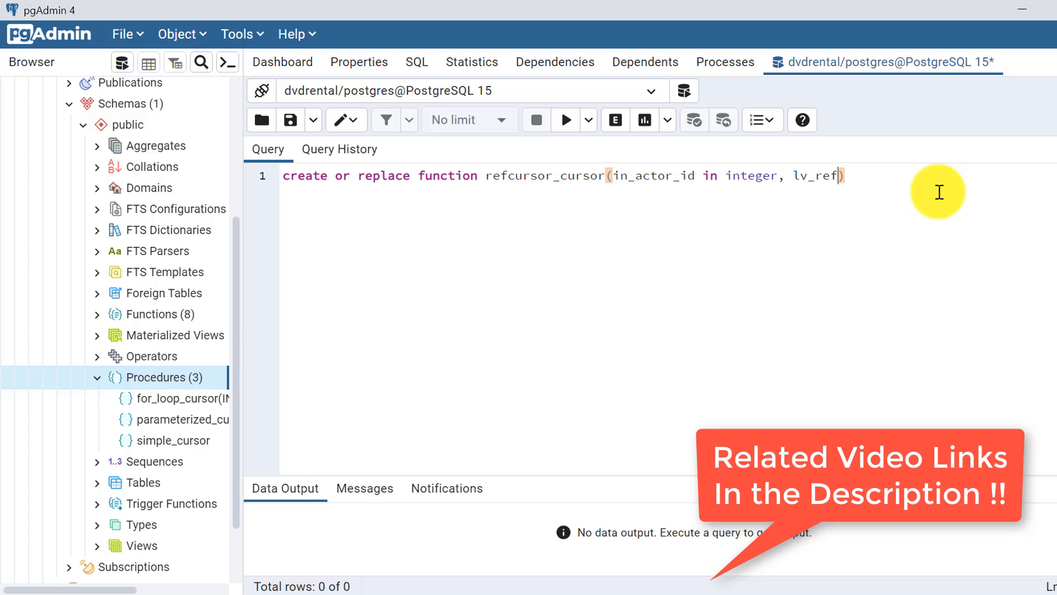
text(curso)
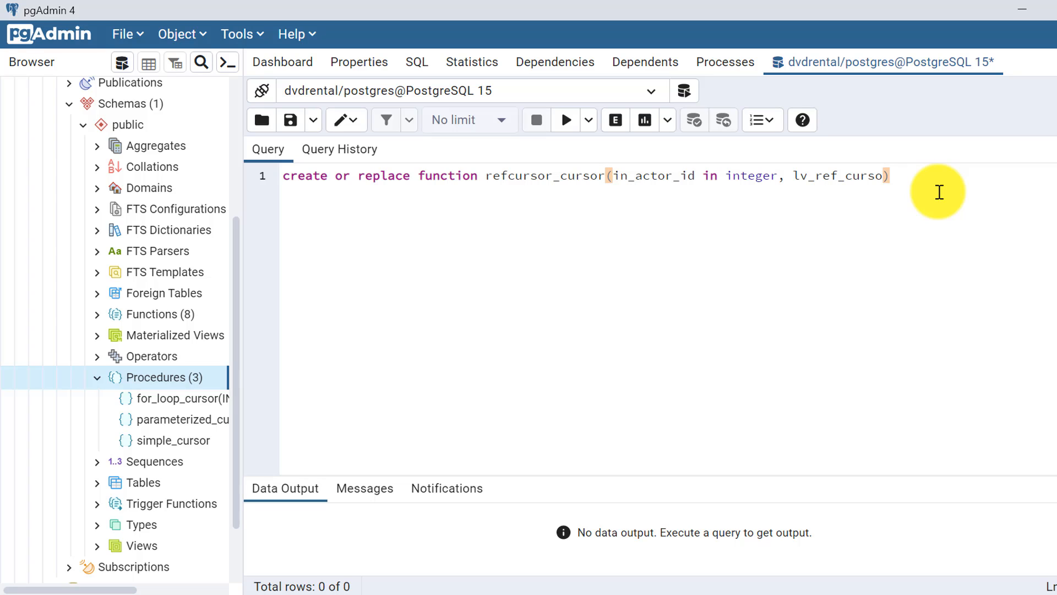
key(BackSpace)
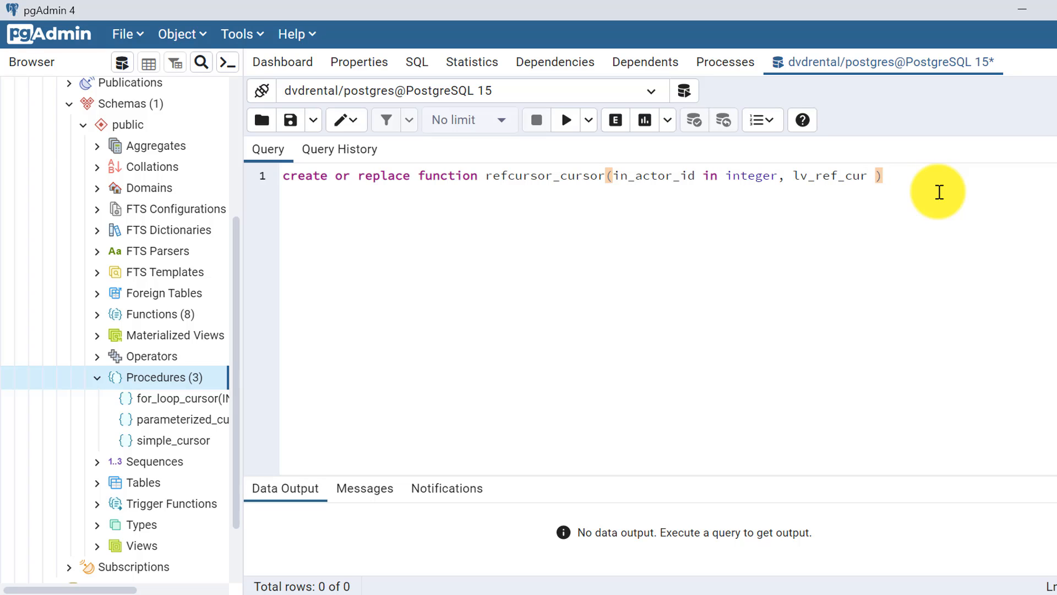
text(refcursor)
text(retur)
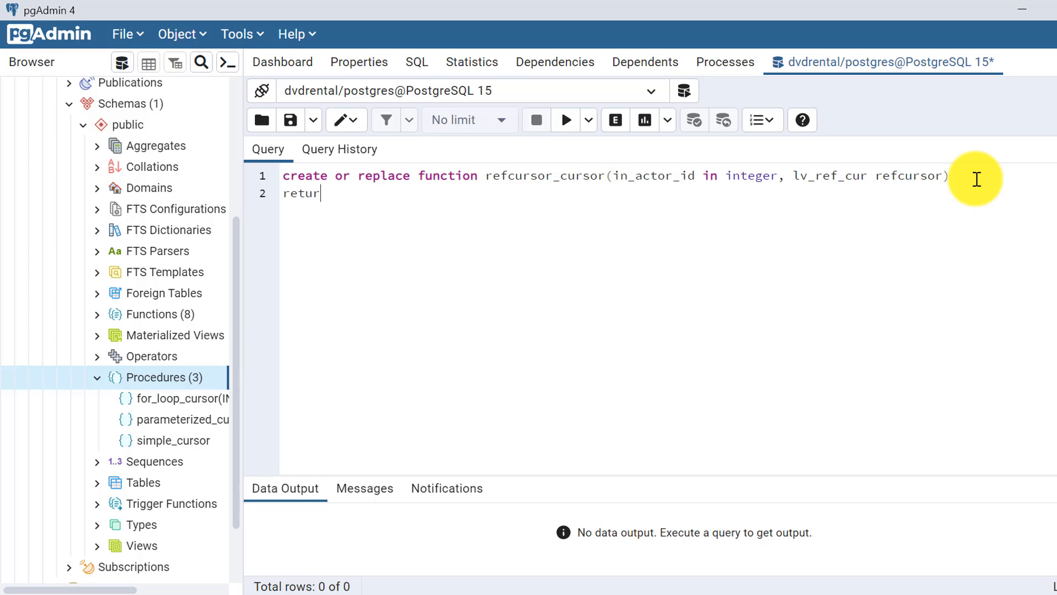
text(ns ref)
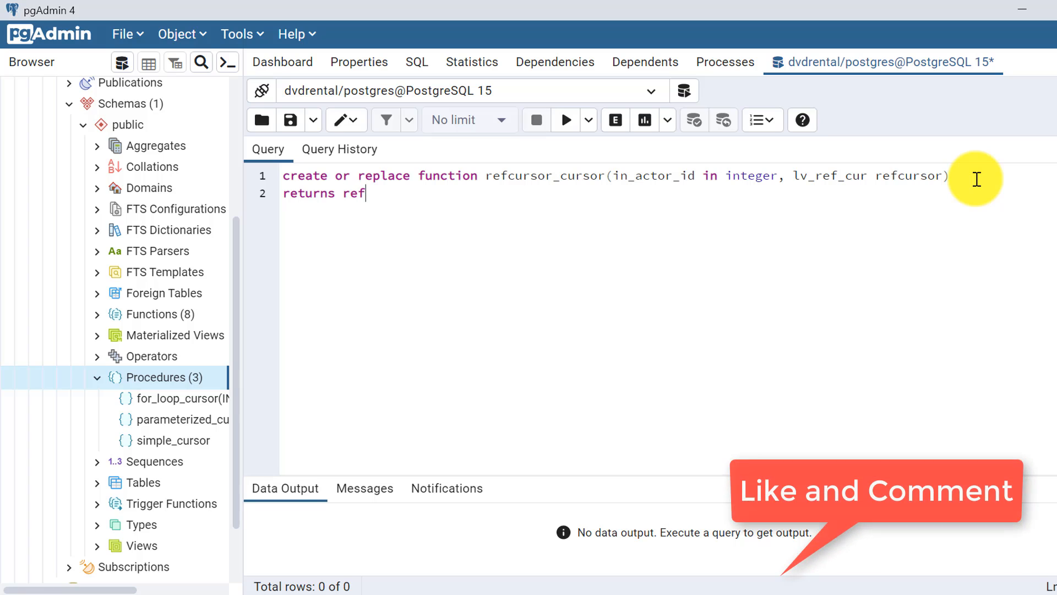
text(cursor)
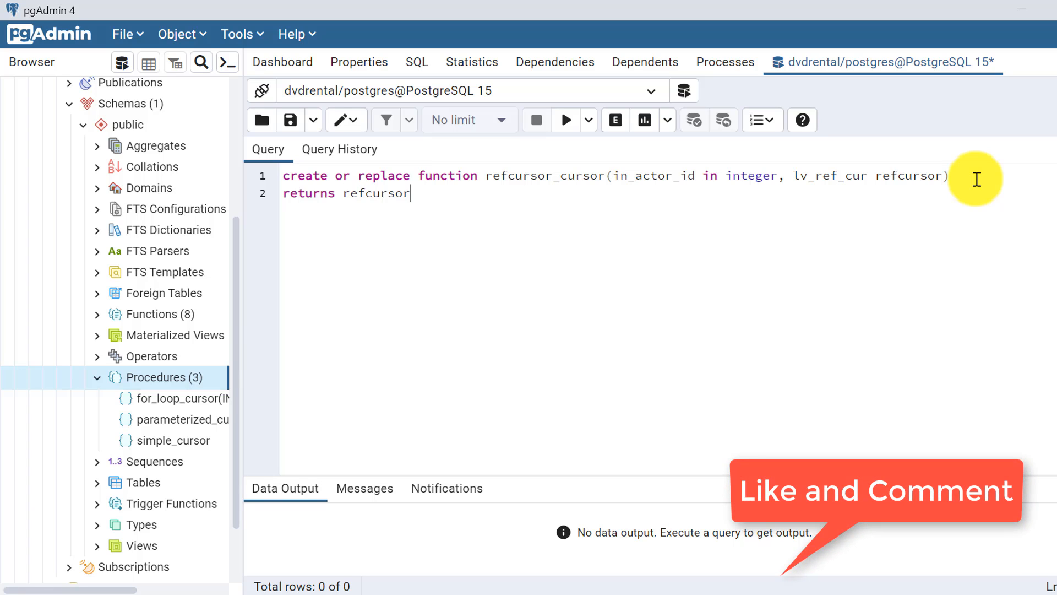
Add language plpgsql and an empty as $$ begin ... end; body
key(Return)
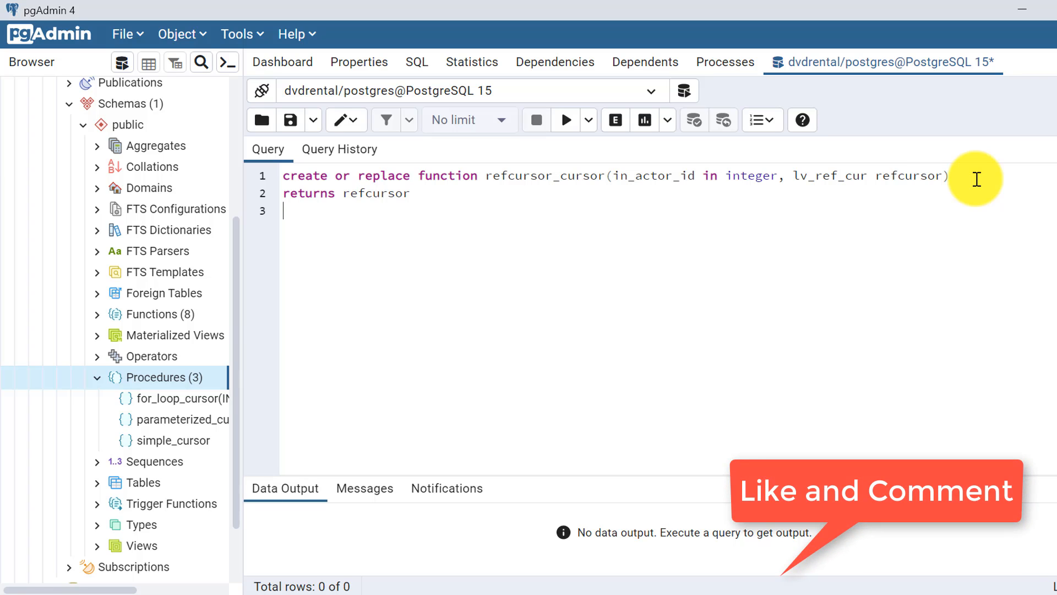
text(langig)
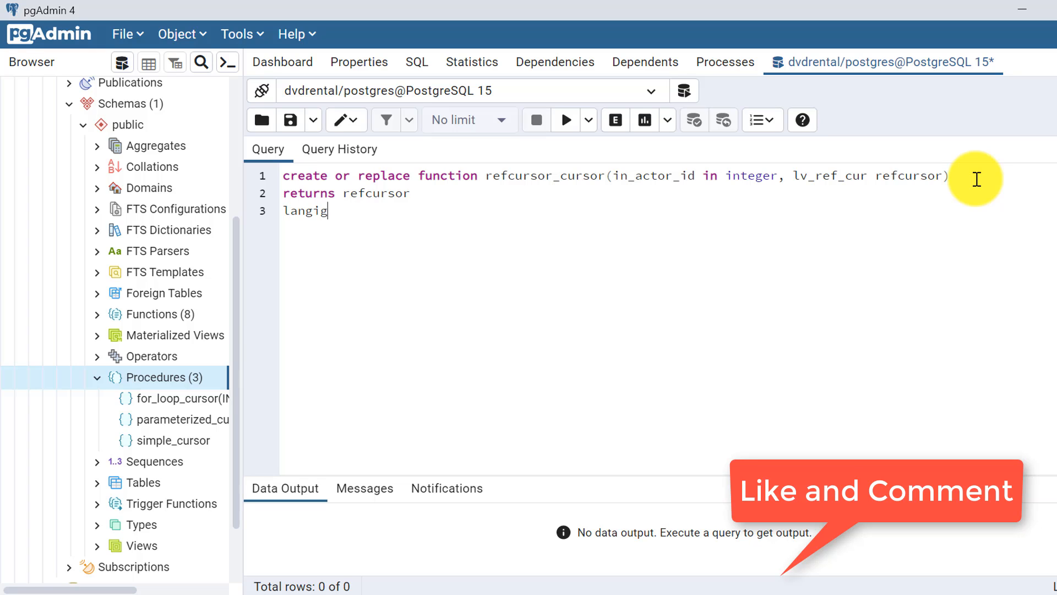
text(uag)
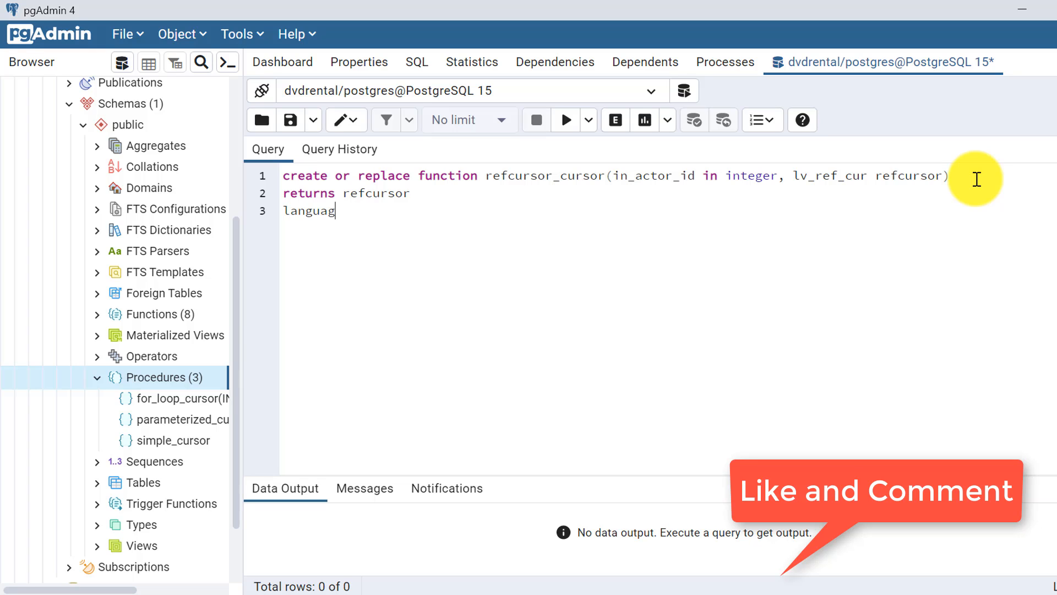
text(e pl)
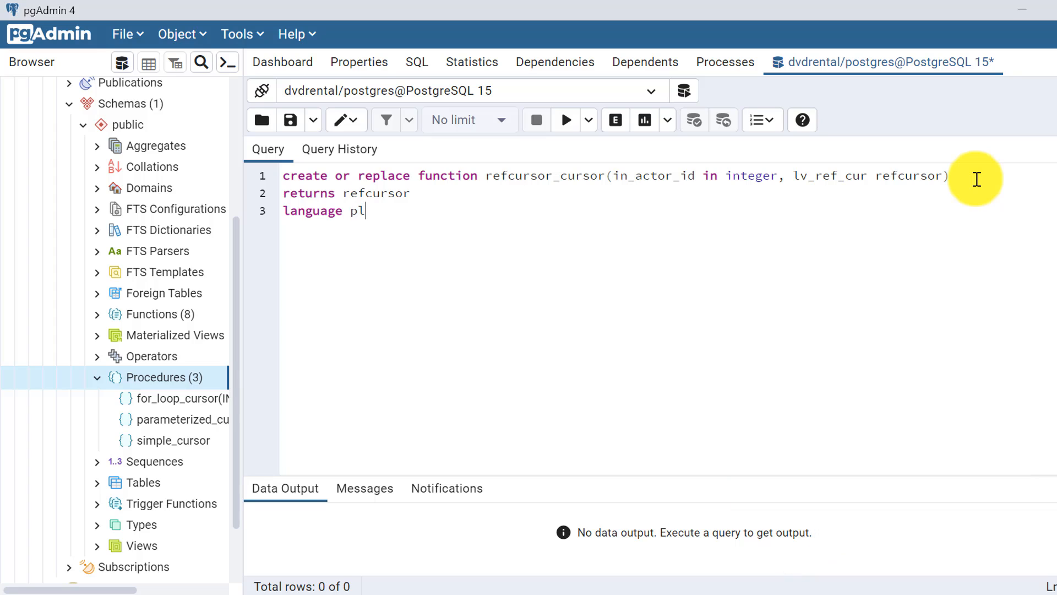
text(pgsql)
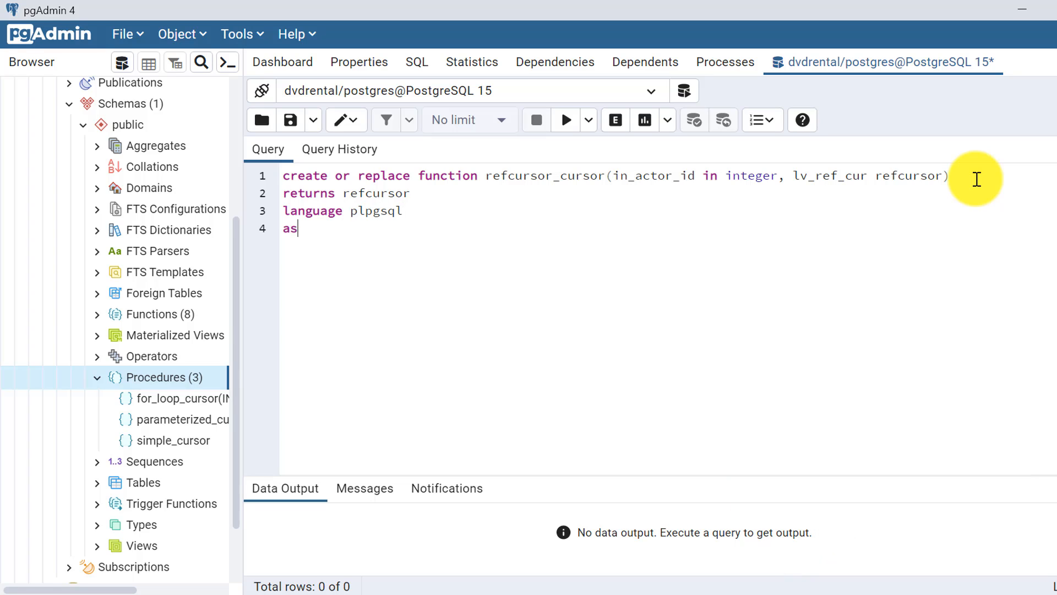
text($$)
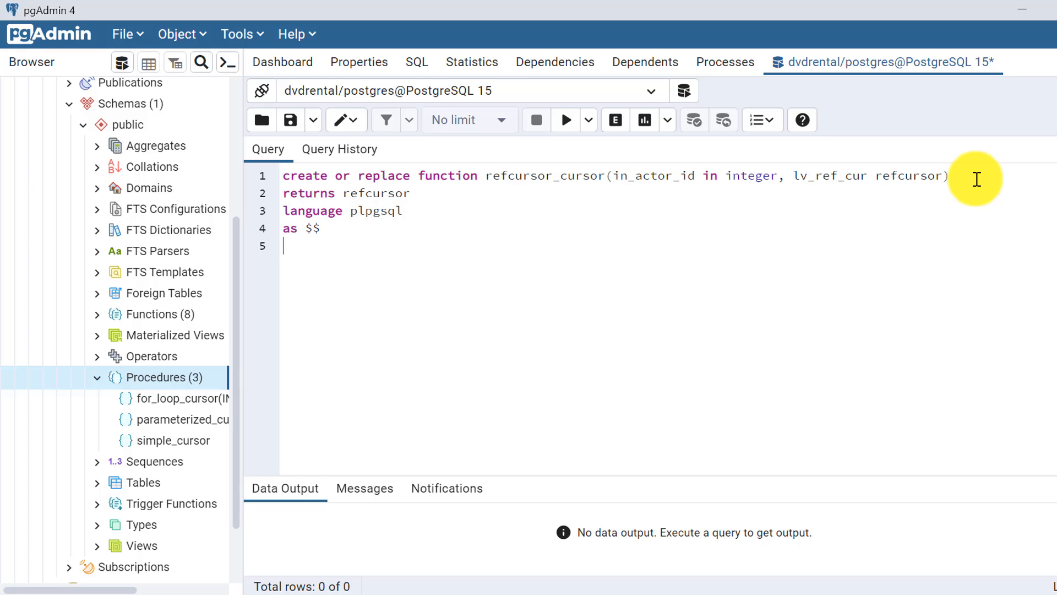
text(begin)
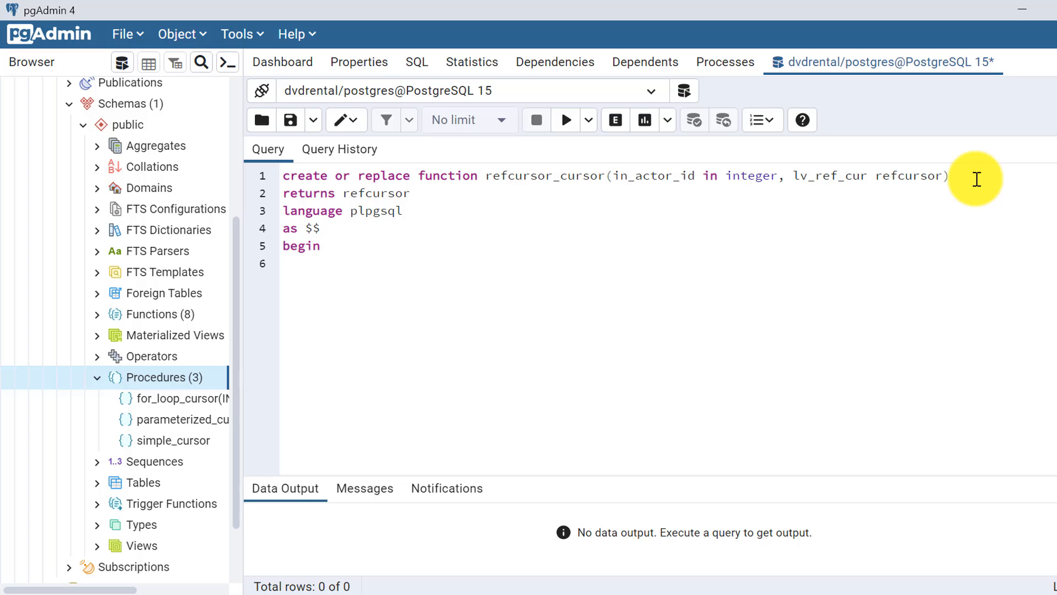
text(end)
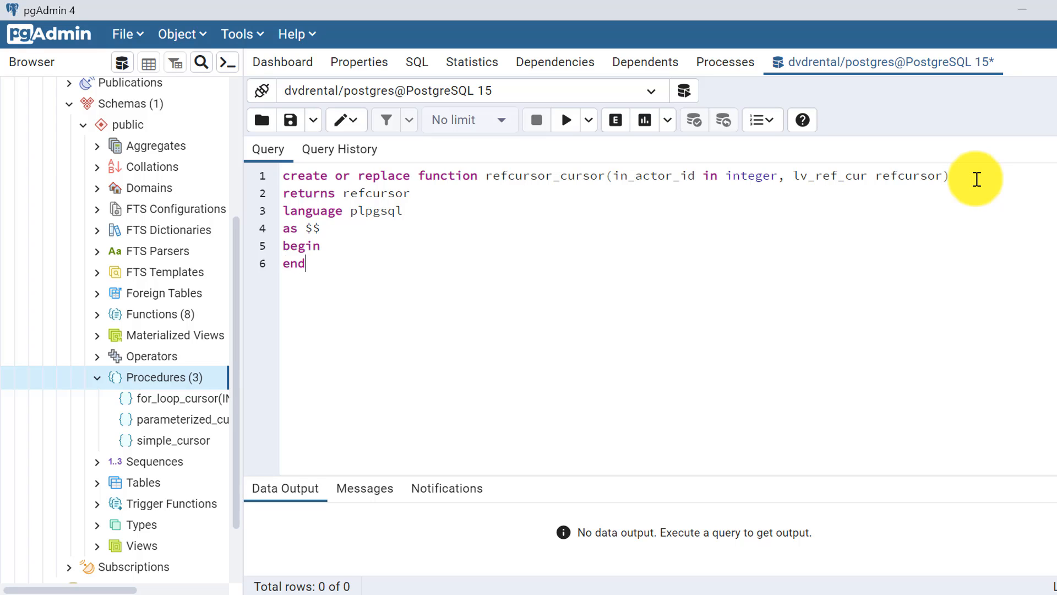
text(;)
text($$)
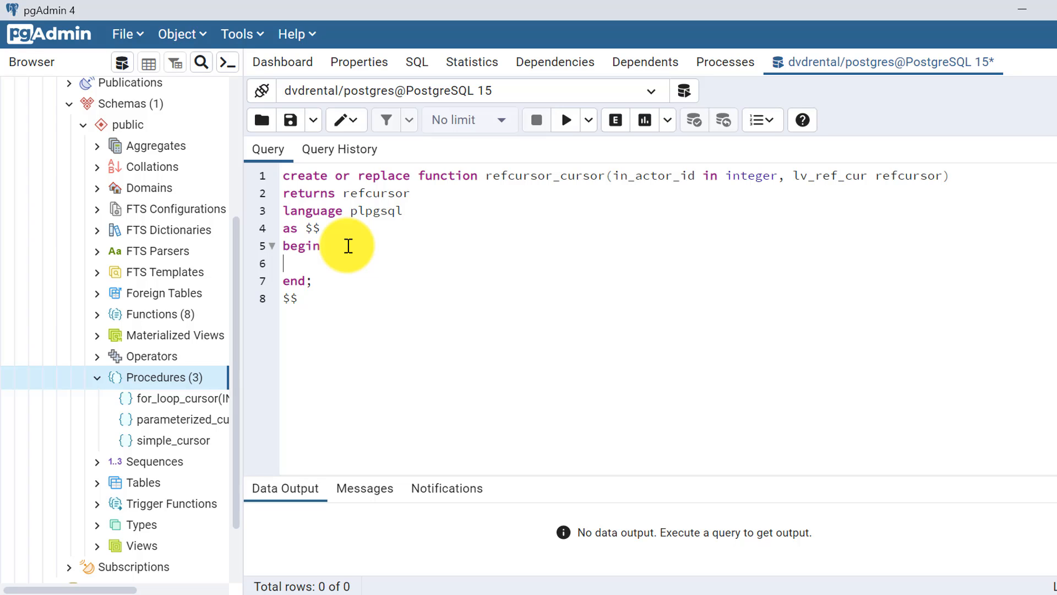
Write 'open lv_ref_cur for' inside the function body
text(open)
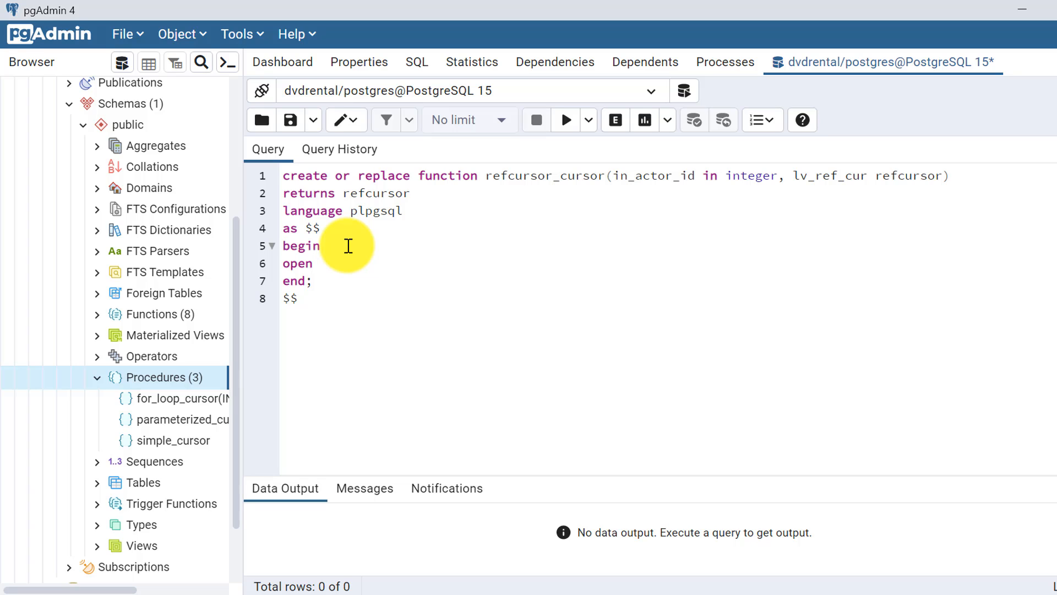
mouse_move(369, 263)
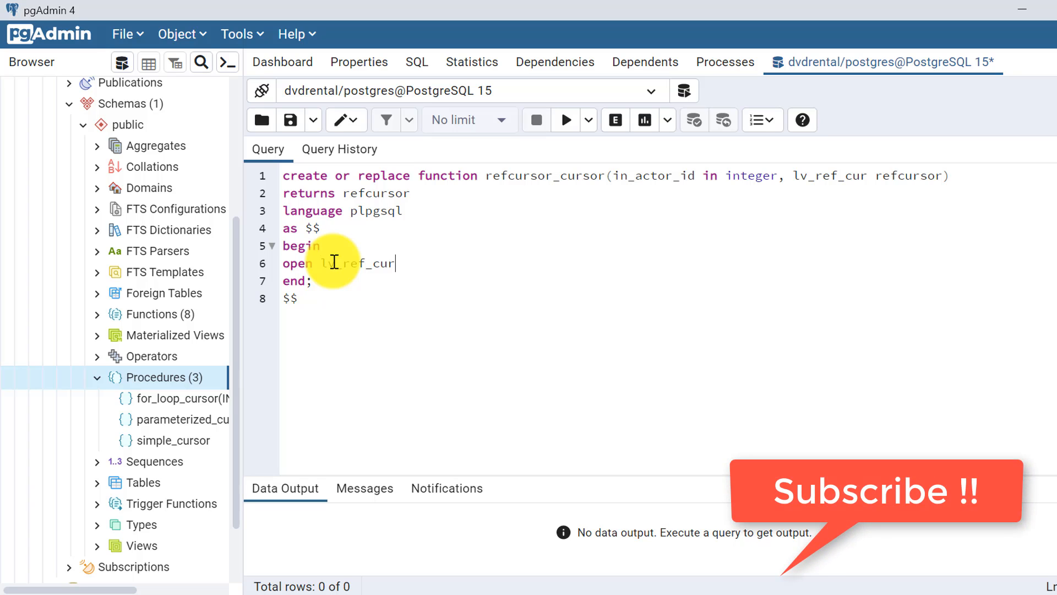
key(Return)
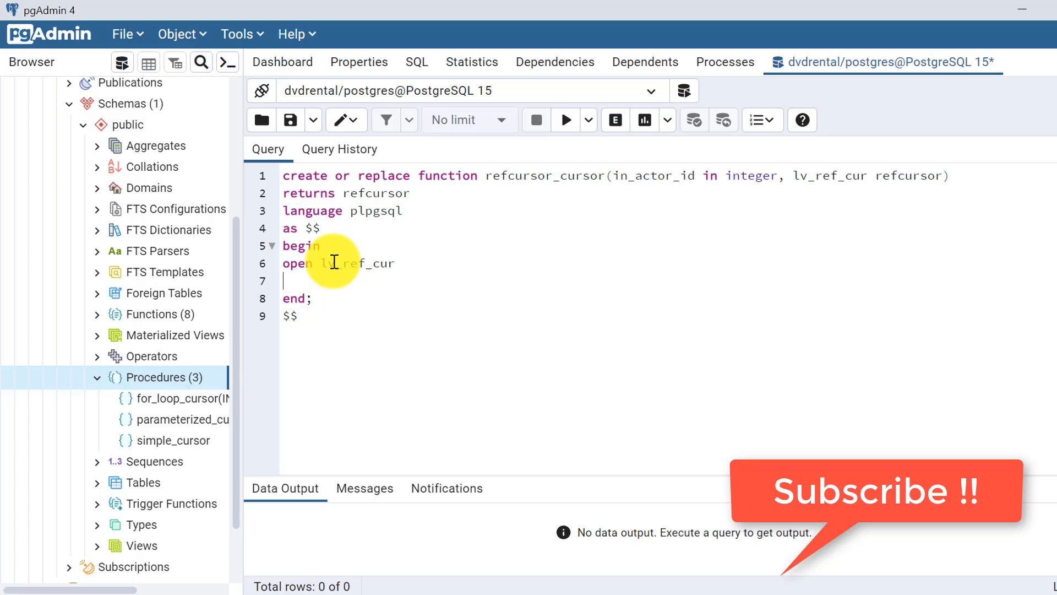
text(FOR)
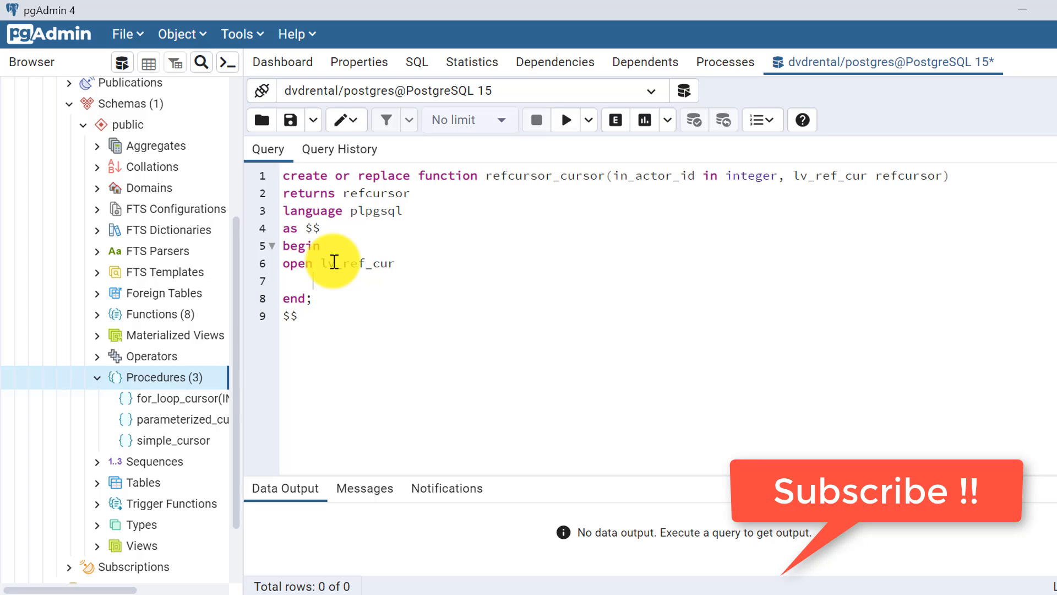
text(for)
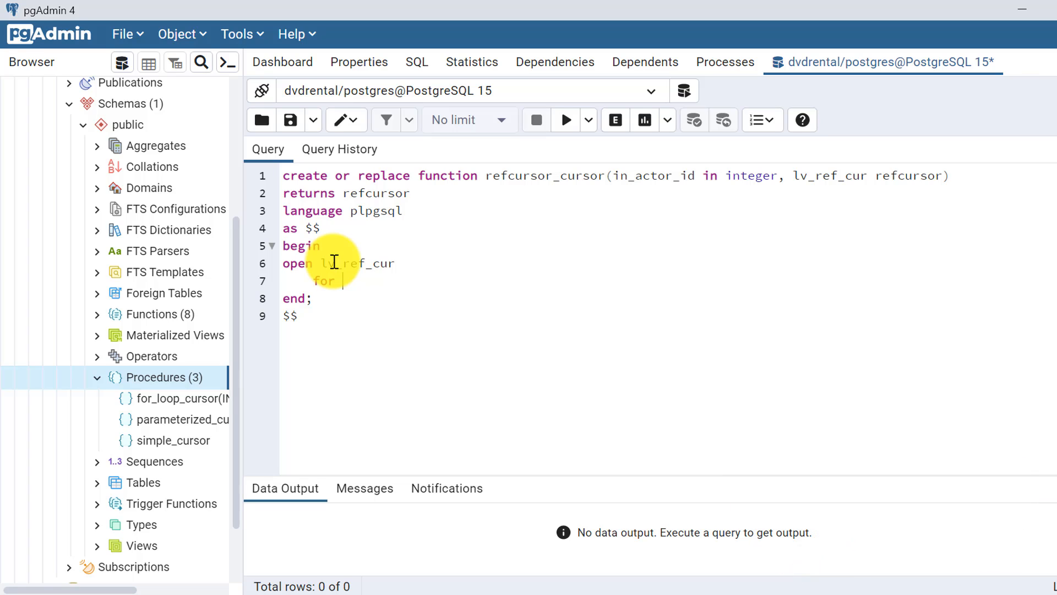
Write select 'Title: '||f.title as Title and begin the from clause
text(se)
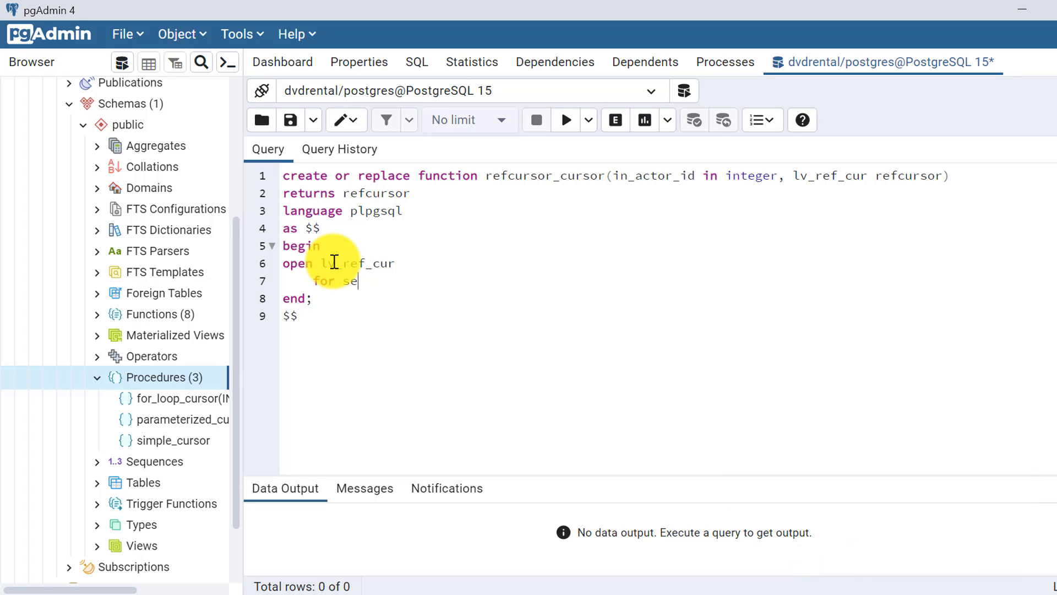
text(lect ')
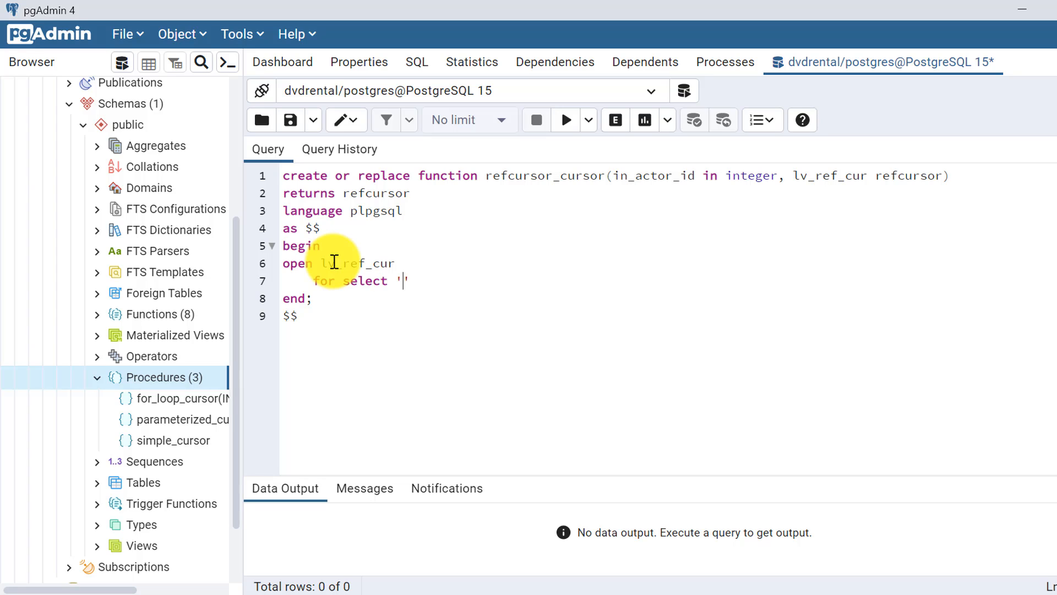
text(Titl)
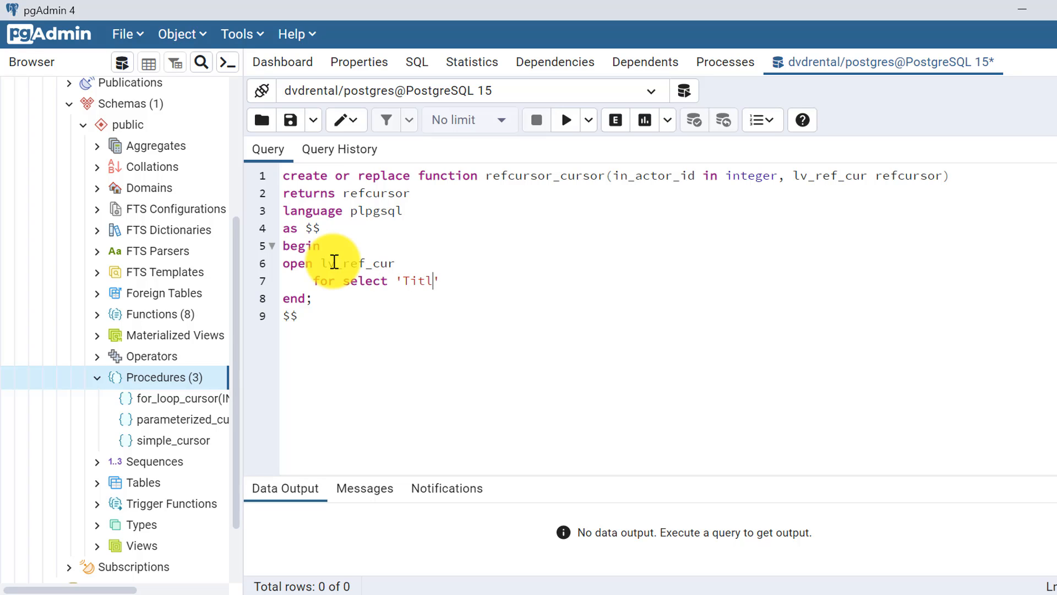
text(e)
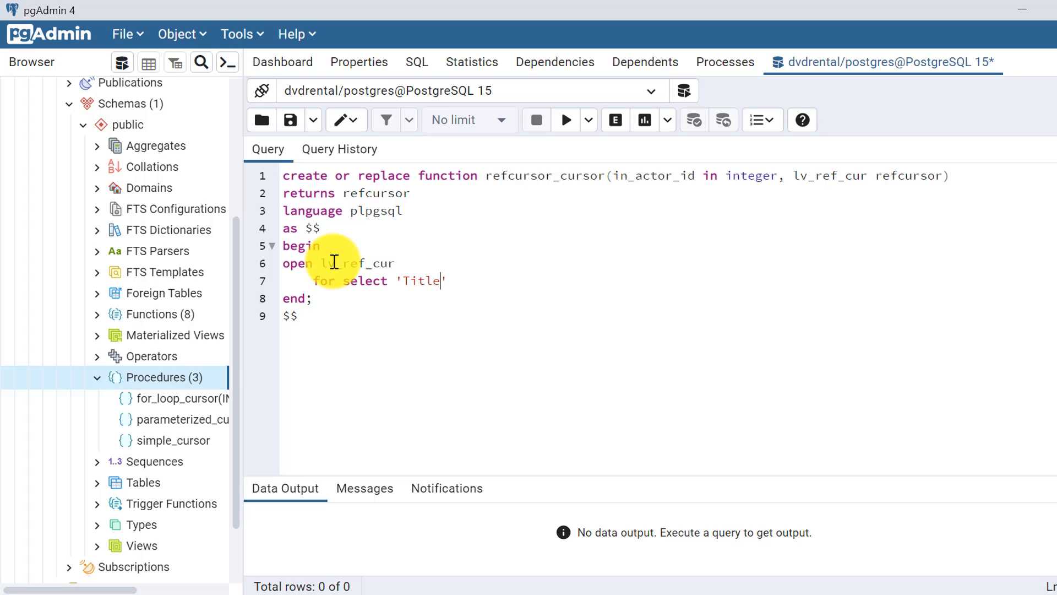
text(:)
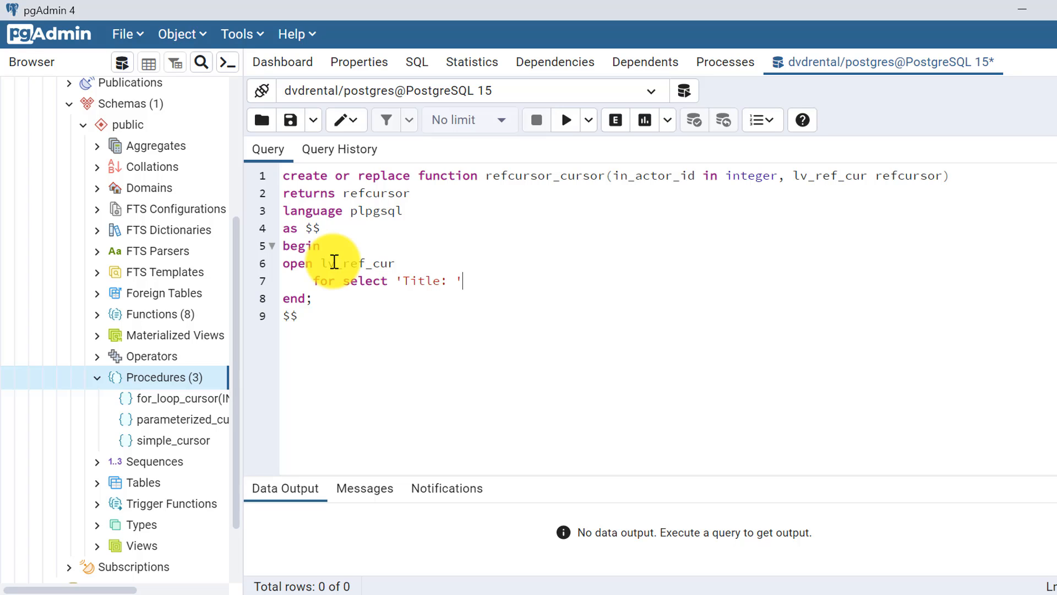
text(||)
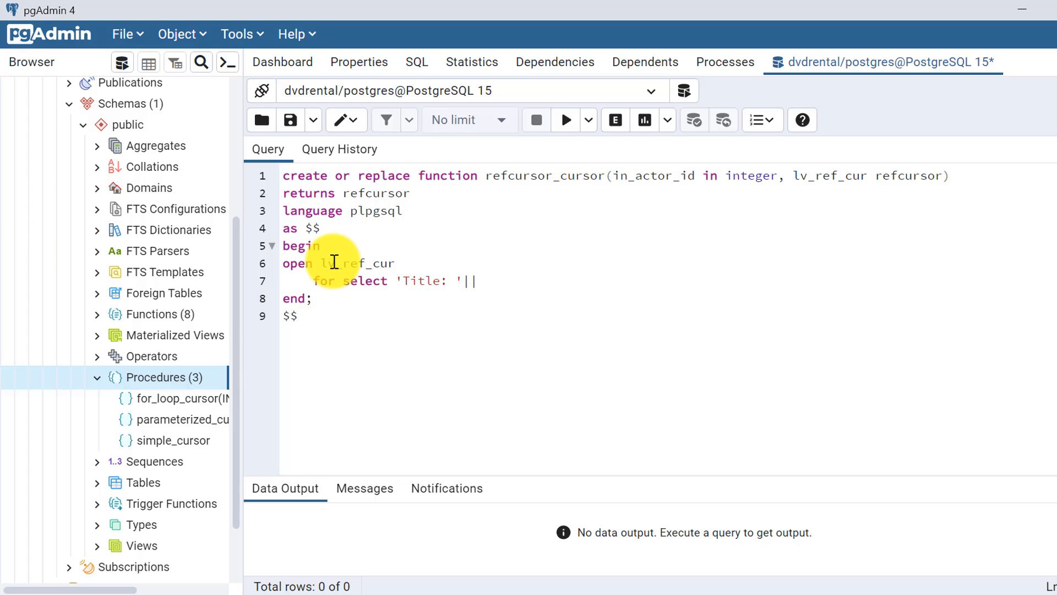
text(f.title)
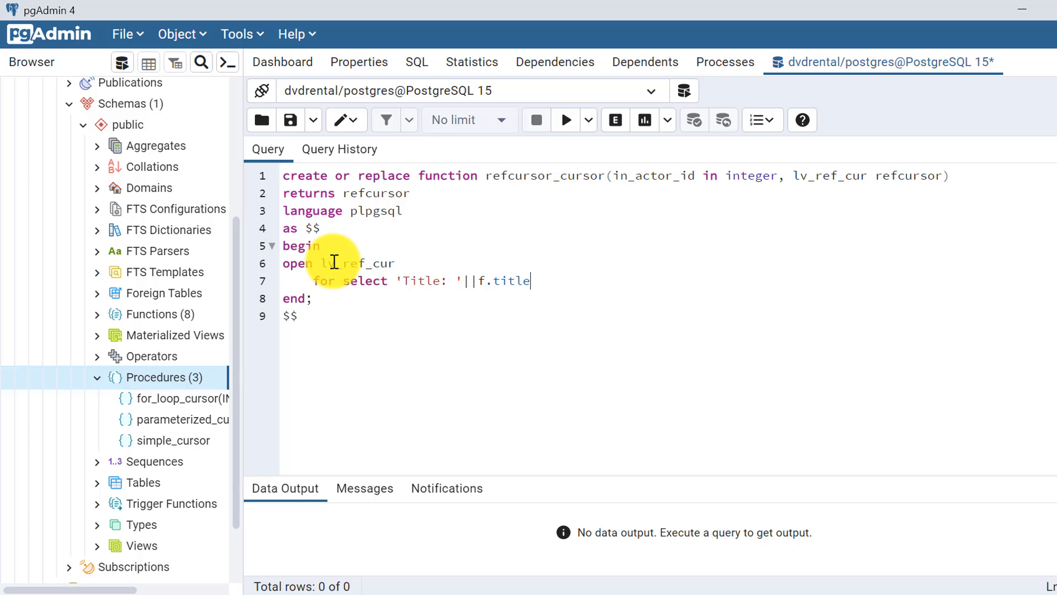
text(as)
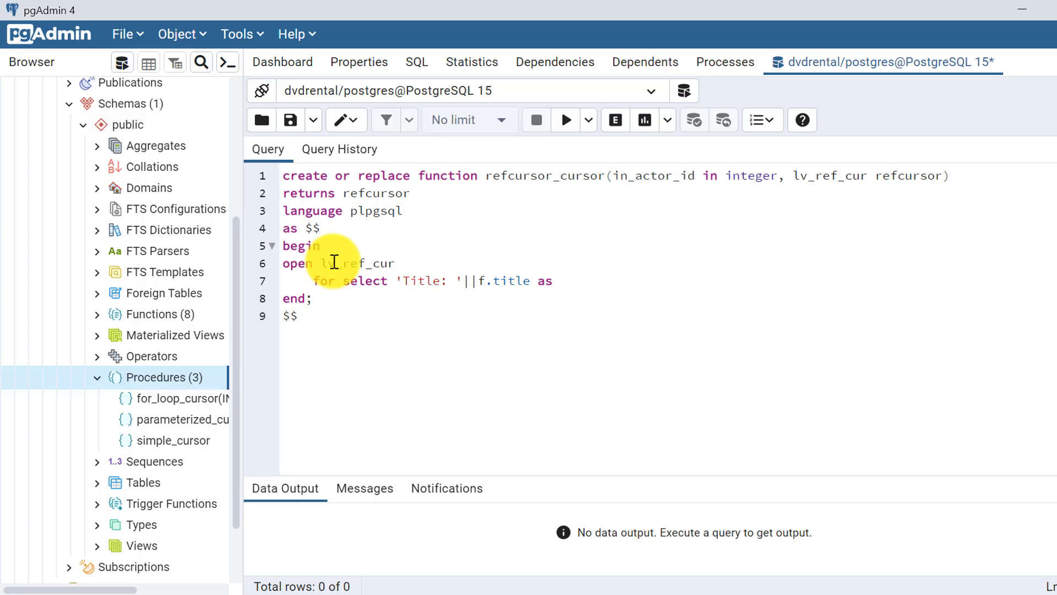
text(Title)
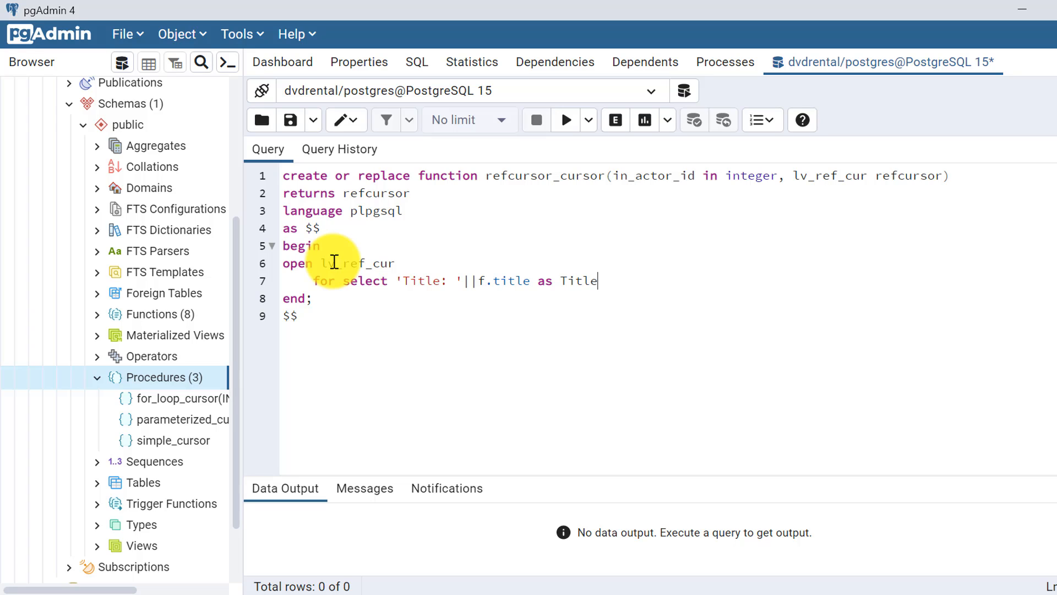
key(Return)
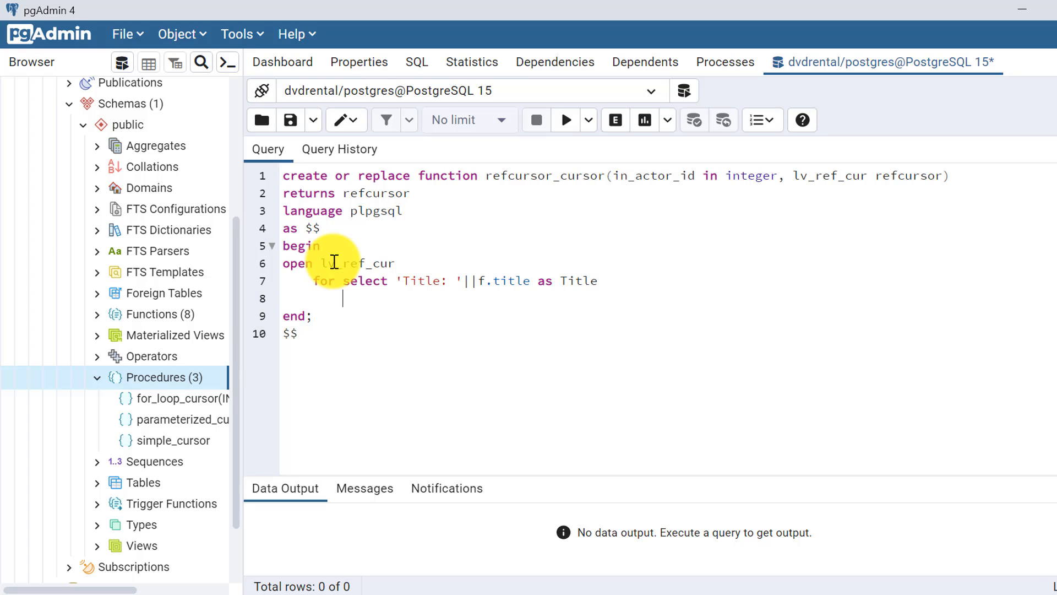
text(from)
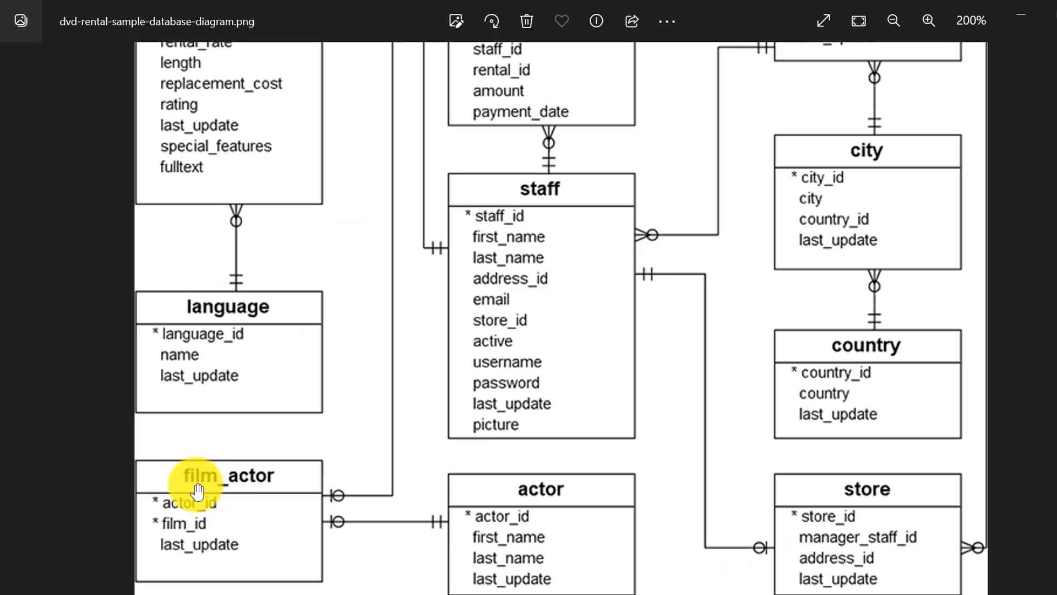
mouse_move(442, 499)
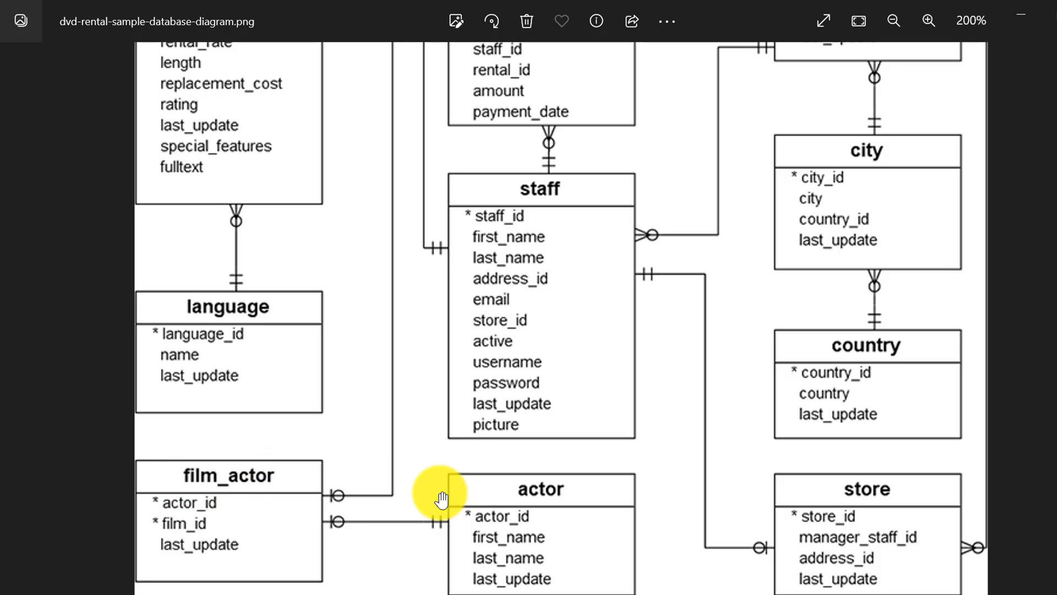
mouse_move(664, 560)
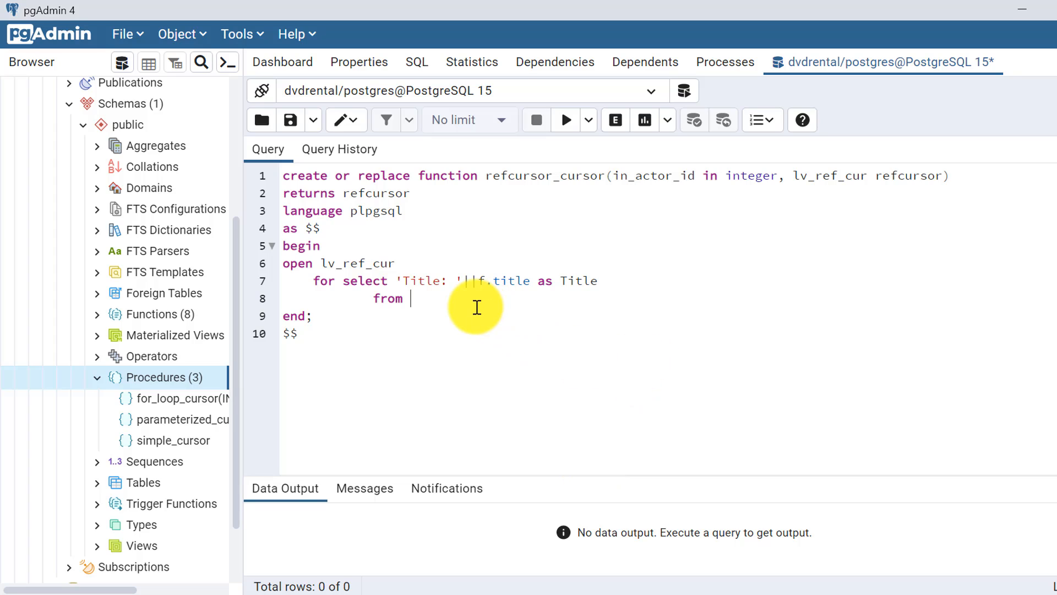
Complete the from clause with film_actor fa, film f
text(fil)
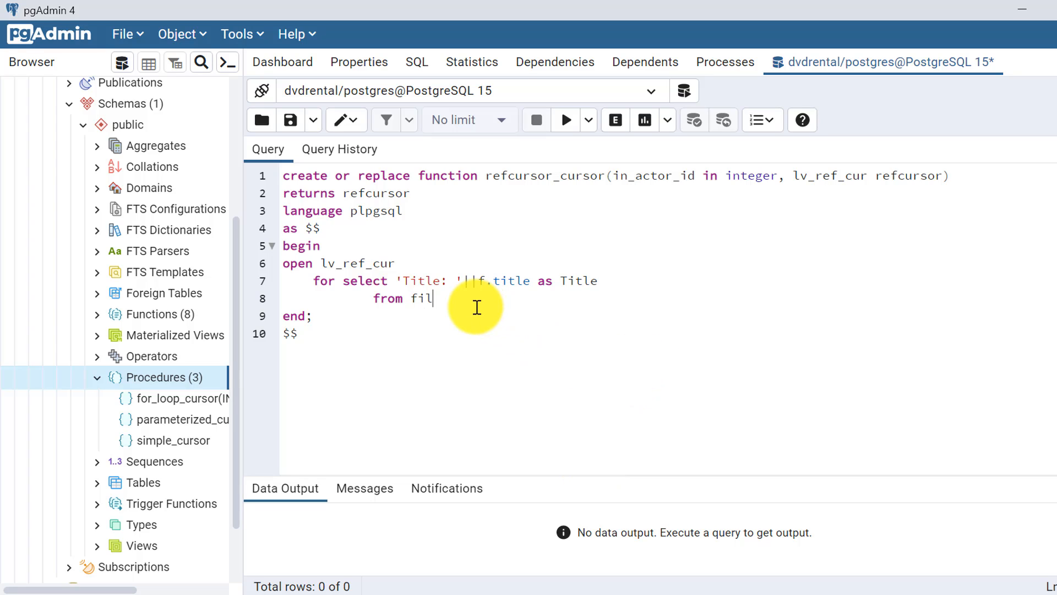
text(m_actor)
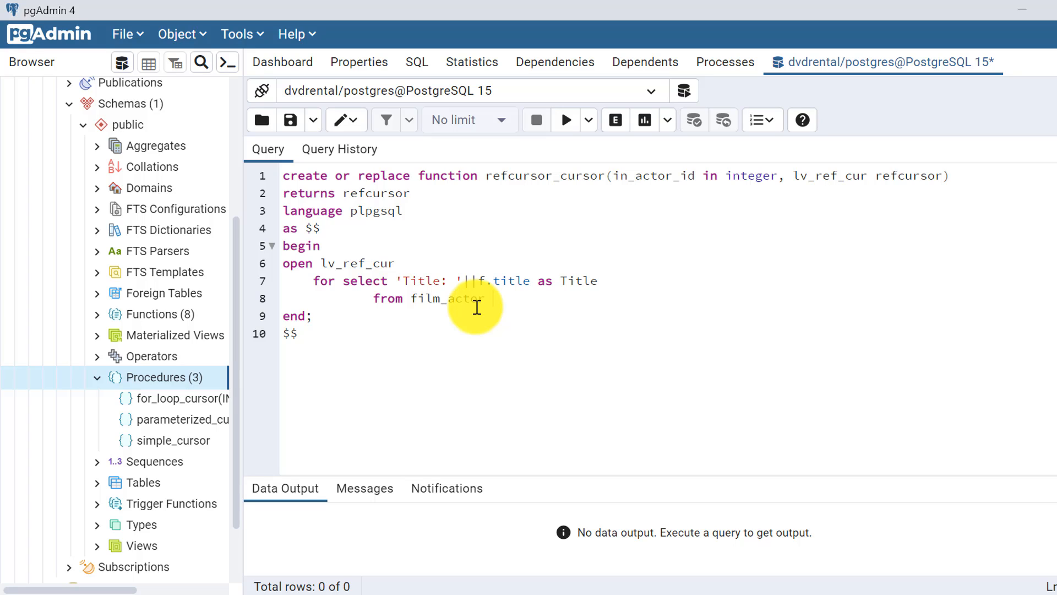
text(fa)
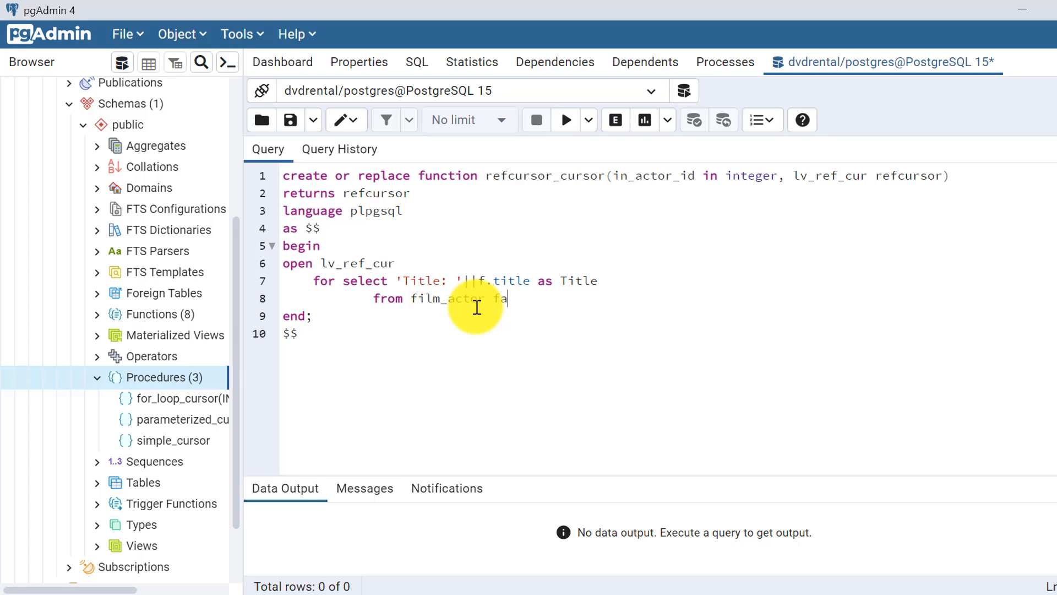
text(, film f)
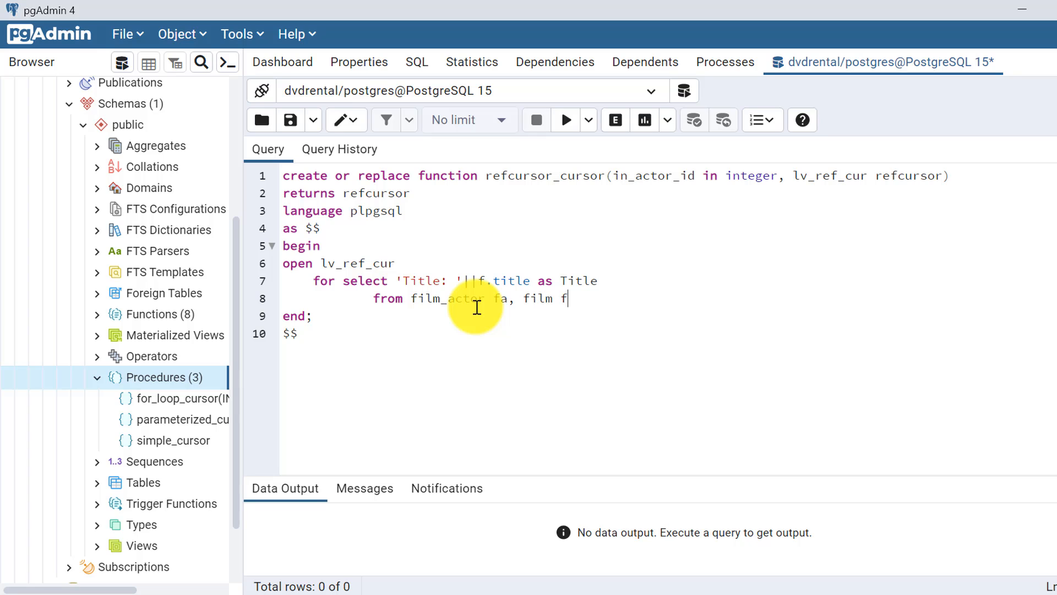
key(Enter)
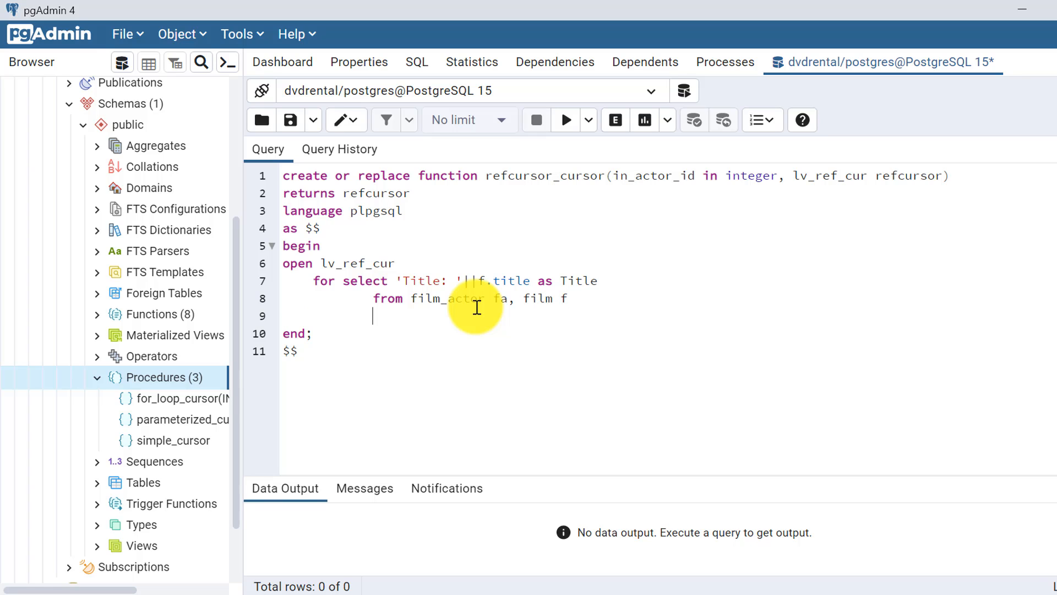
Write where fa.film_id = f.film_id and fa.actor_id = in_actor_id;
text(where f)
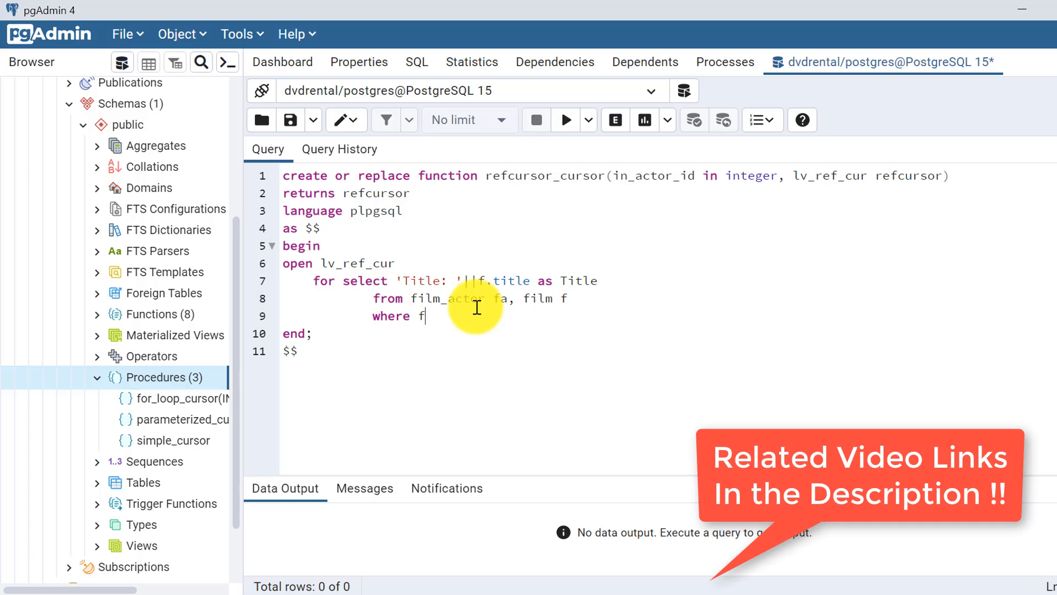
text(a.film_id)
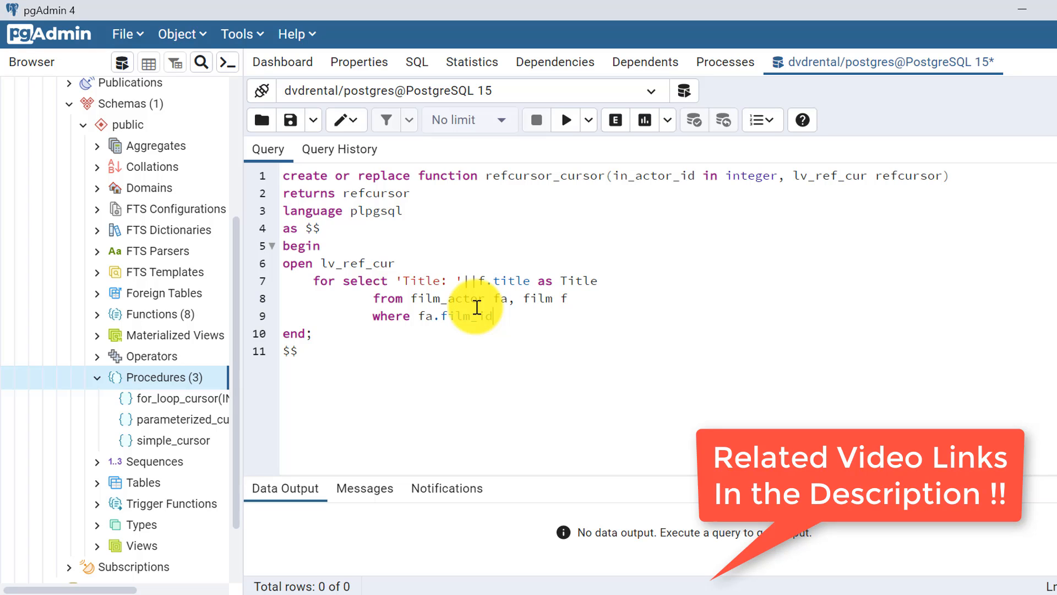
text(= f.)
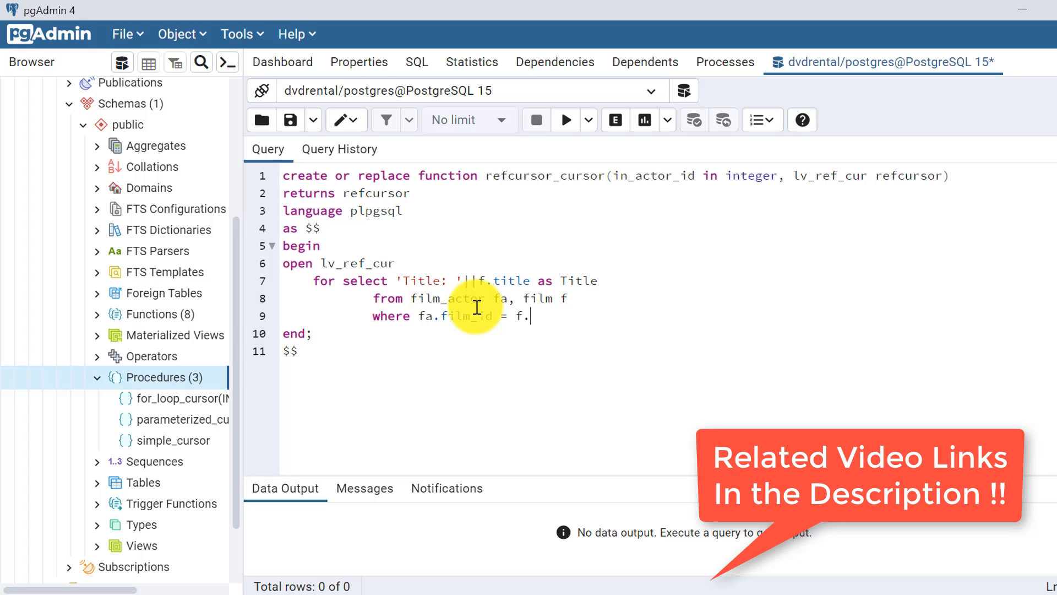
text(film_id)
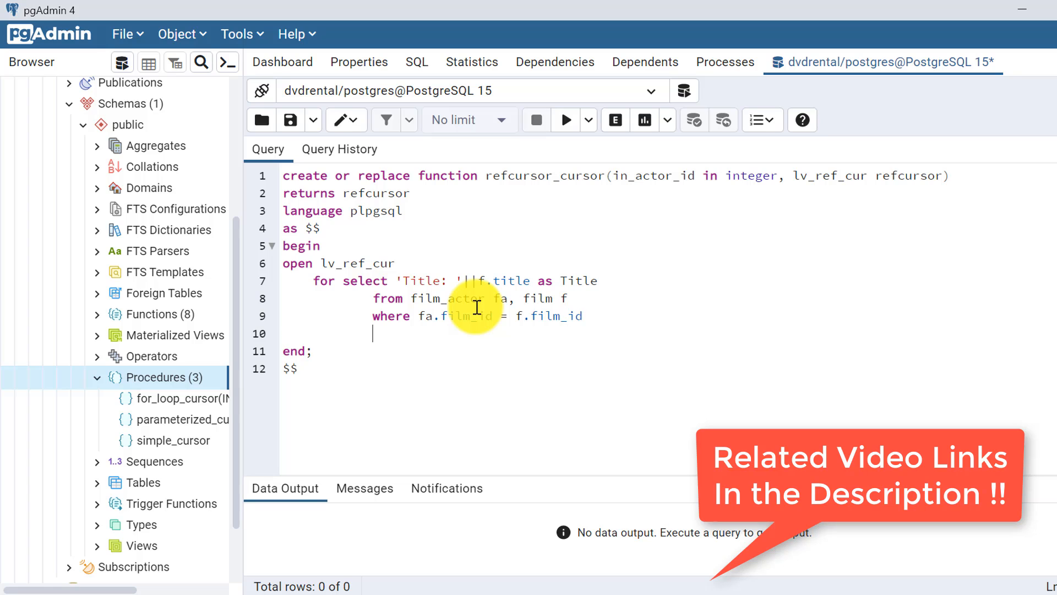
text(and)
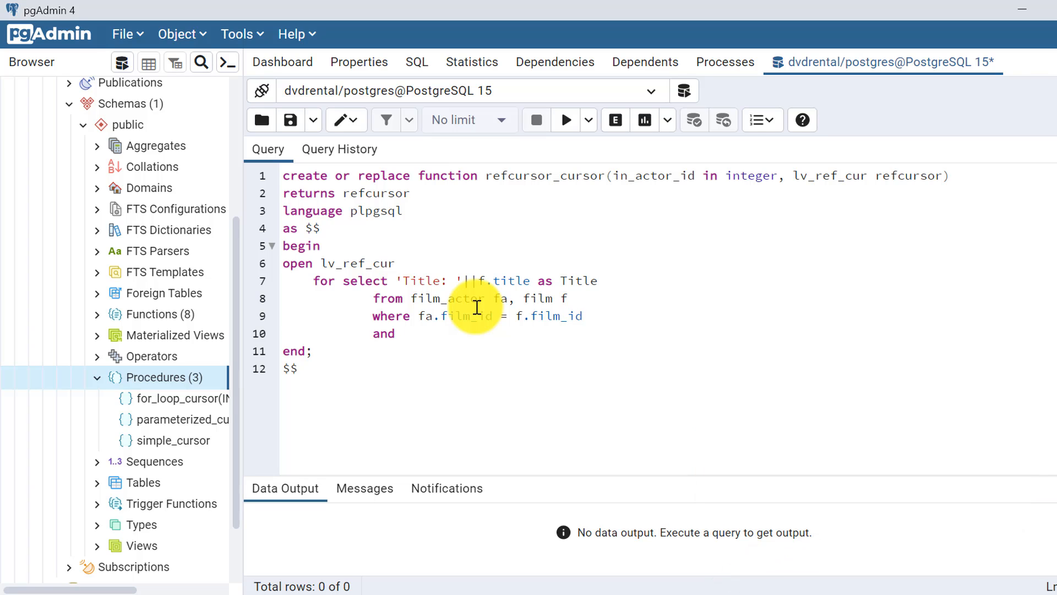
text(fa.)
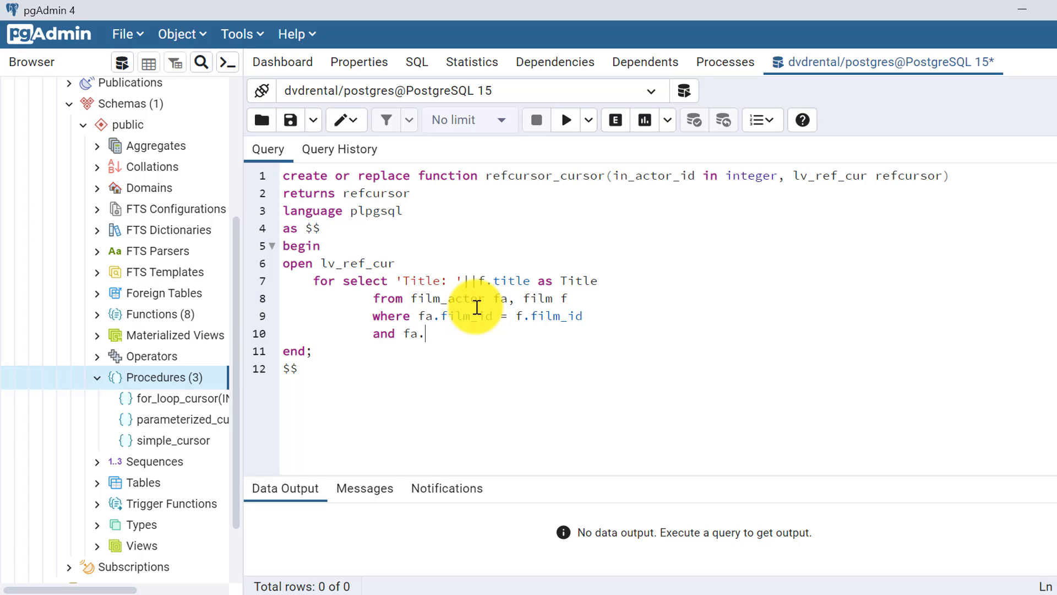
text(actor_id =)
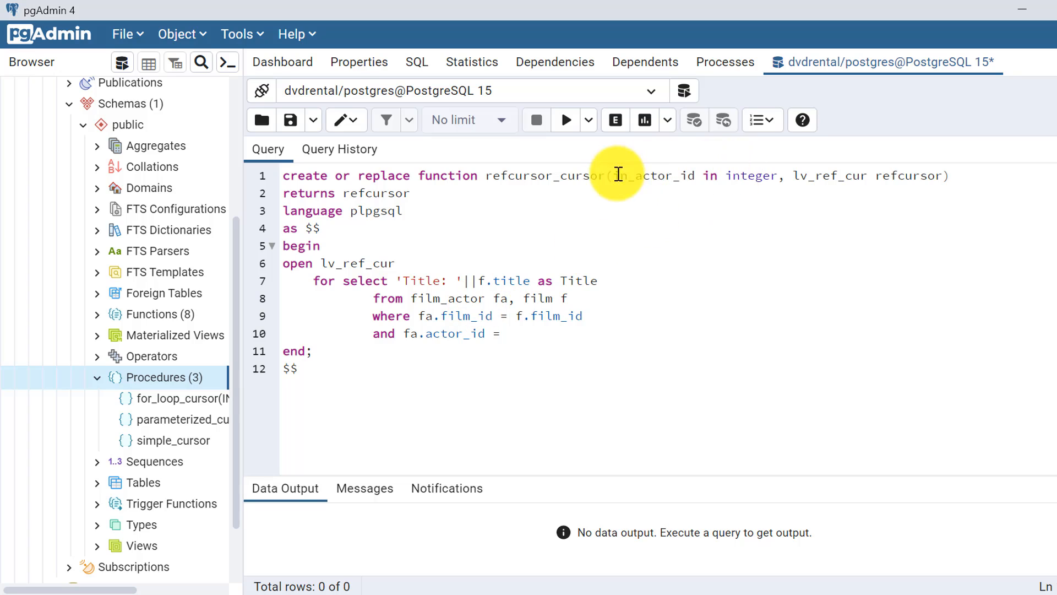
text(in)
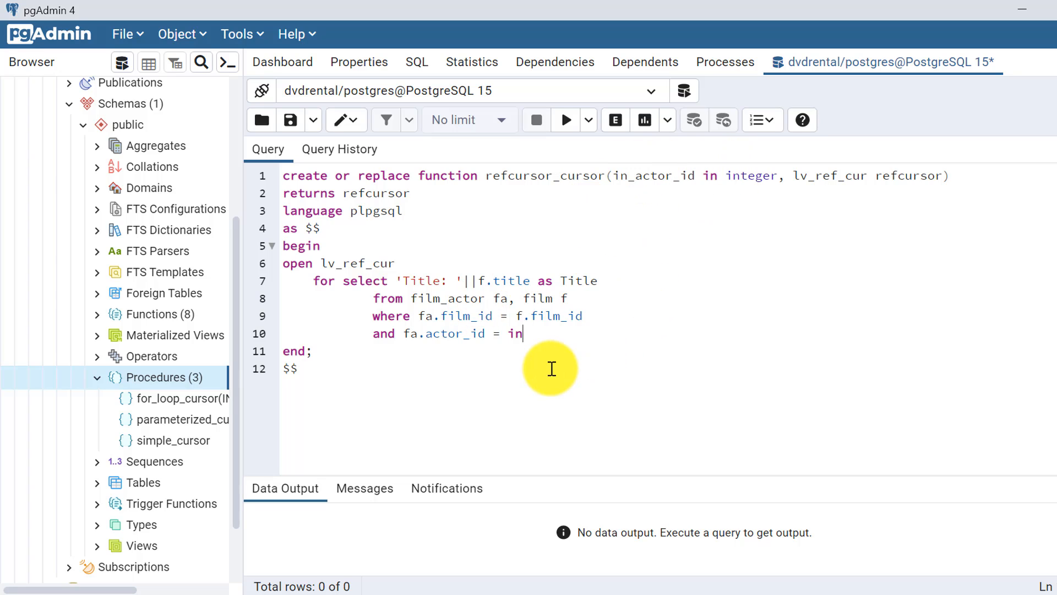
text(_actor_ud)
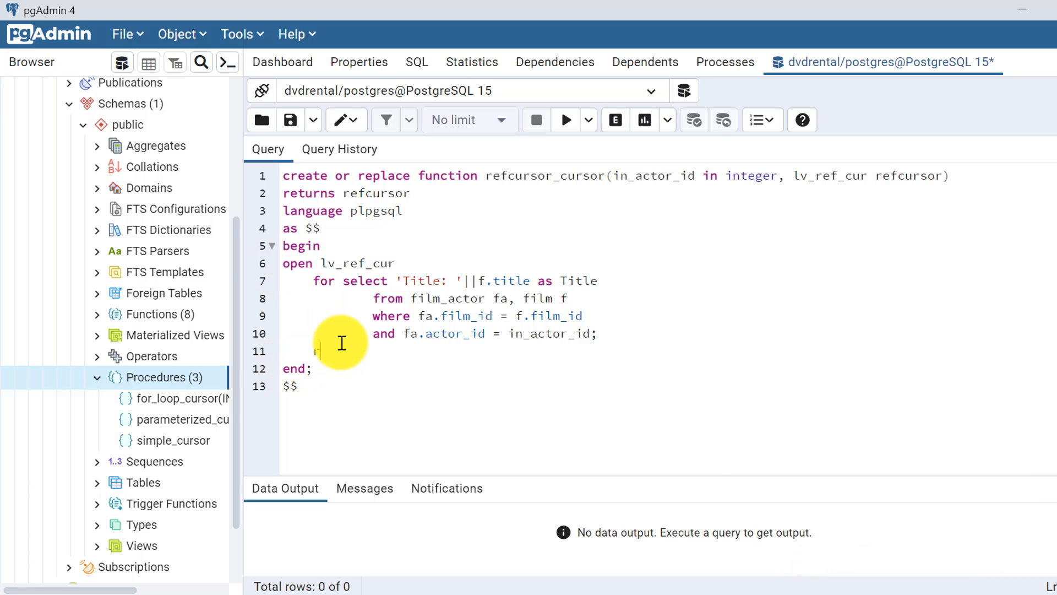
Add the statement return lv_ref_cur; to the function body
text(retur)
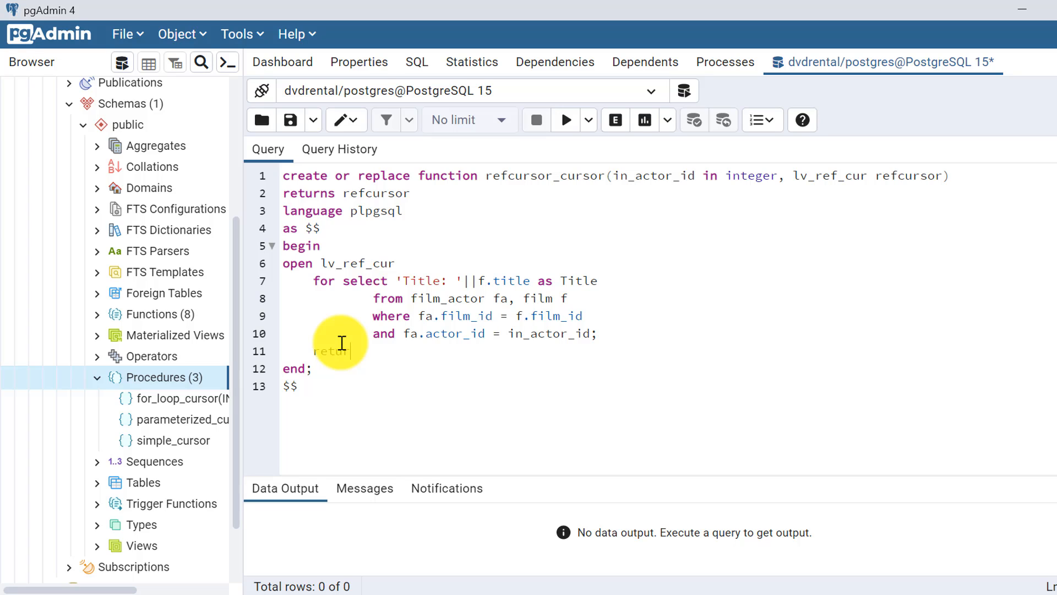
text(lv)
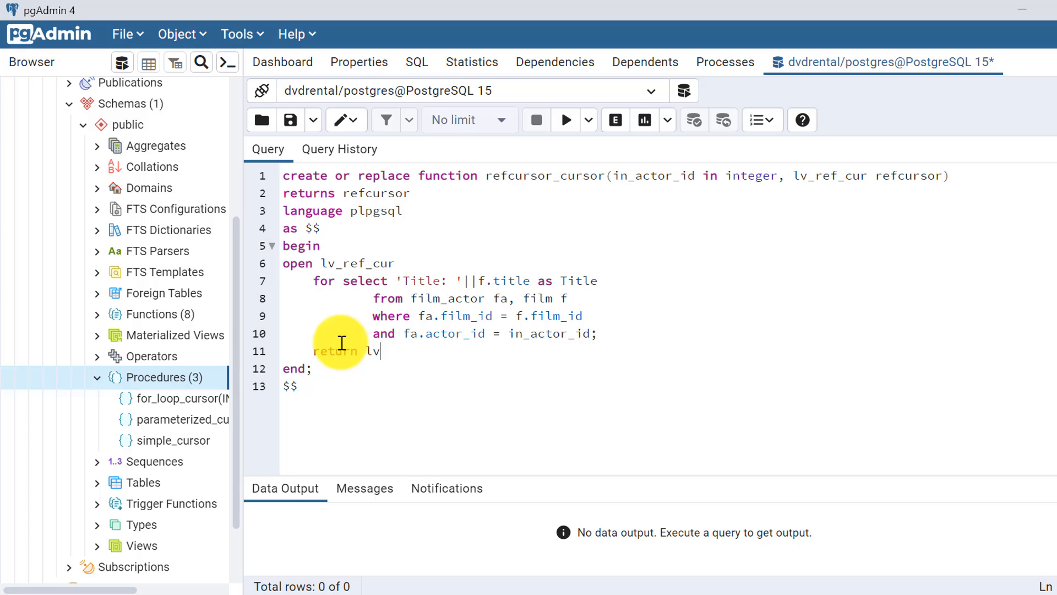
text(_ref_)
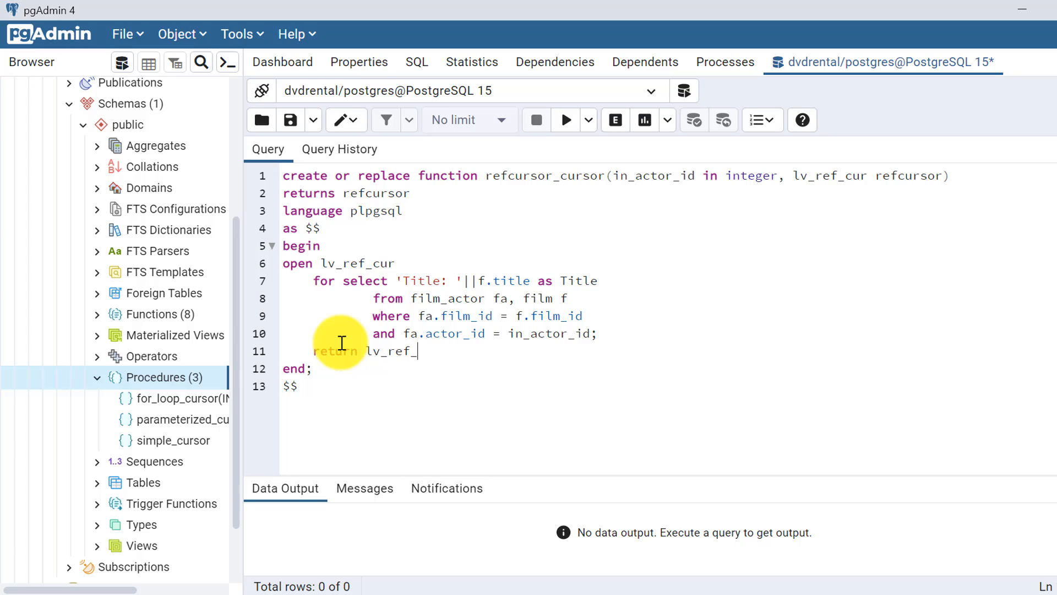
text(cur;)
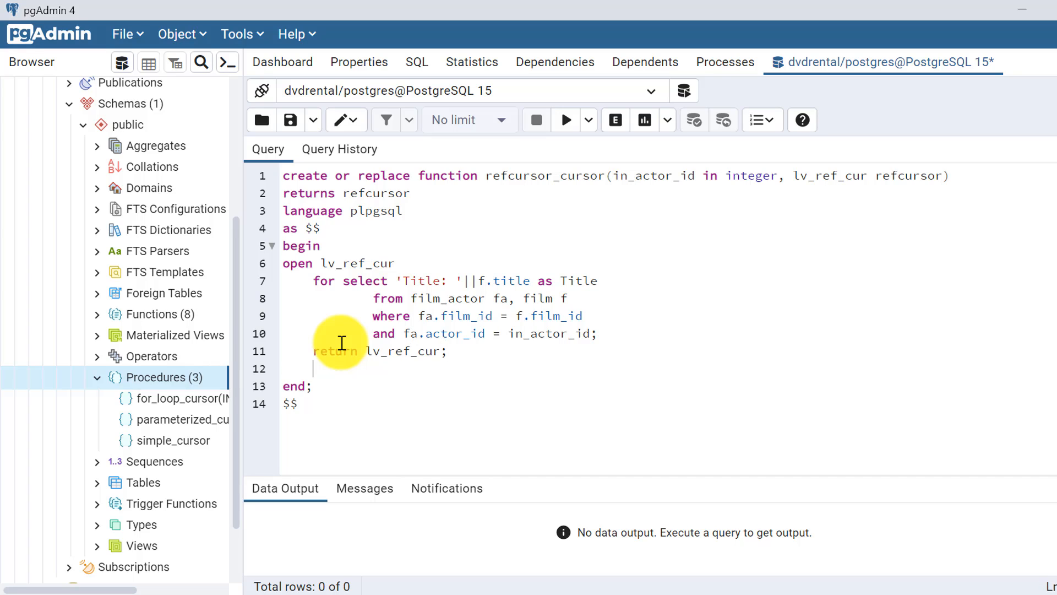
Add exception when others then raise notice 'Something Went Wrong'; before end
text(ex)
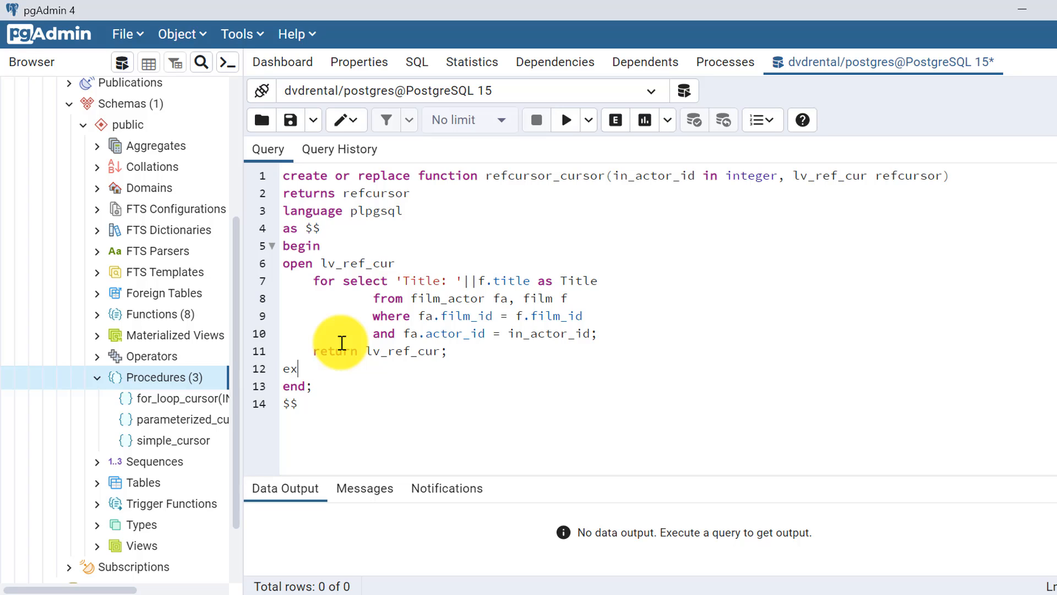
text(ception)
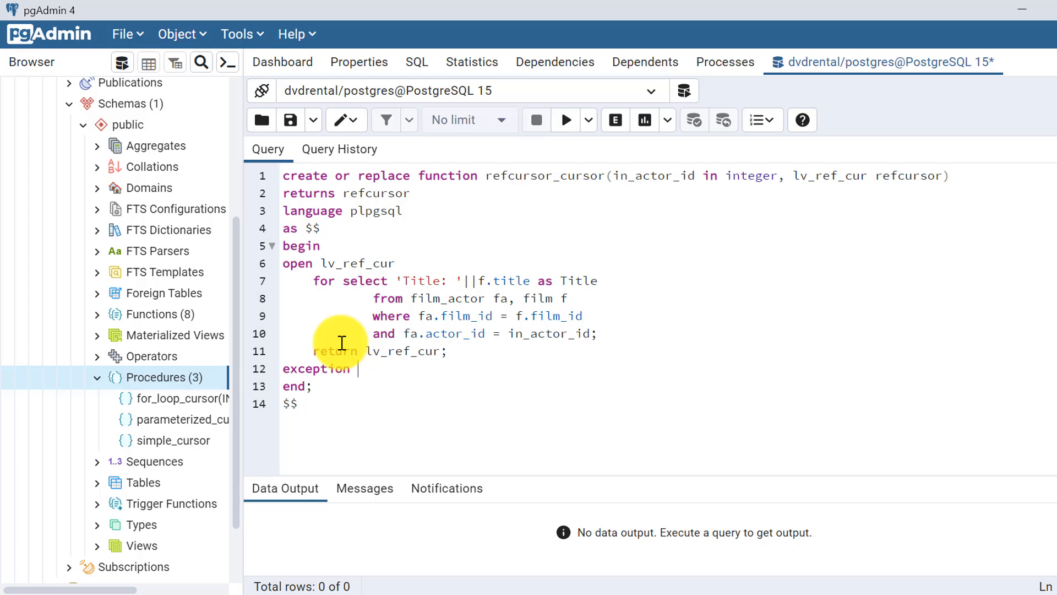
text(whe)
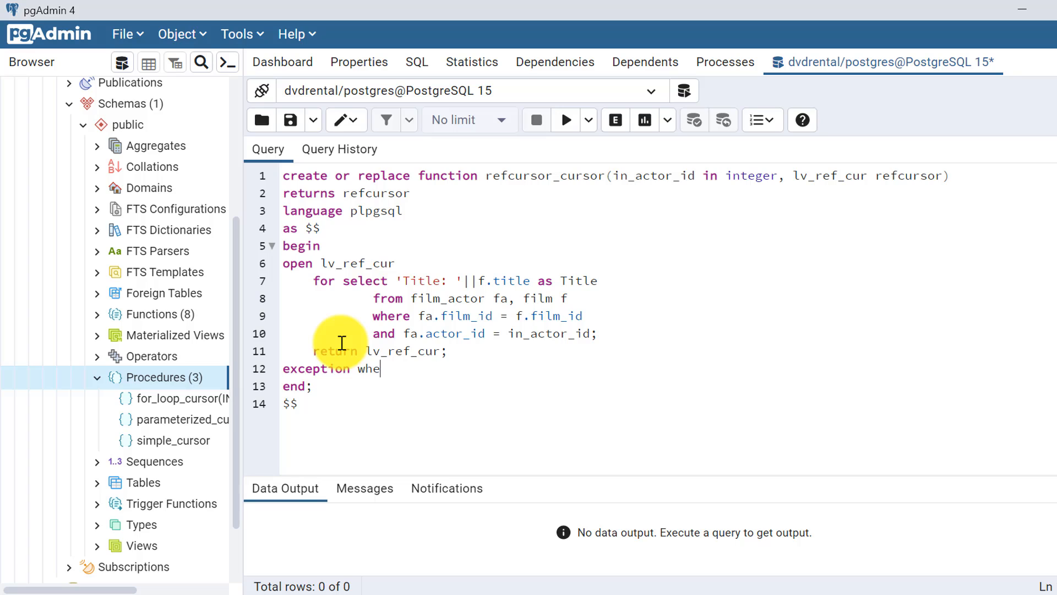
text(n others then)
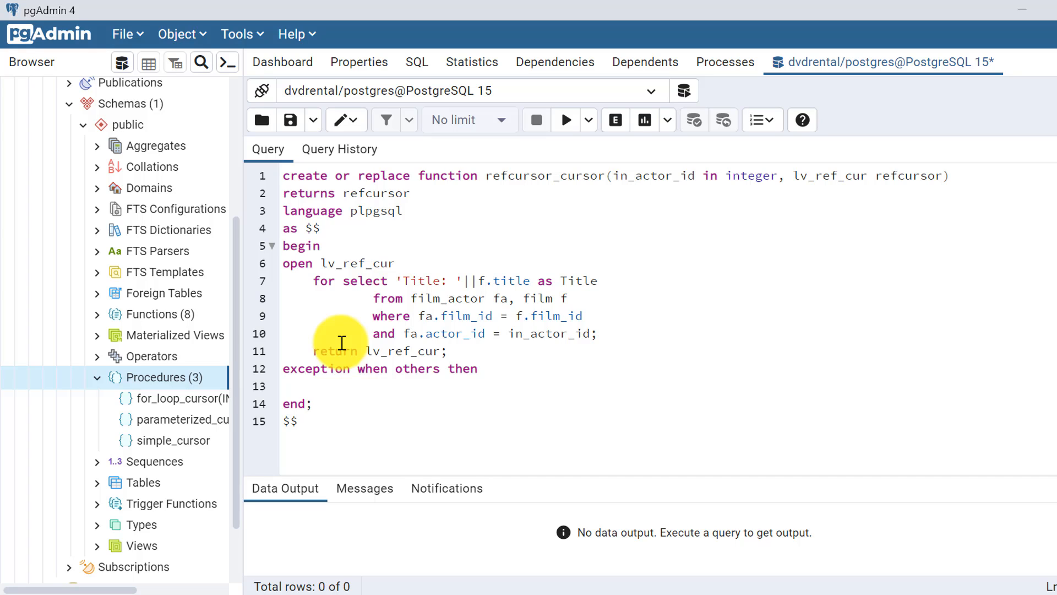
text(raise noti)
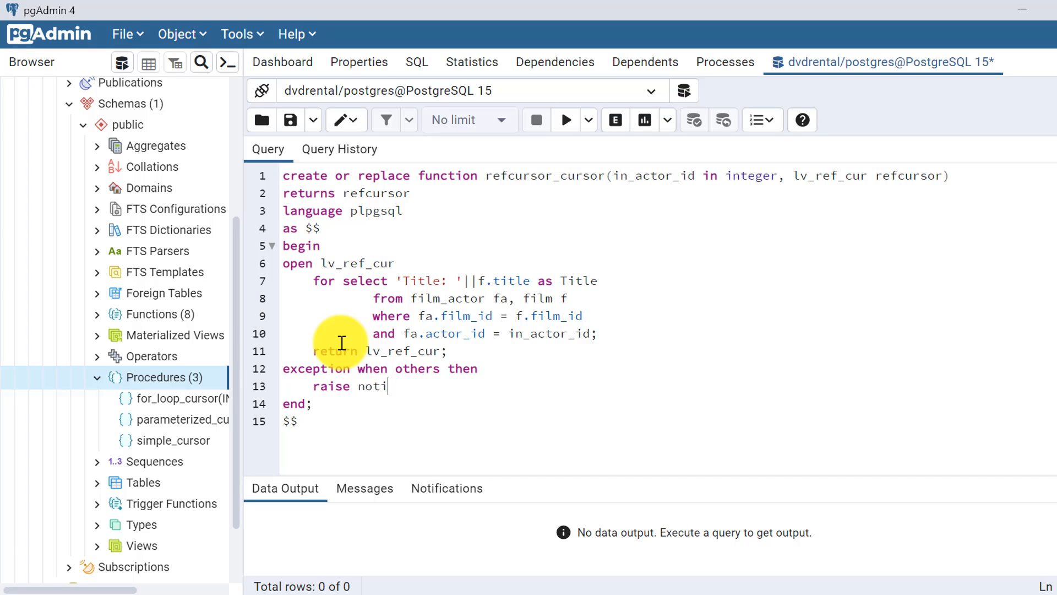
text(ce)
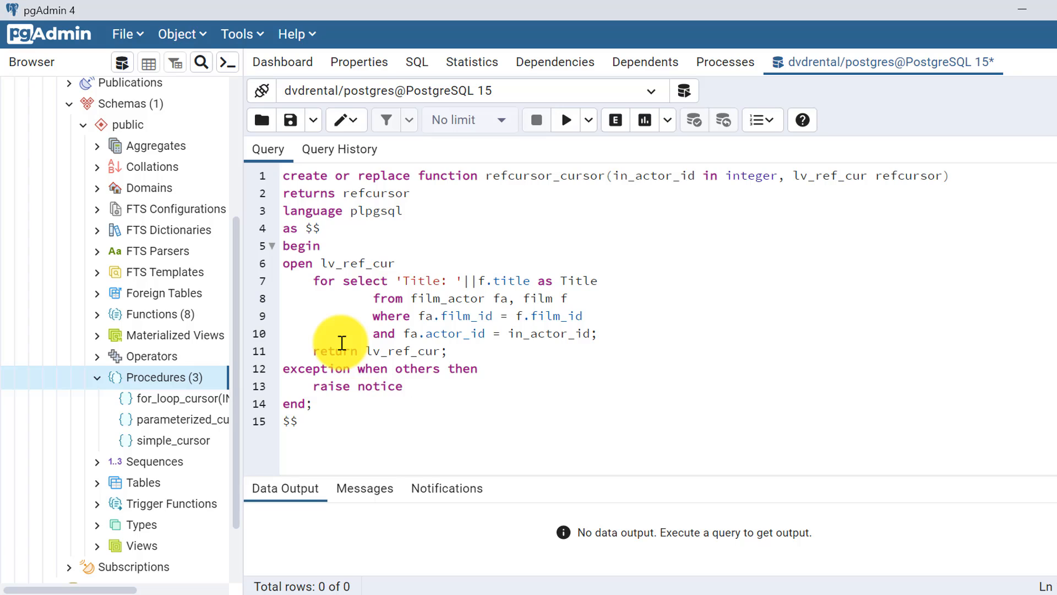
text('So')
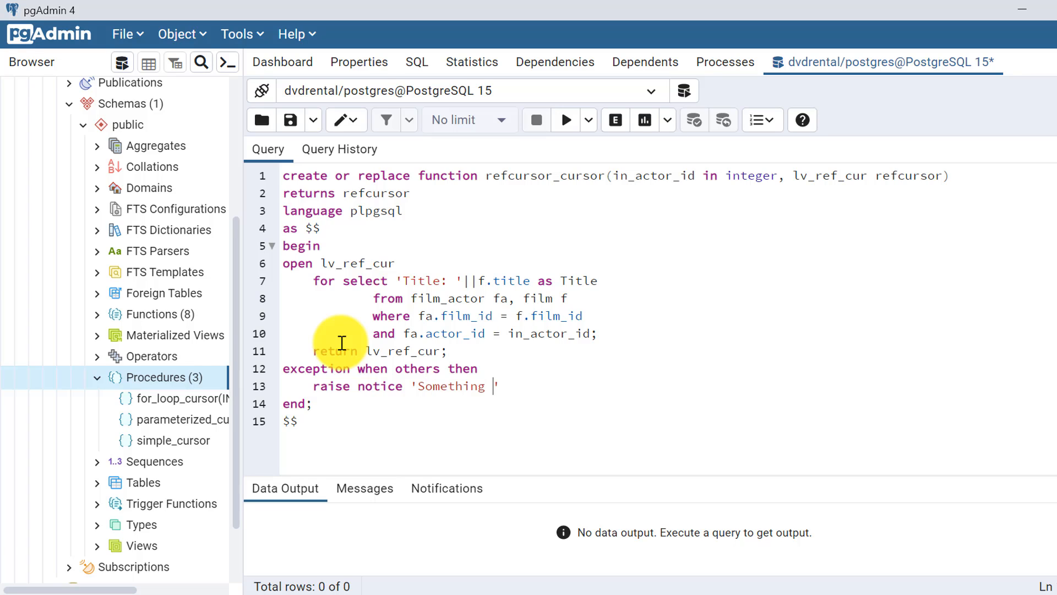
text(Went Wro)
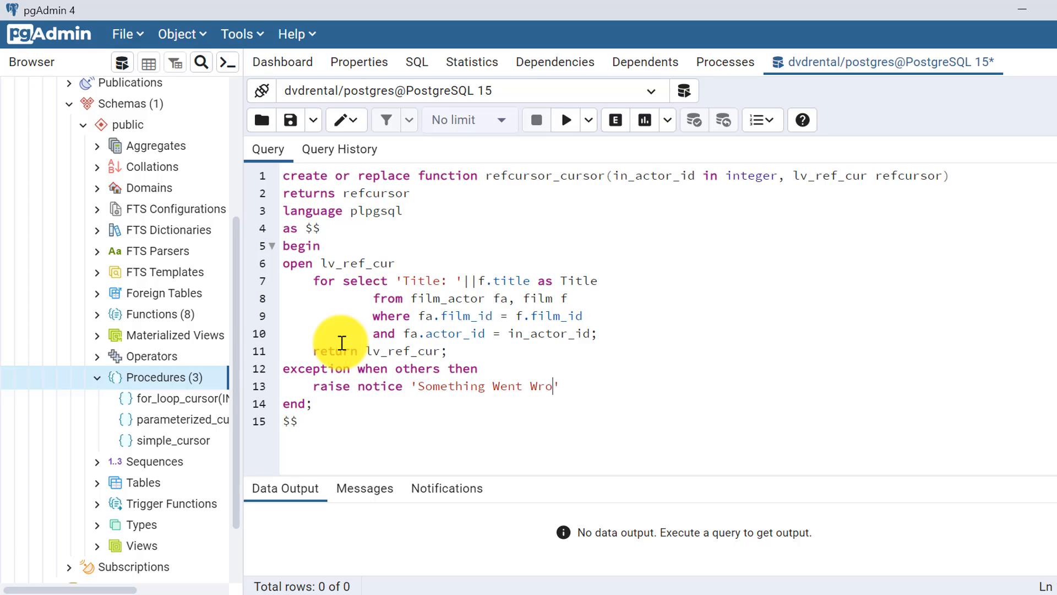
text(ng';)
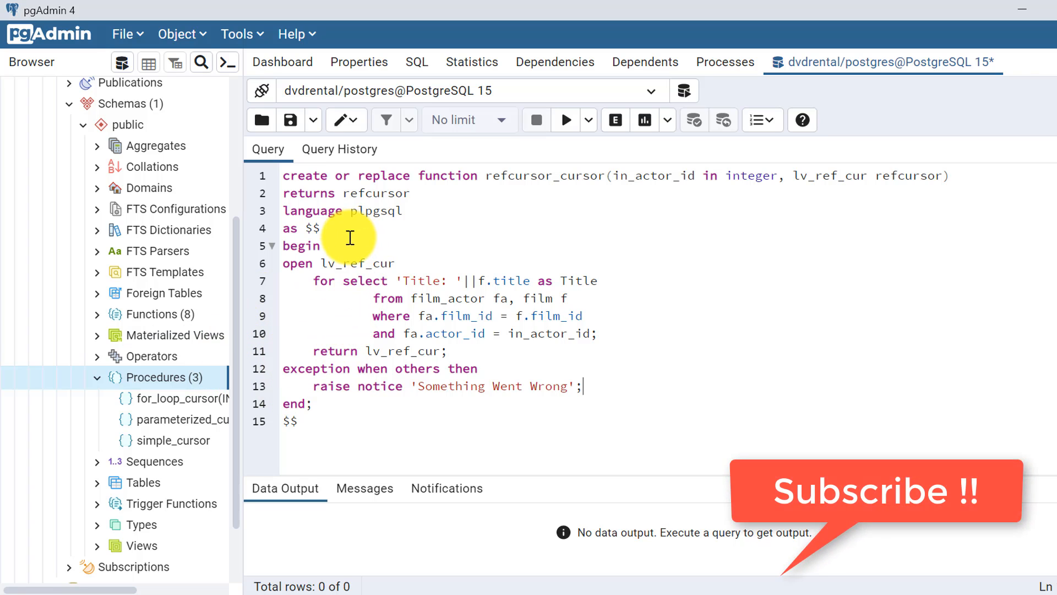
mouse_move(512, 299)
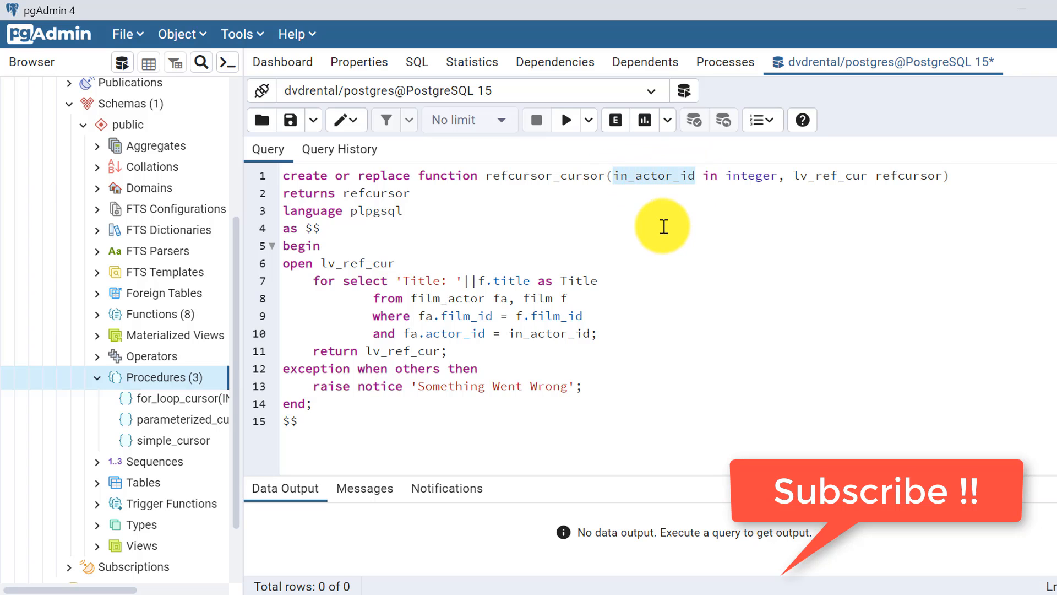
mouse_move(407, 281)
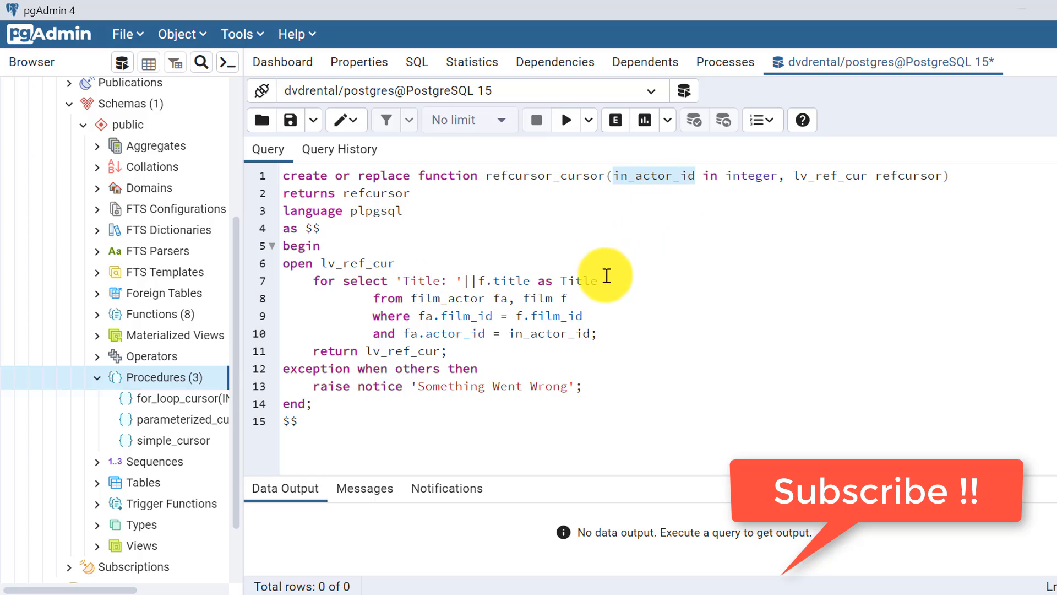
mouse_move(361, 432)
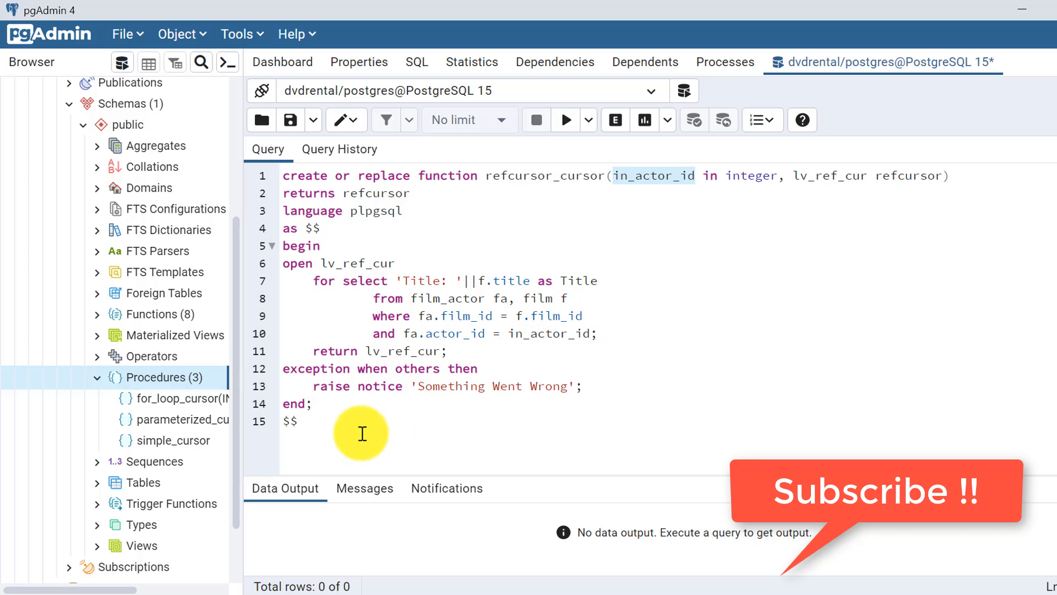
mouse_move(565, 120)
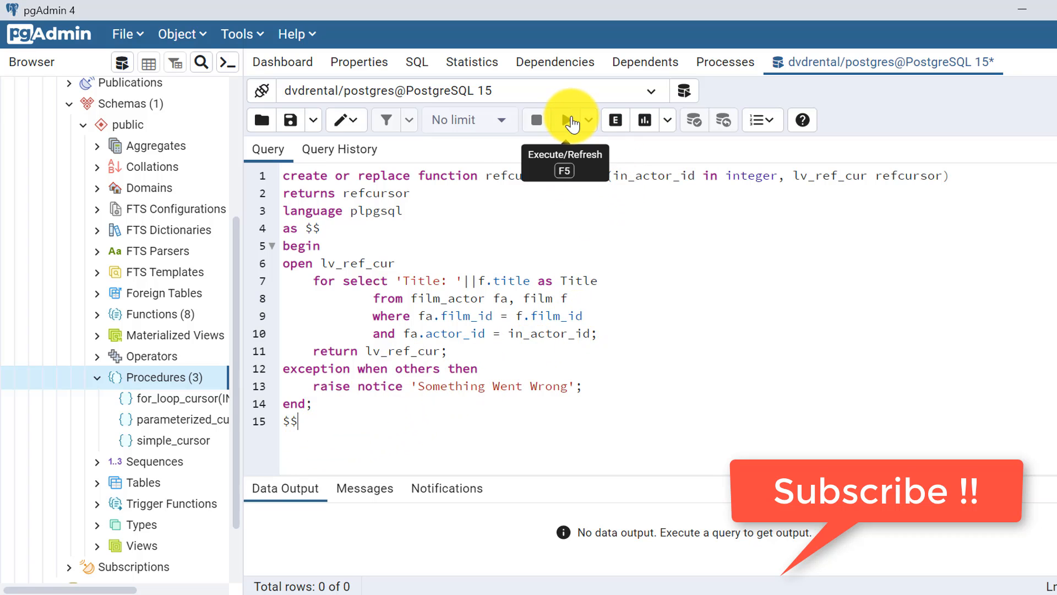
Run the script to create the refcursor_cursor function in the database
click(565, 120)
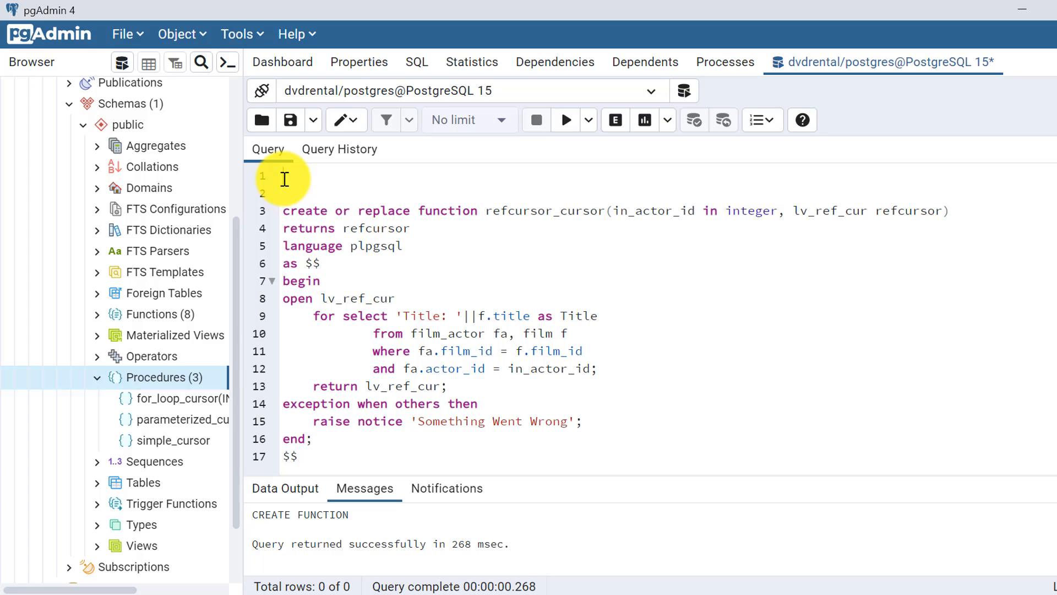
Write the call select refcursor_cursor(1,'lv_refcursor'); above the function
text(select)
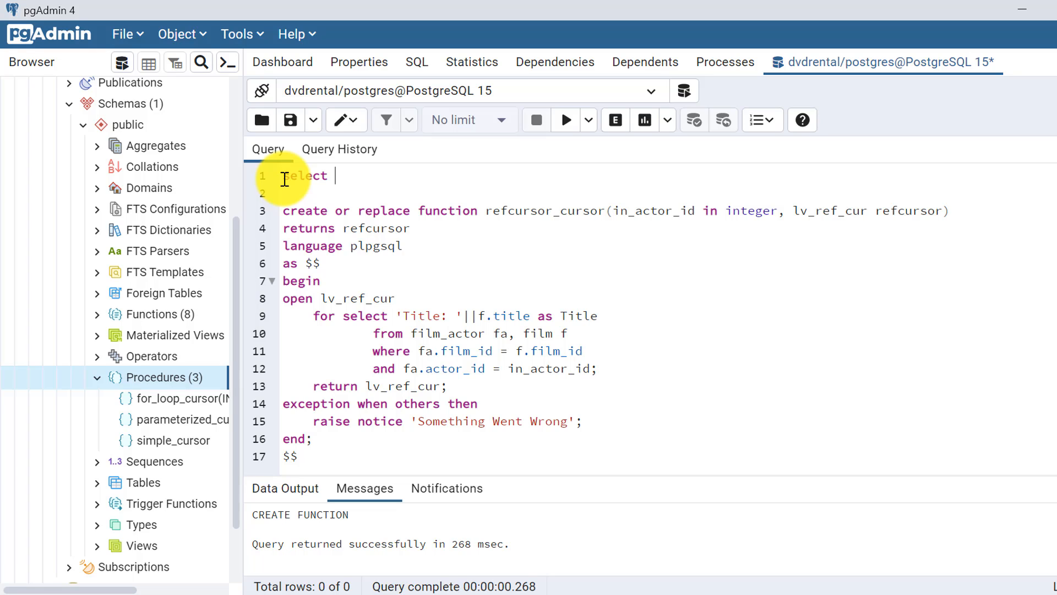
text(re)
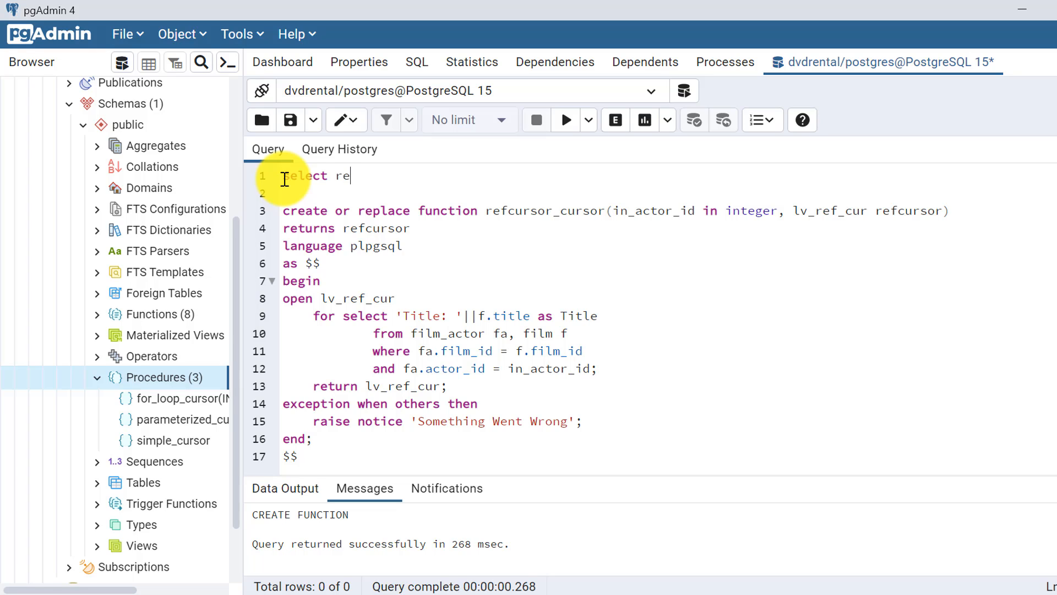
text(f)
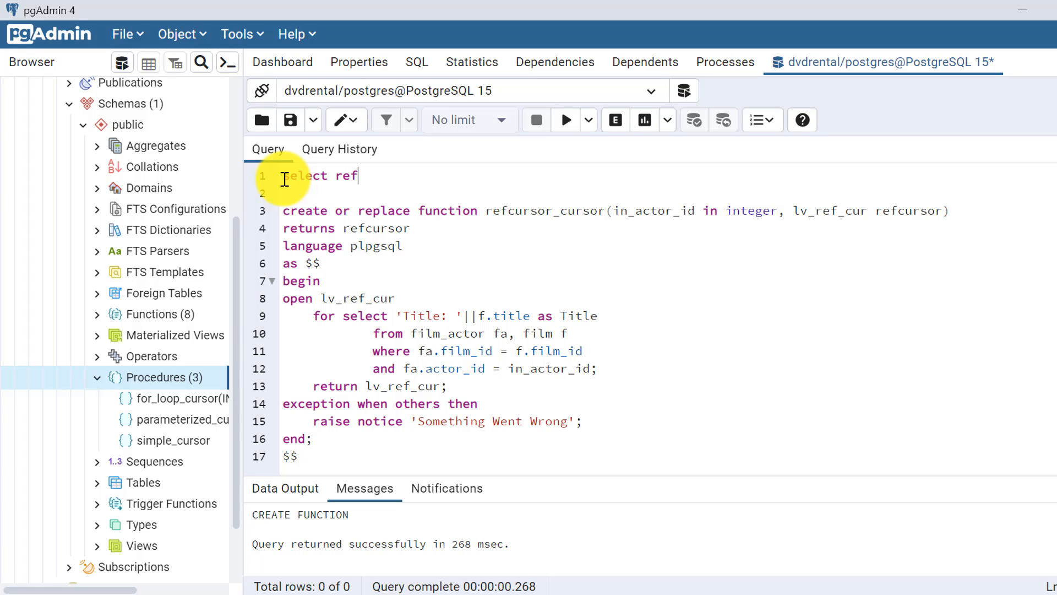
text(cursor_)
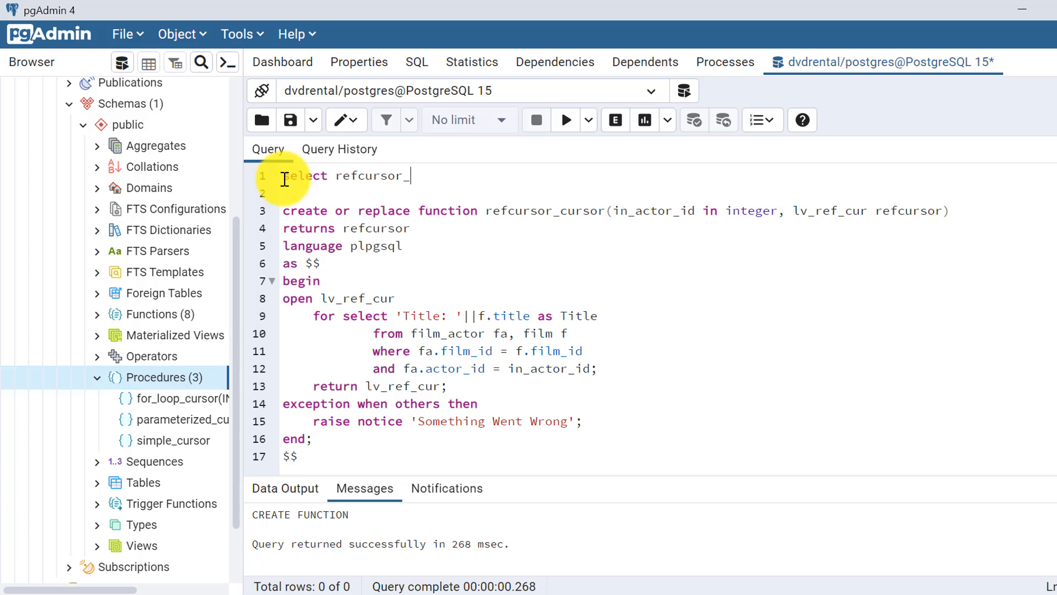
text(cursor())
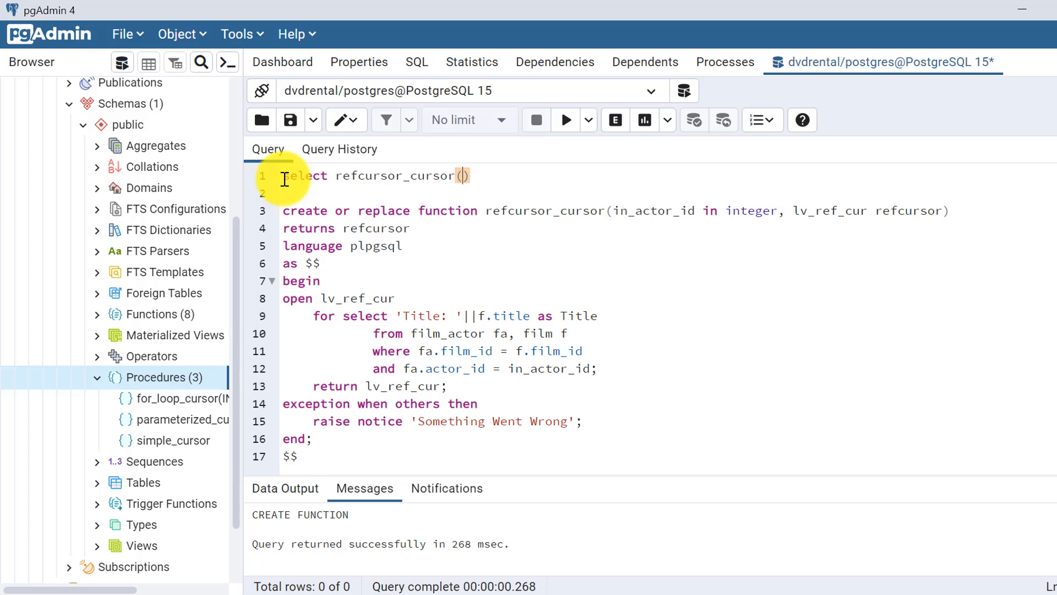
text(1)
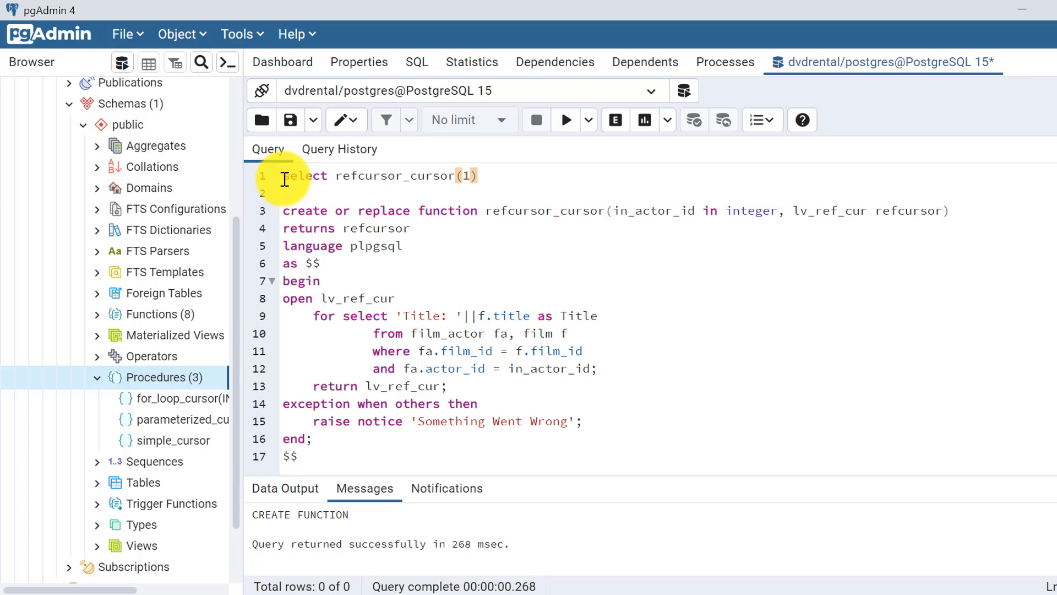
text(,)
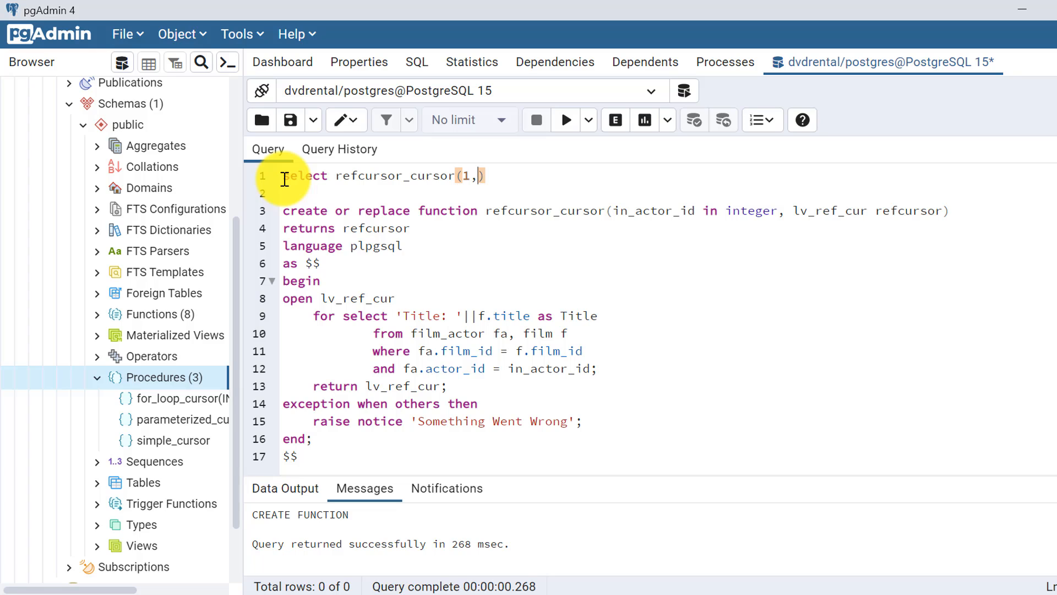
text(')
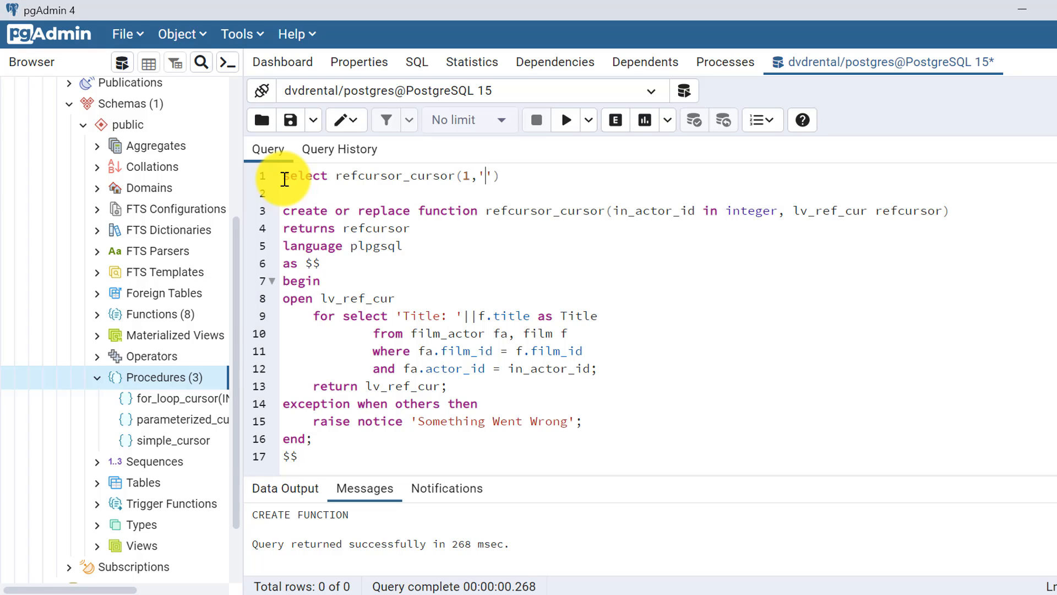
text(lv)
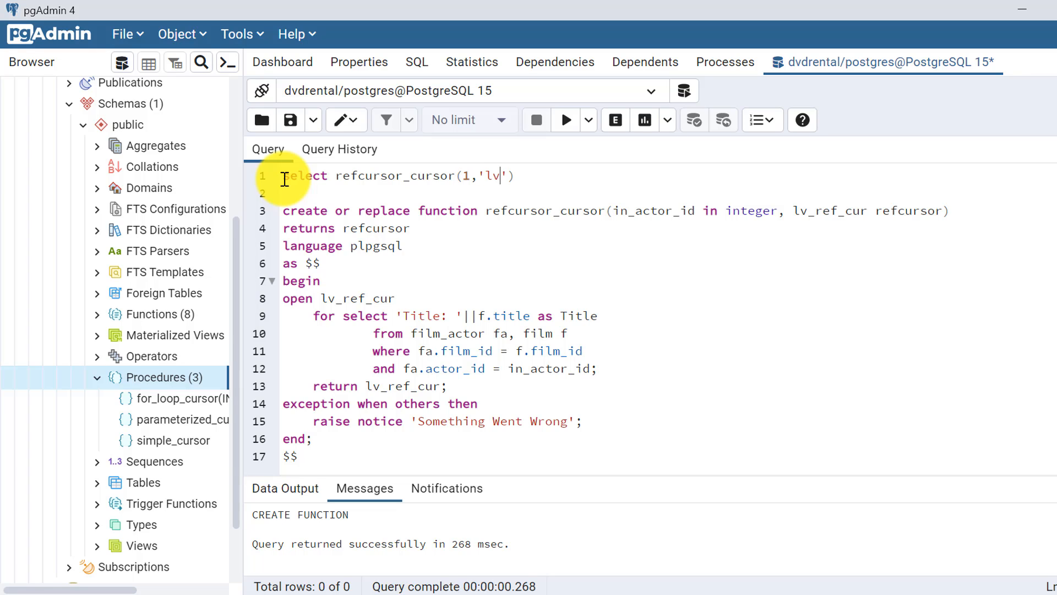
text(_refcursor)
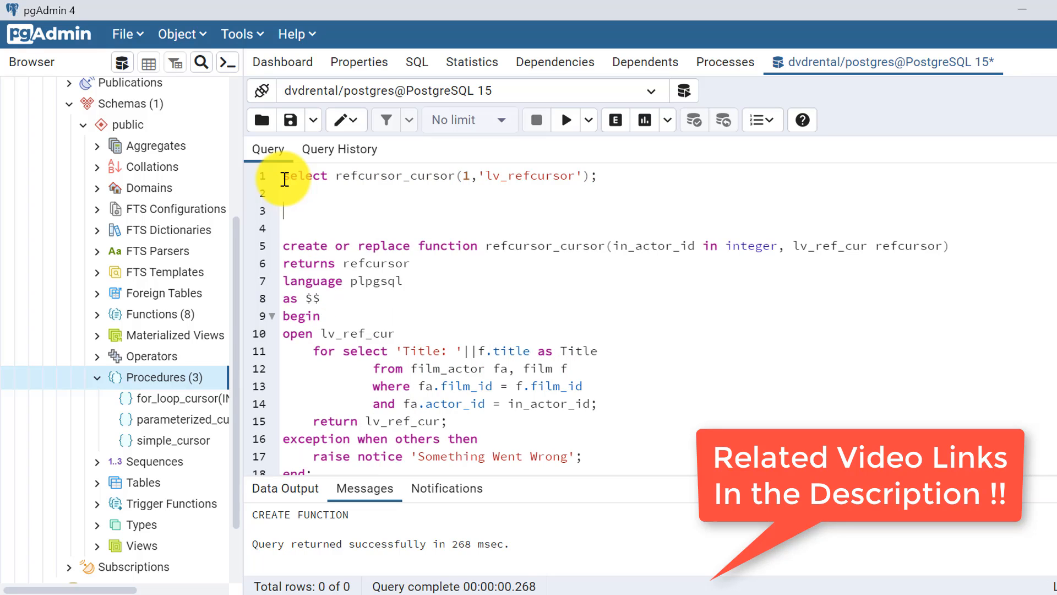
Write fetch all in lv_ref_cur; and select both statements
text(fetch a)
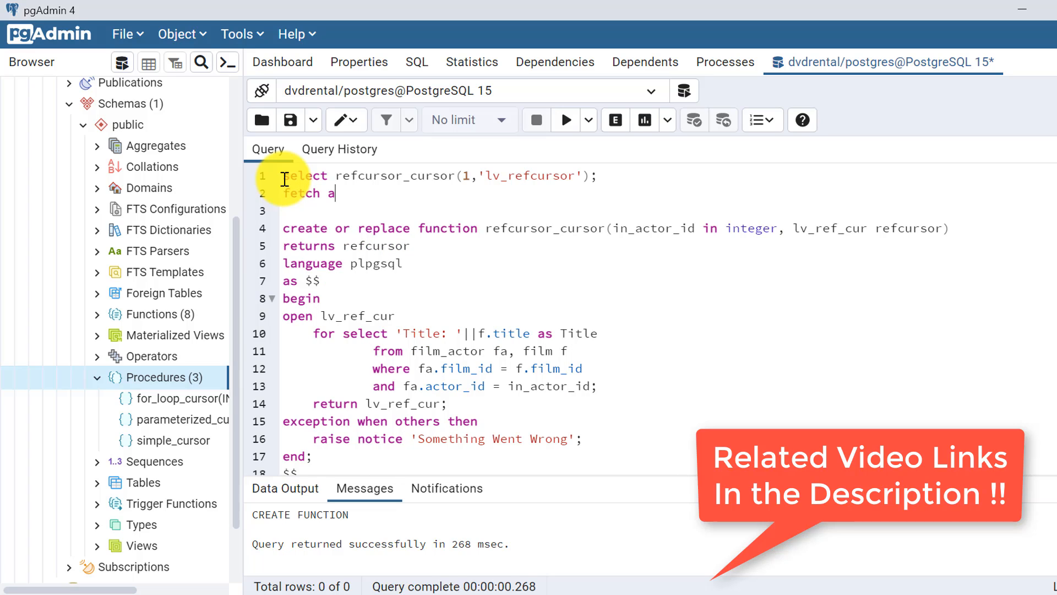
text(ll in)
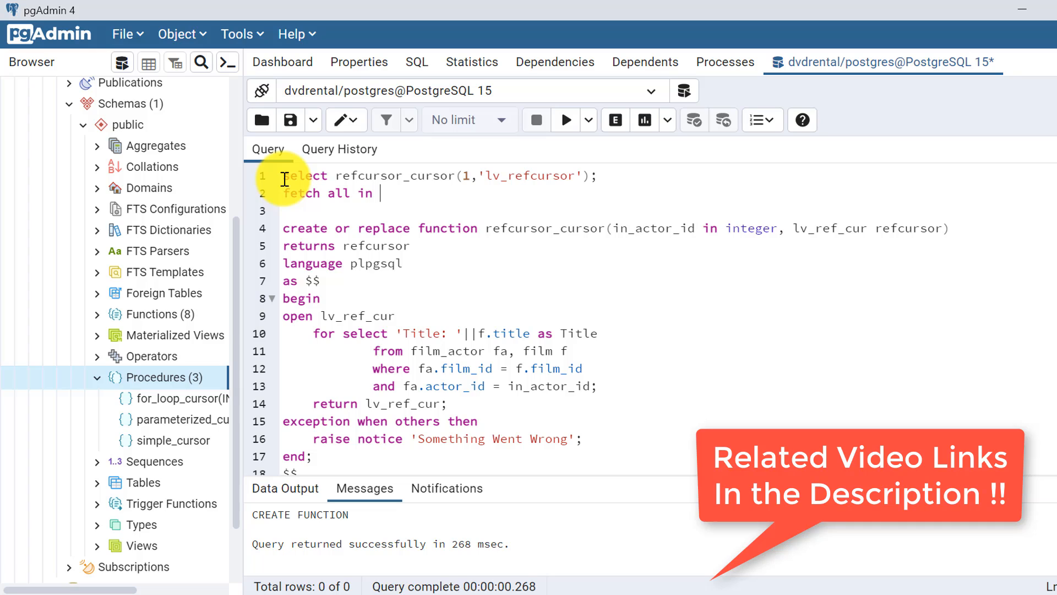
text(lv)
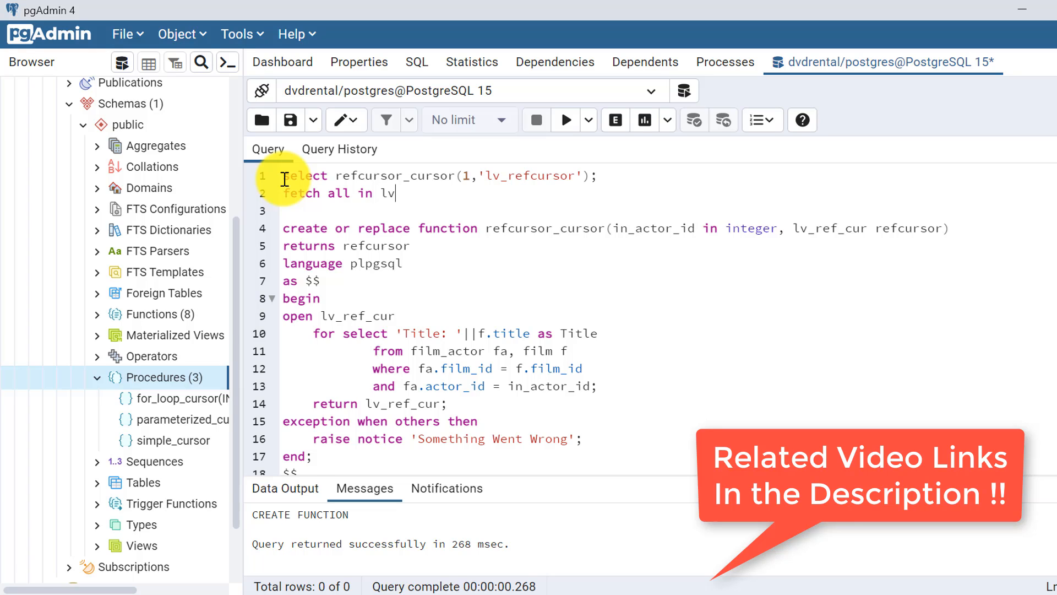
text(_)
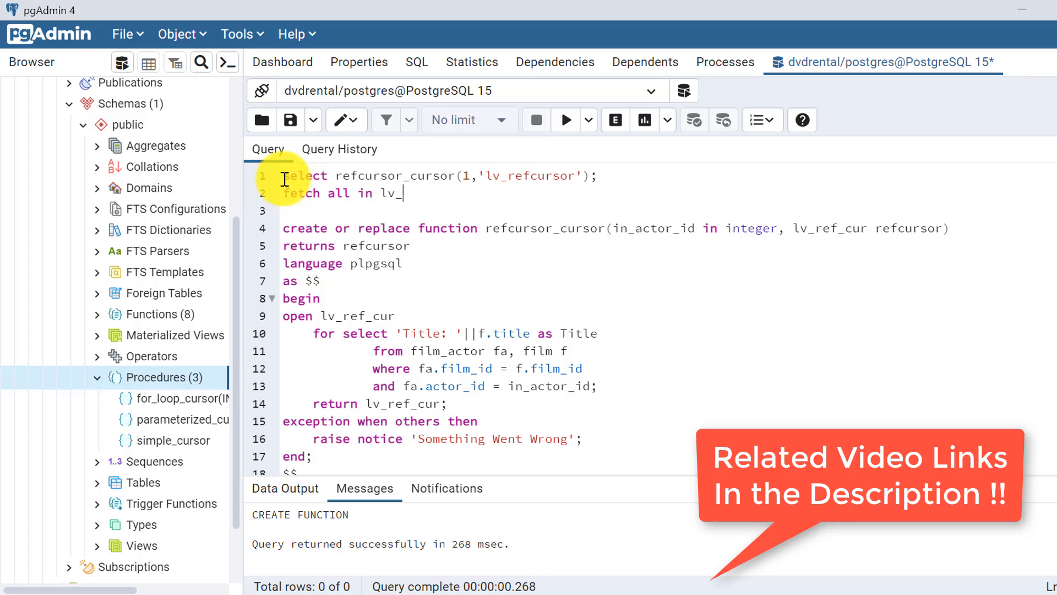
text(ref_cu)
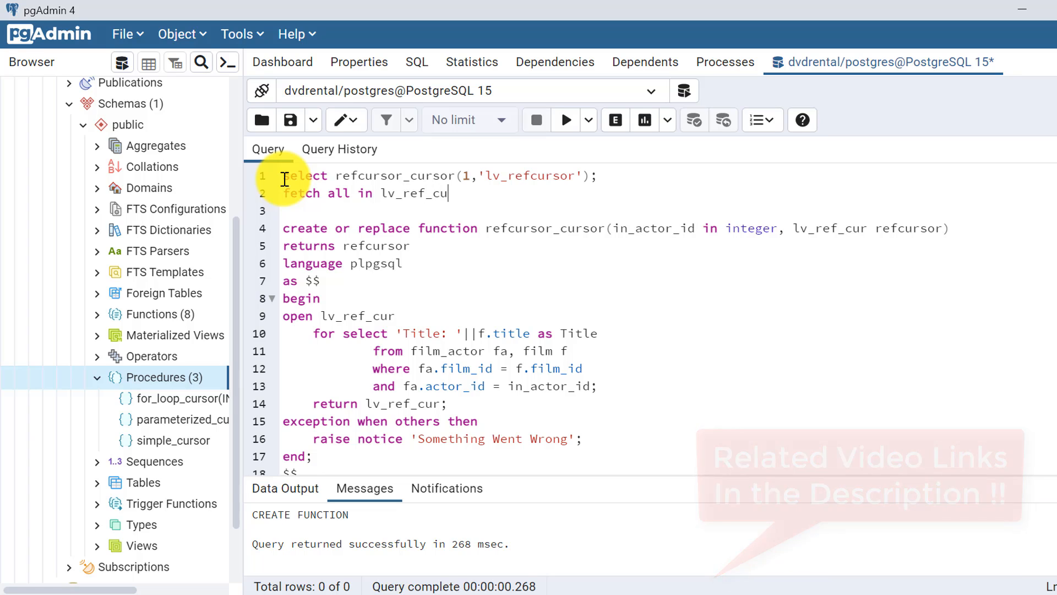
text(r;)
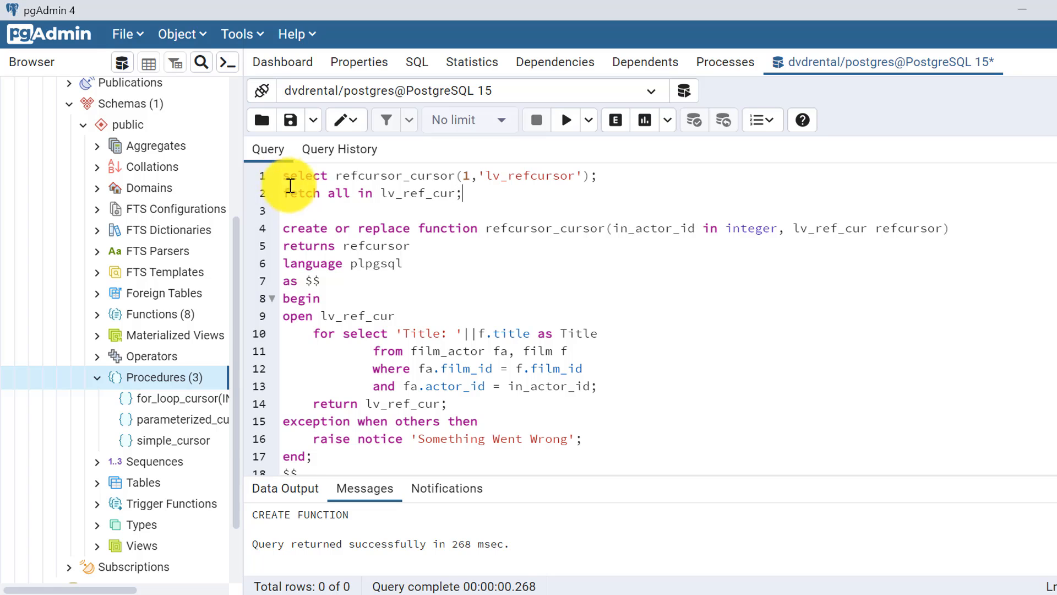
click(262, 175)
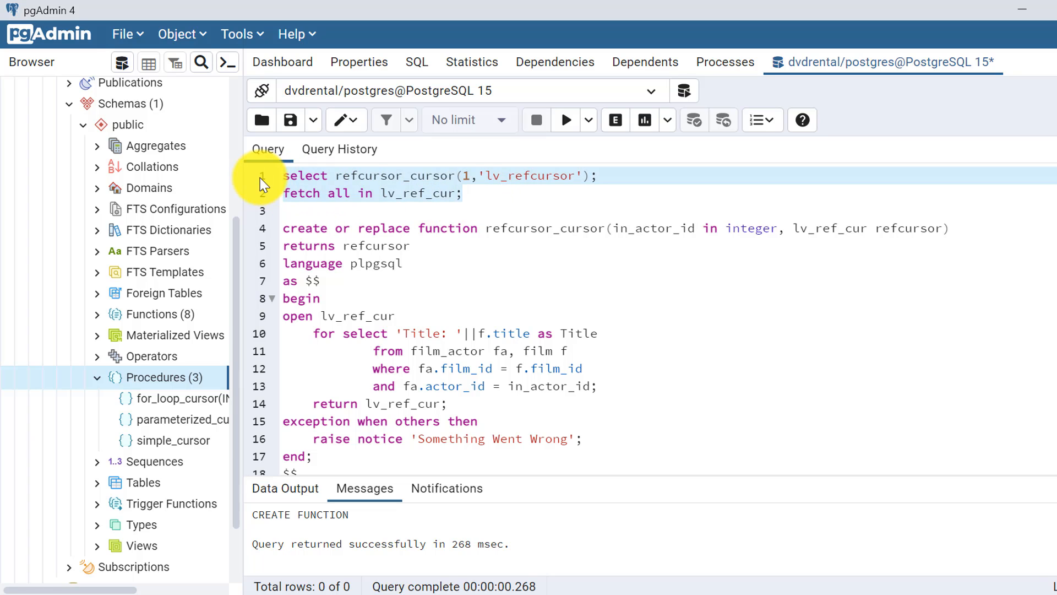
Run the statements, correct the fetch to lv_refcursor after the error, and run again
click(565, 119)
text(sor)
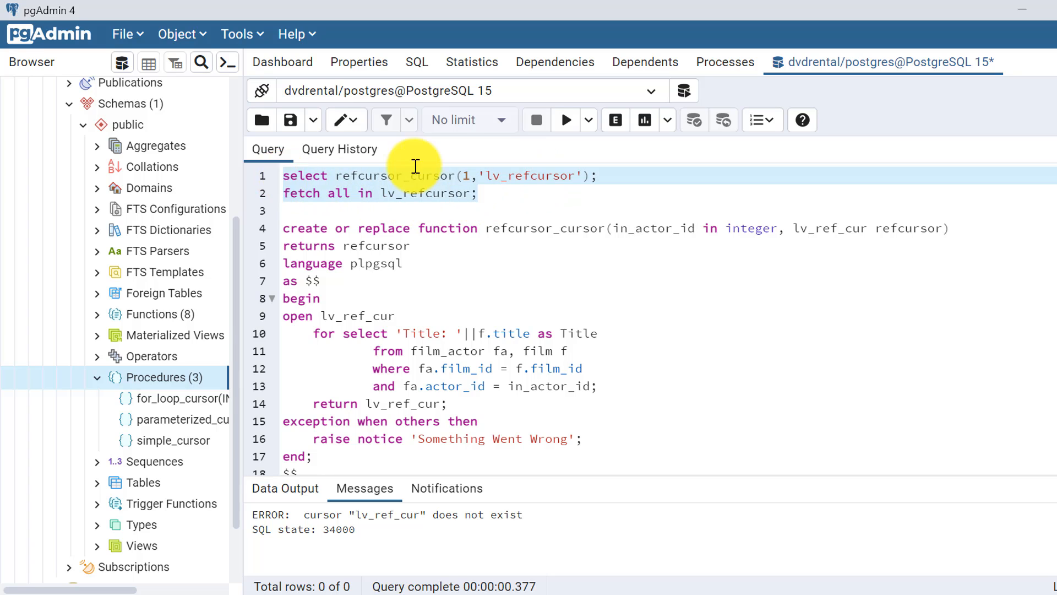
click(565, 120)
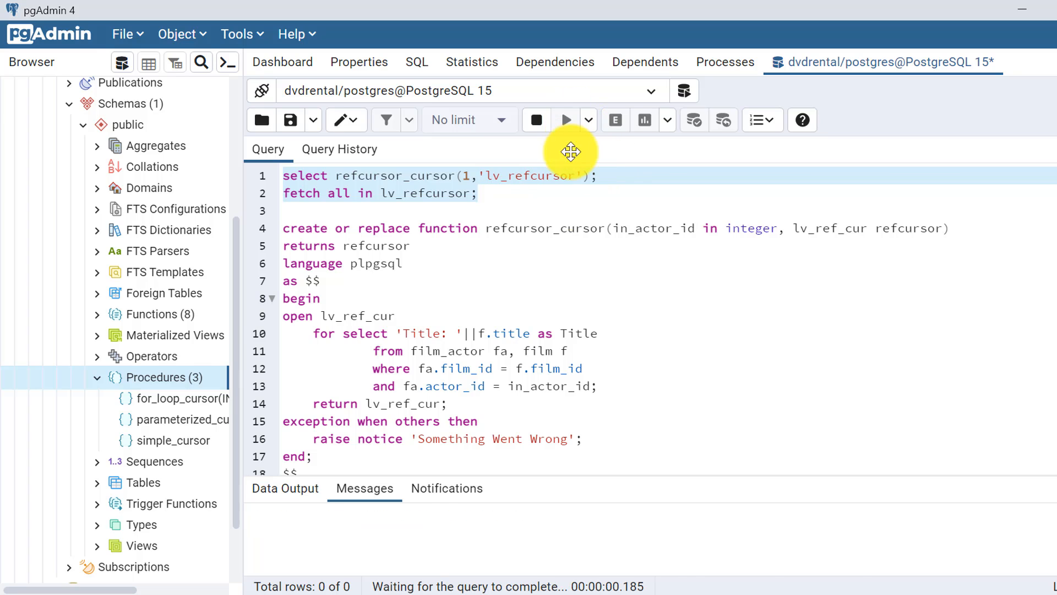
click(565, 119)
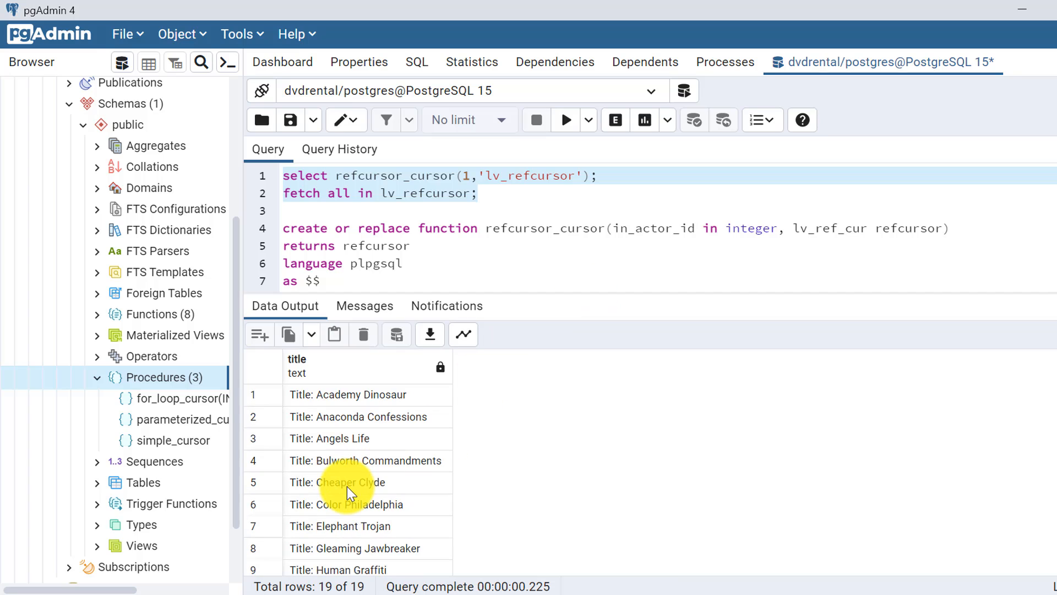
Scroll through all 19 returned film titles for actor 1 in the Data Output grid
click(348, 482)
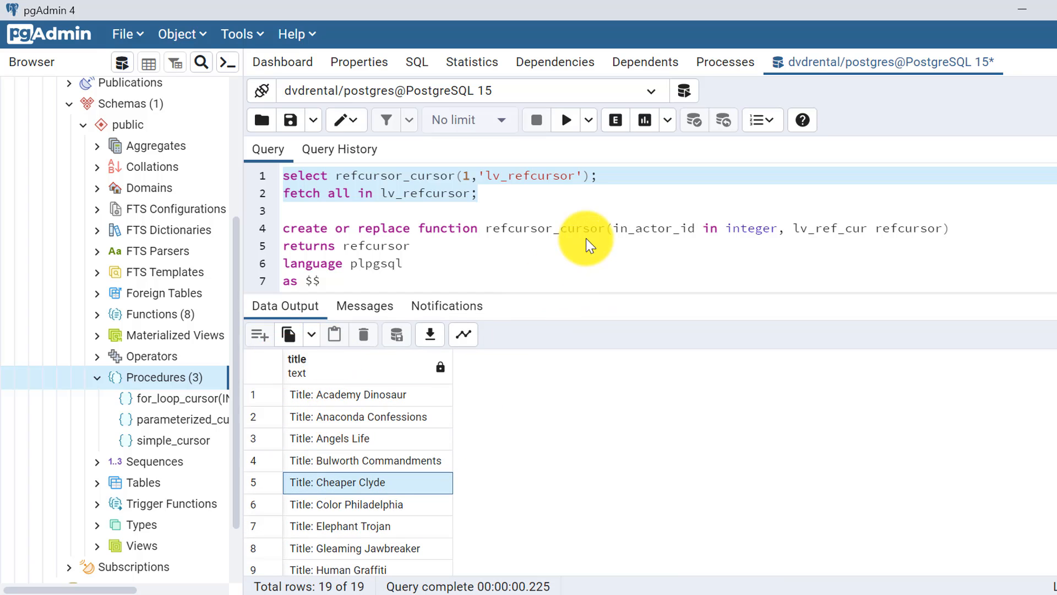
scroll(down, 3)
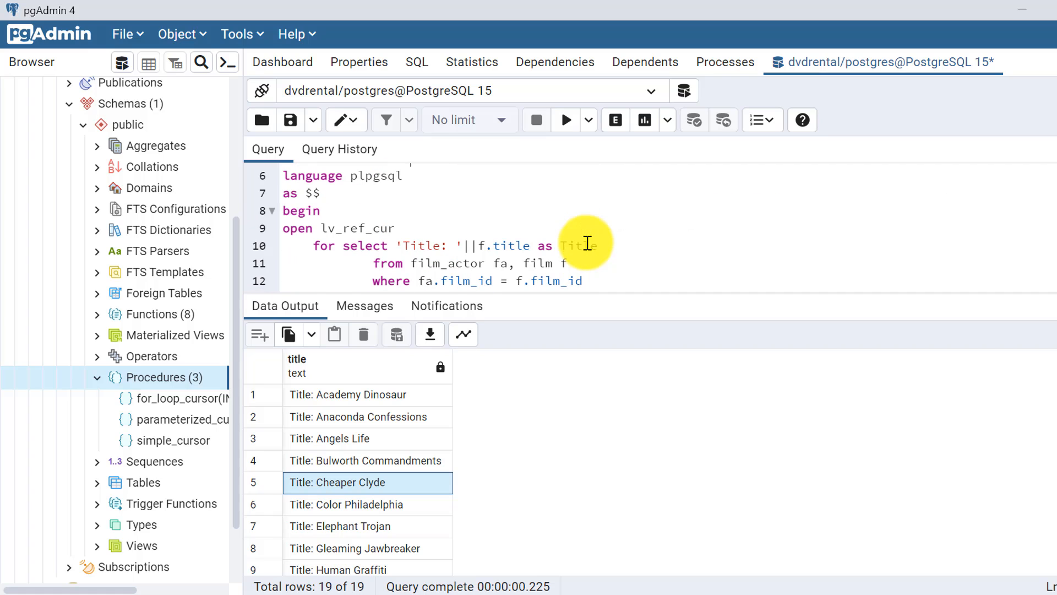
mouse_move(518, 335)
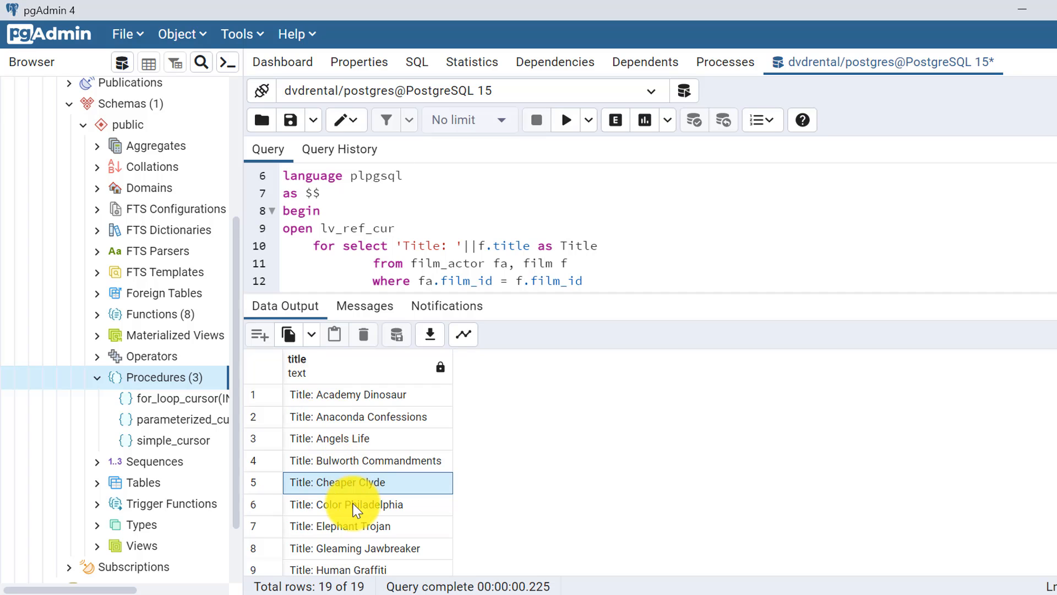
scroll(down, 3)
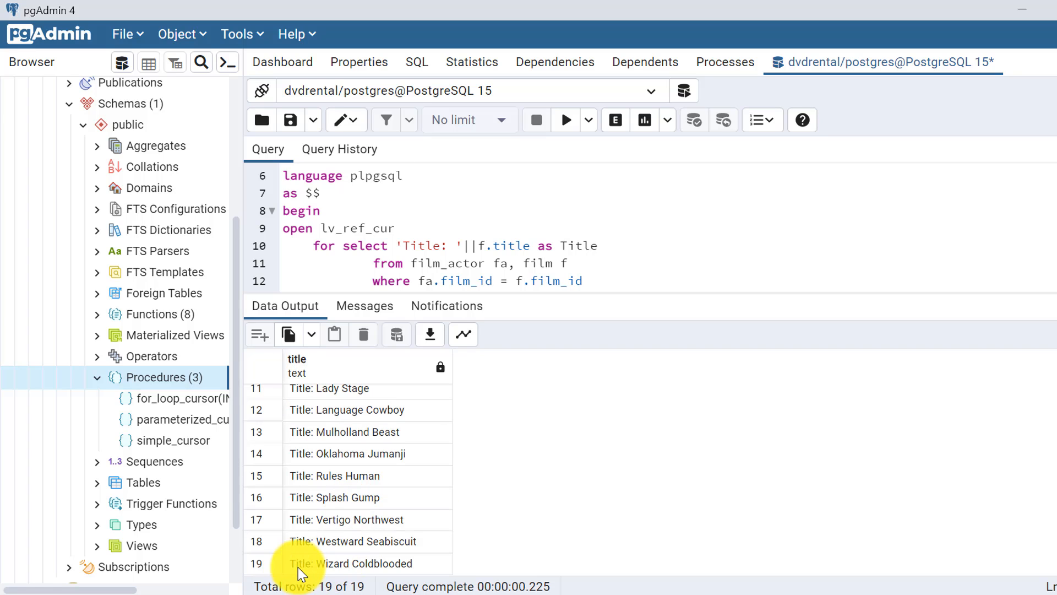
mouse_move(265, 576)
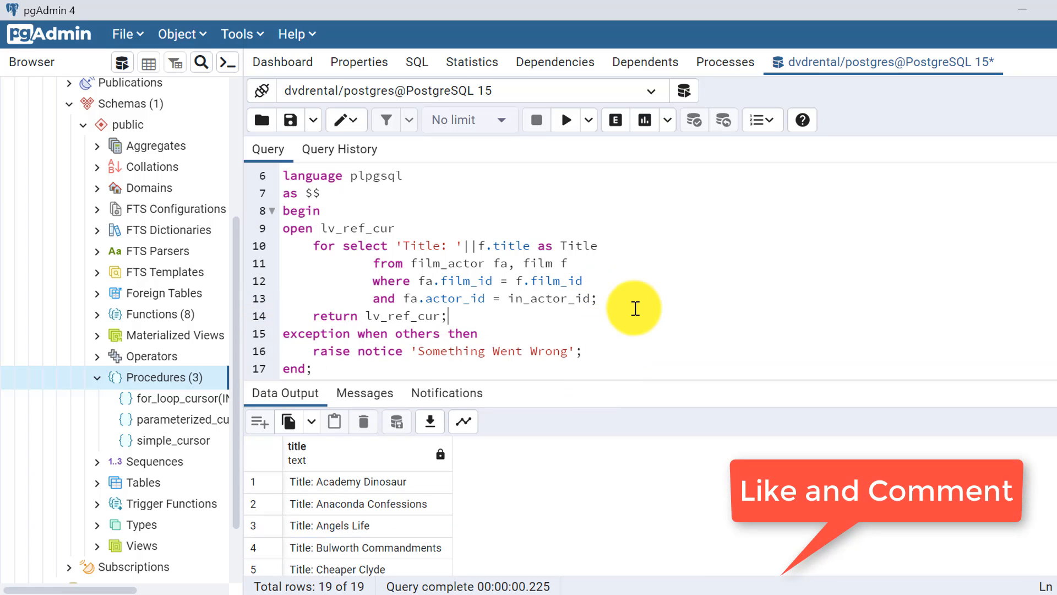
scroll(up, 3)
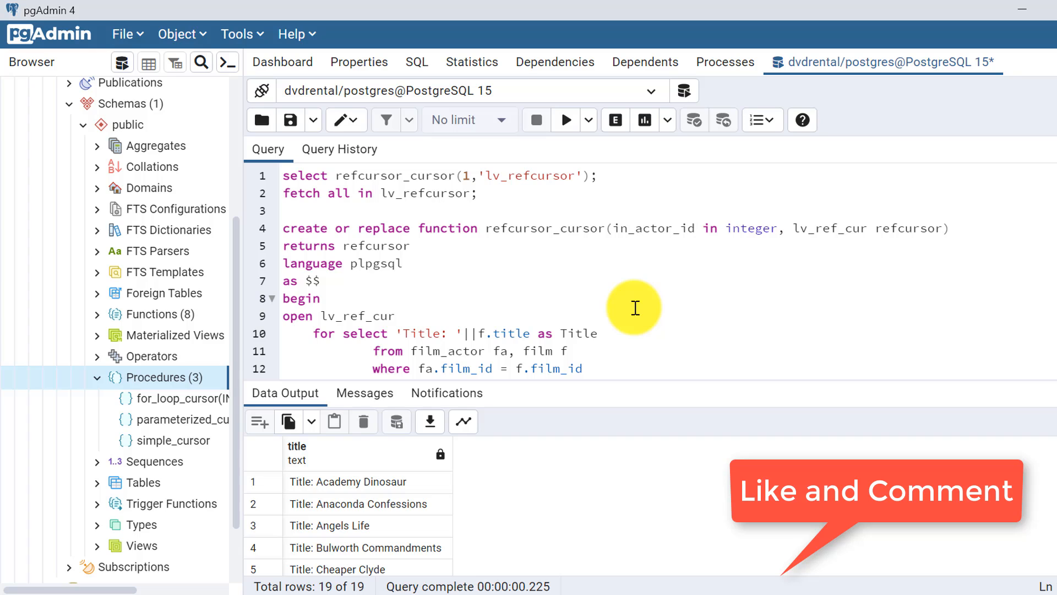
mouse_move(608, 300)
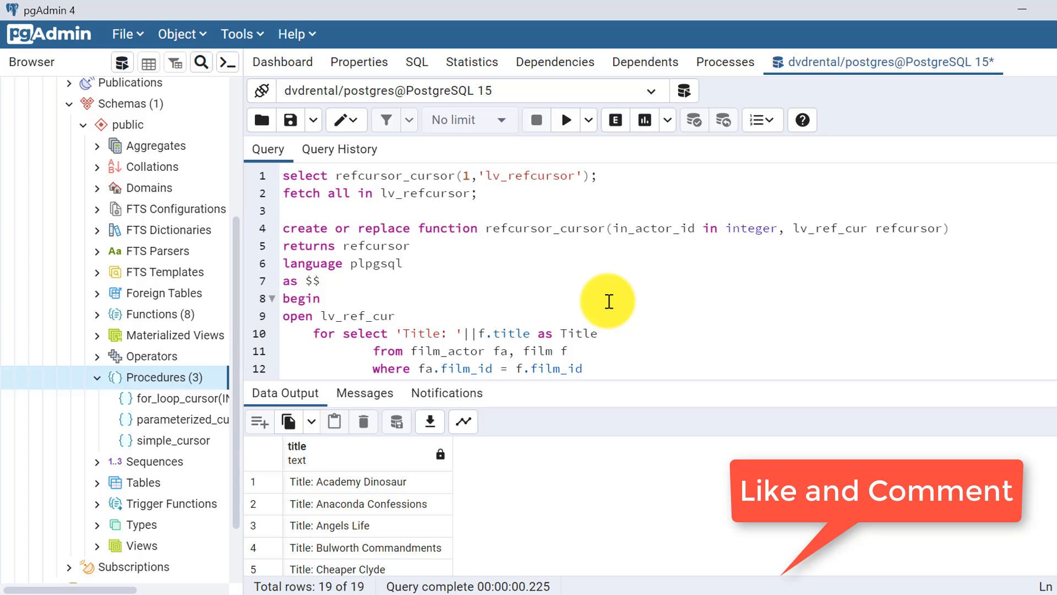
mouse_move(522, 212)
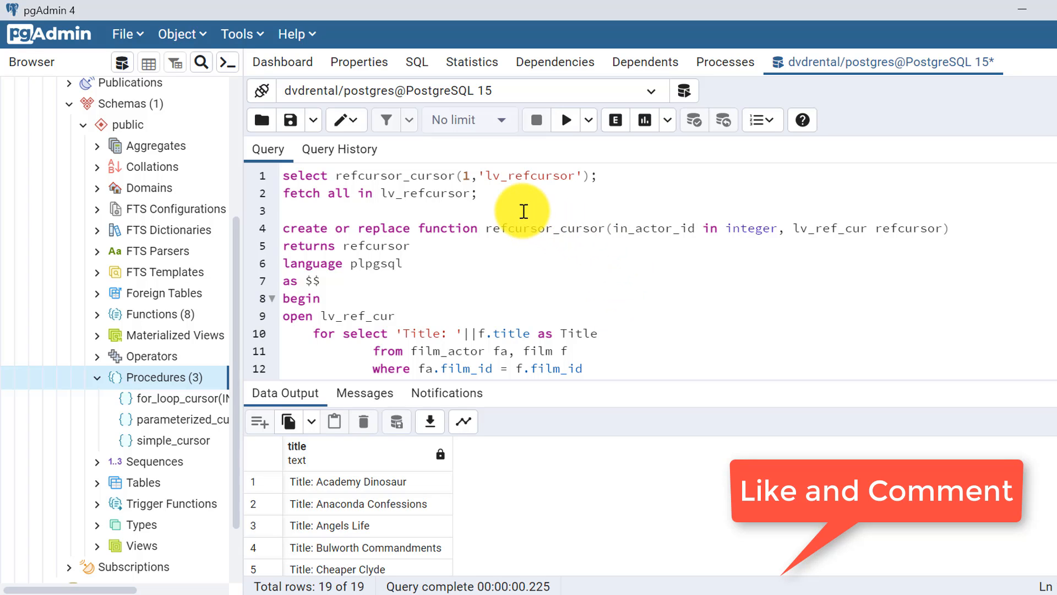